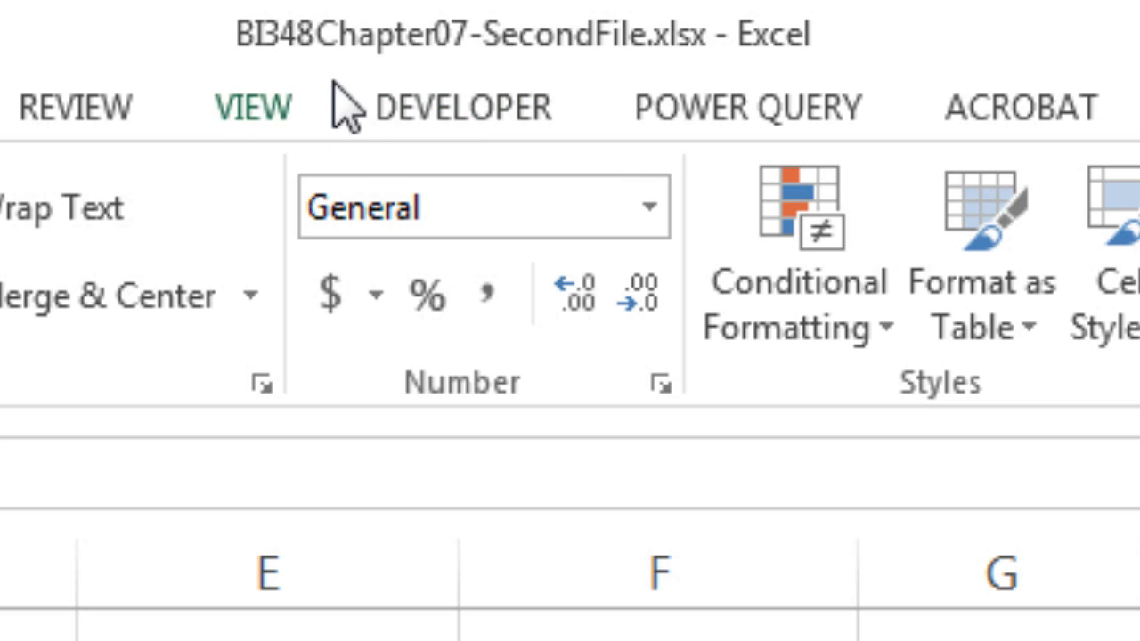
{"action": "mouse_move", "coordinate": [619, 285]}
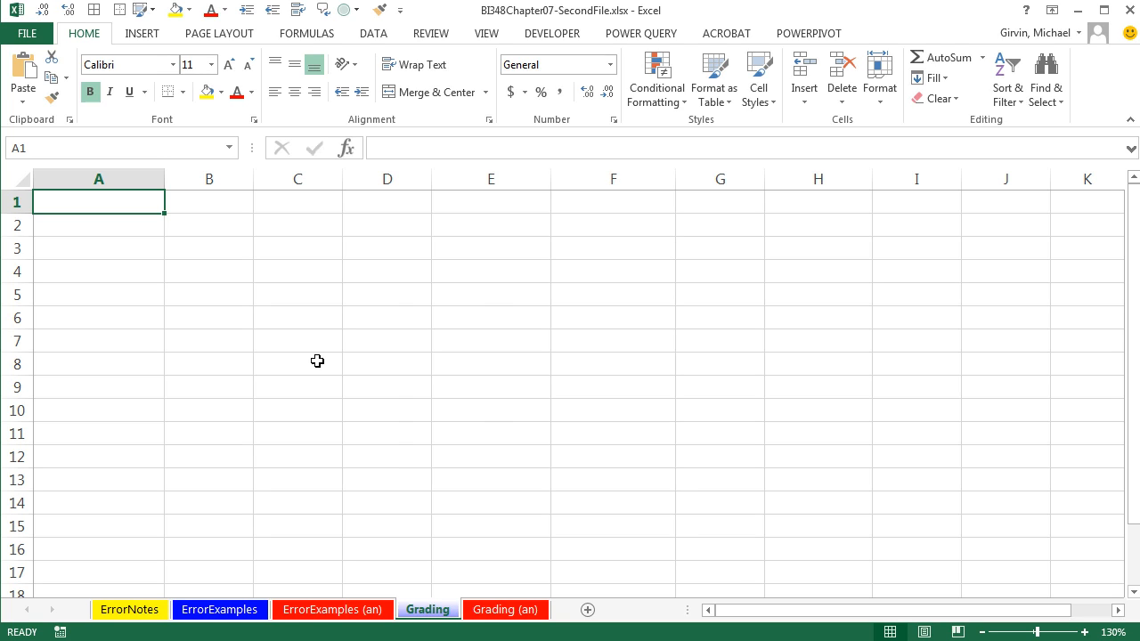
{"action": "mouse_move", "coordinate": [181, 257]}
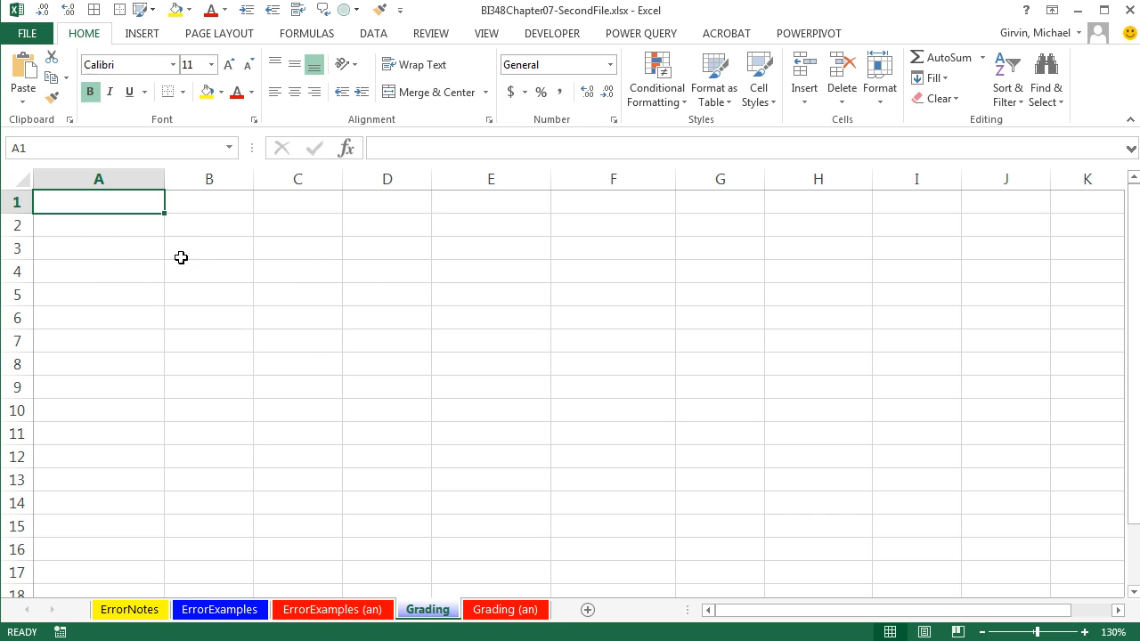
{"action": "mouse_move", "coordinate": [182, 220]}
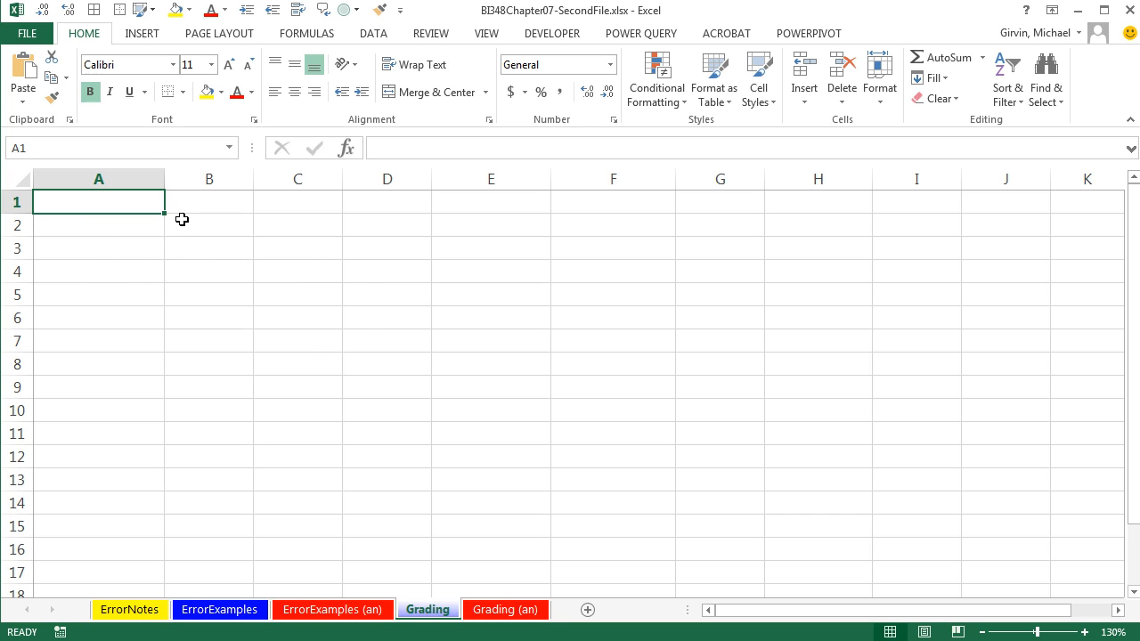
{"action": "mouse_move", "coordinate": [466, 272]}
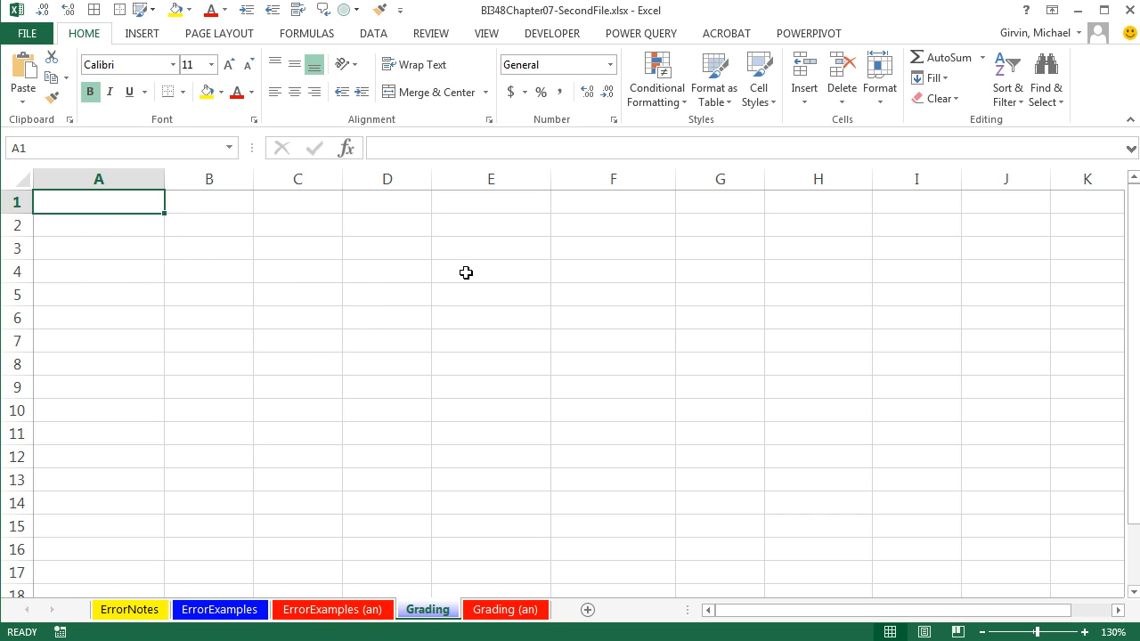
{"action": "mouse_move", "coordinate": [572, 285]}
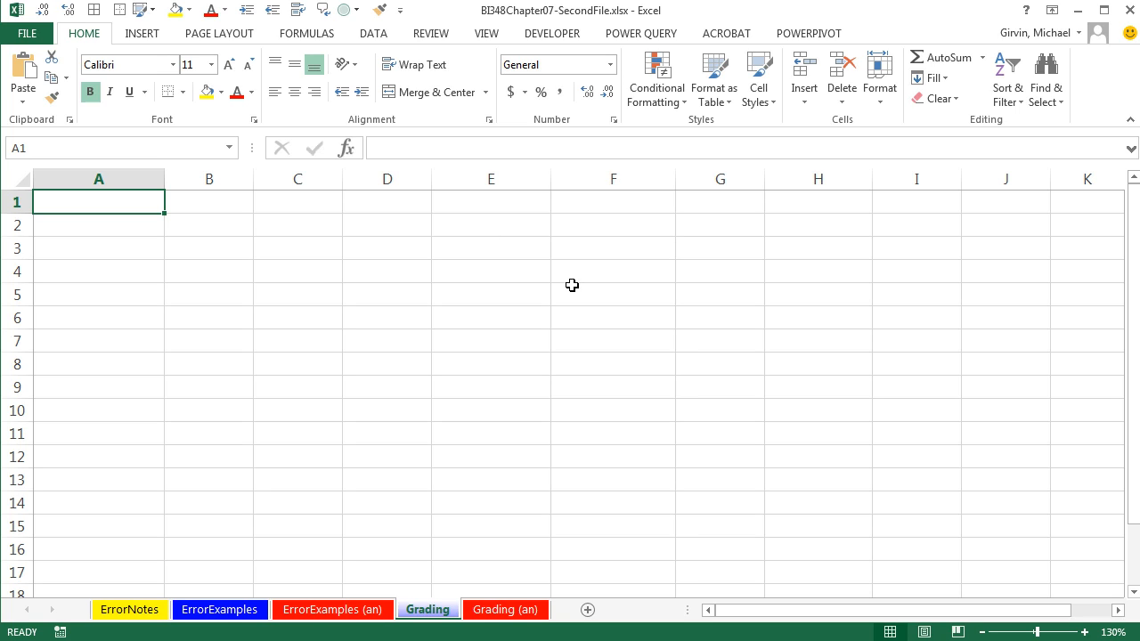
{"action": "mouse_move", "coordinate": [443, 306]}
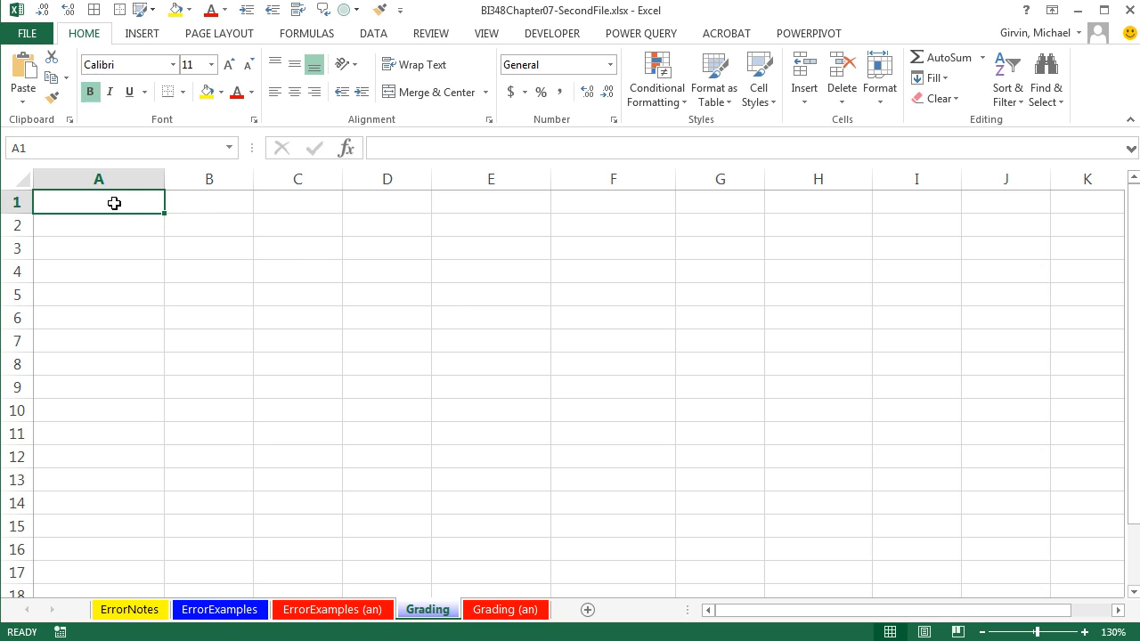
{"action": "mouse_move", "coordinate": [157, 154]}
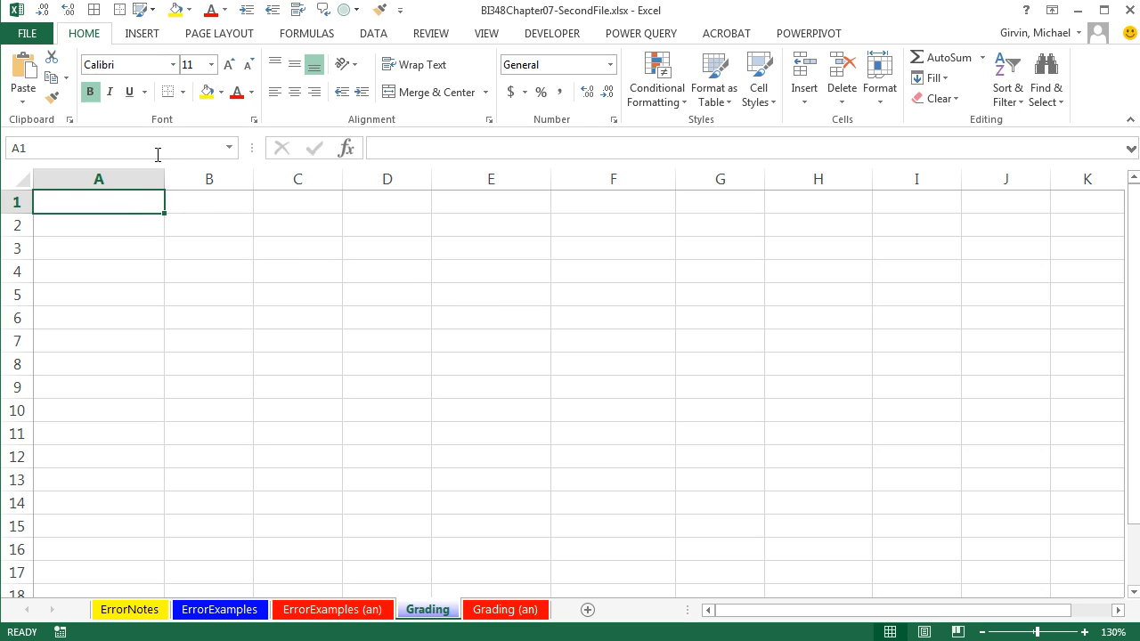
{"action": "mouse_move", "coordinate": [119, 202]}
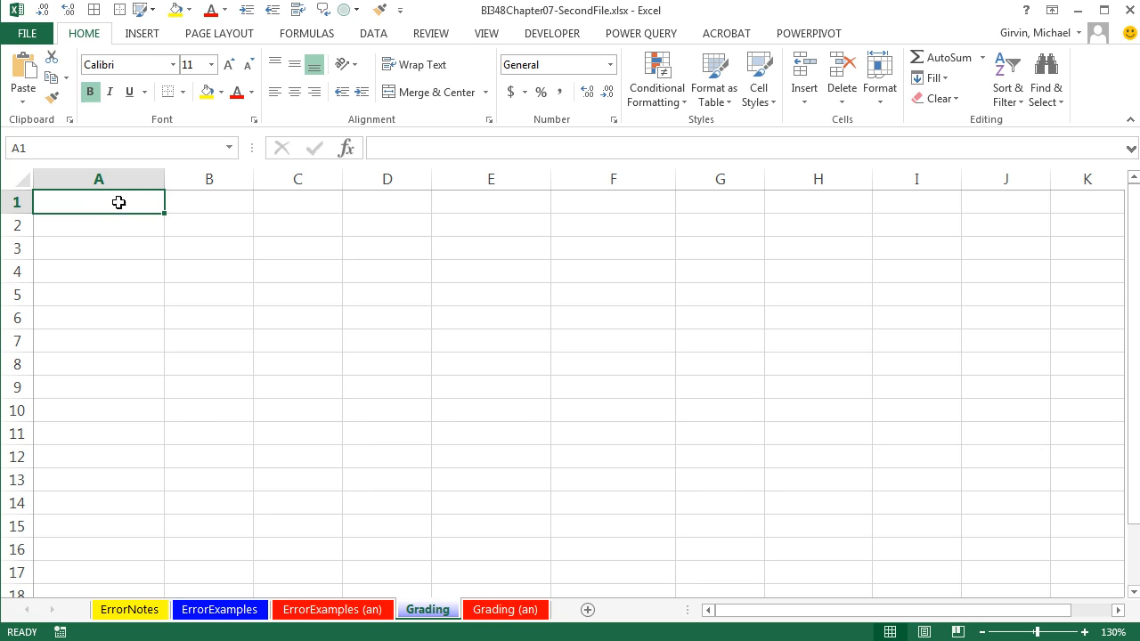
{"action": "mouse_move", "coordinate": [213, 225]}
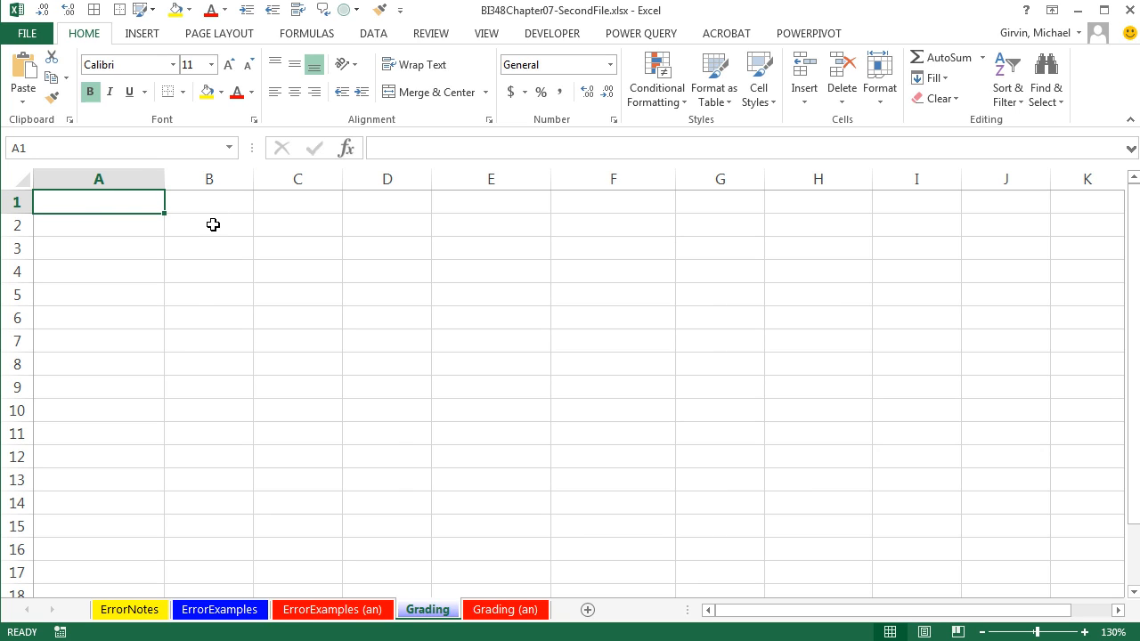
{"action": "mouse_move", "coordinate": [579, 279]}
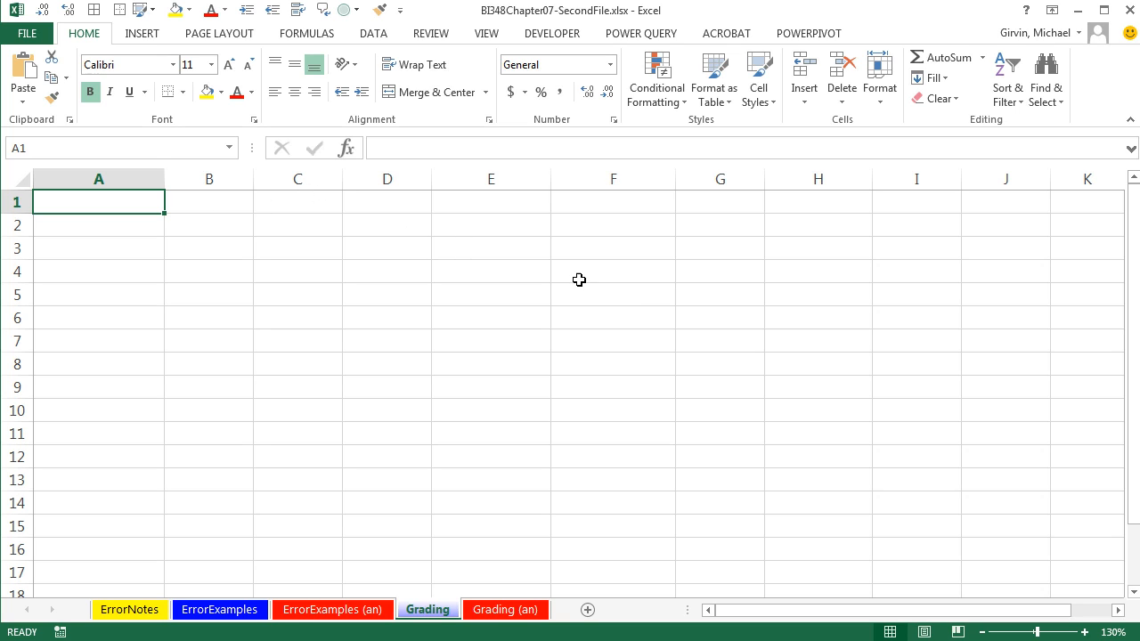
{"action": "mouse_move", "coordinate": [272, 476]}
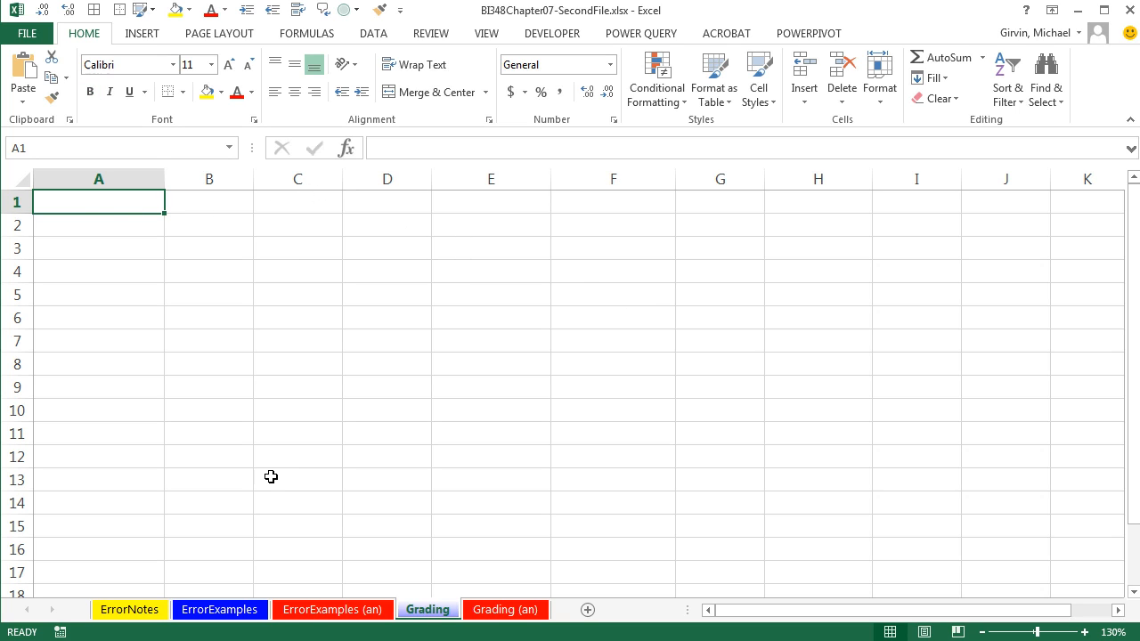
Step: Enter bold headers Assignment, Points Possible and My Points in A1:C1
{"action": "type", "text": "Assignment"}
{"action": "left_click", "coordinate": [208, 202]}
{"action": "type", "text": "Points Possible"}
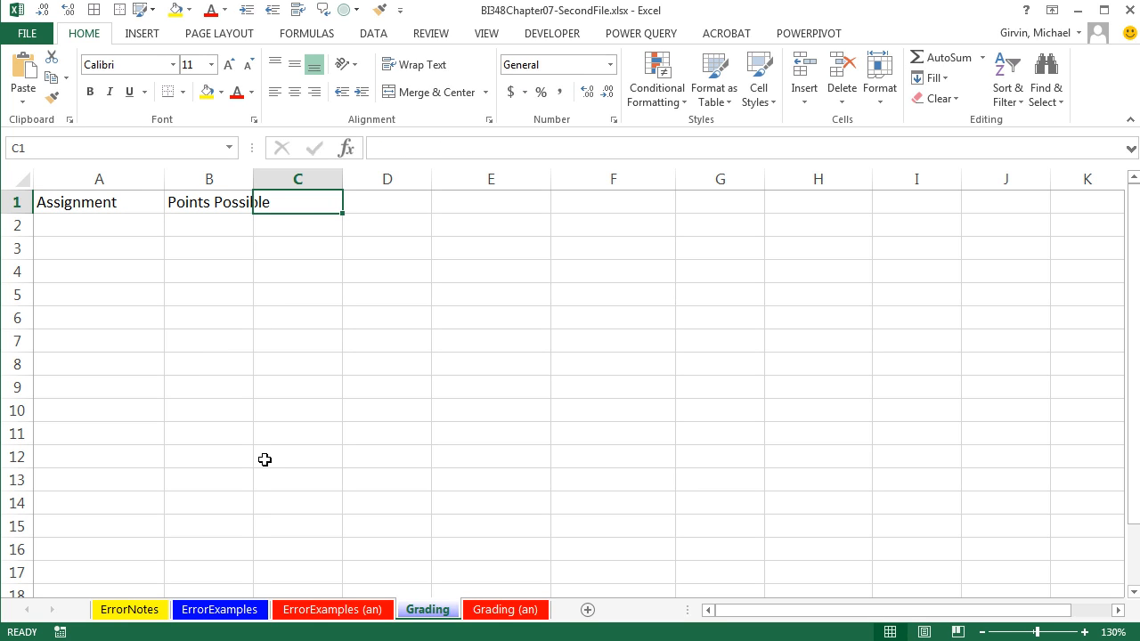
{"action": "type", "text": "My Points"}
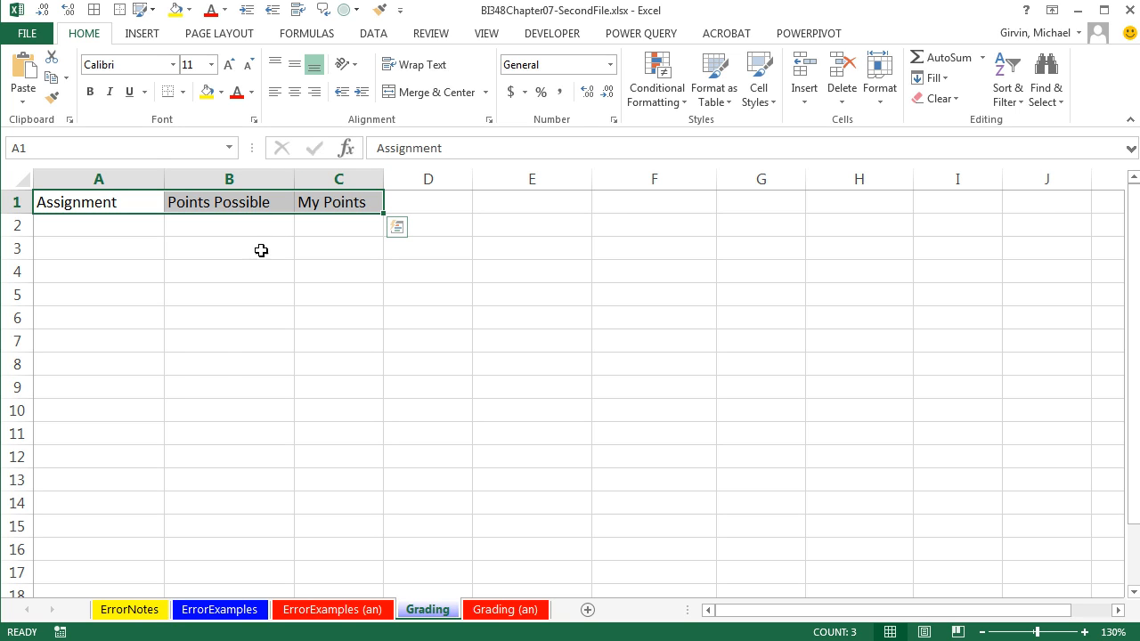
{"action": "key", "text": "Ctrl+b"}
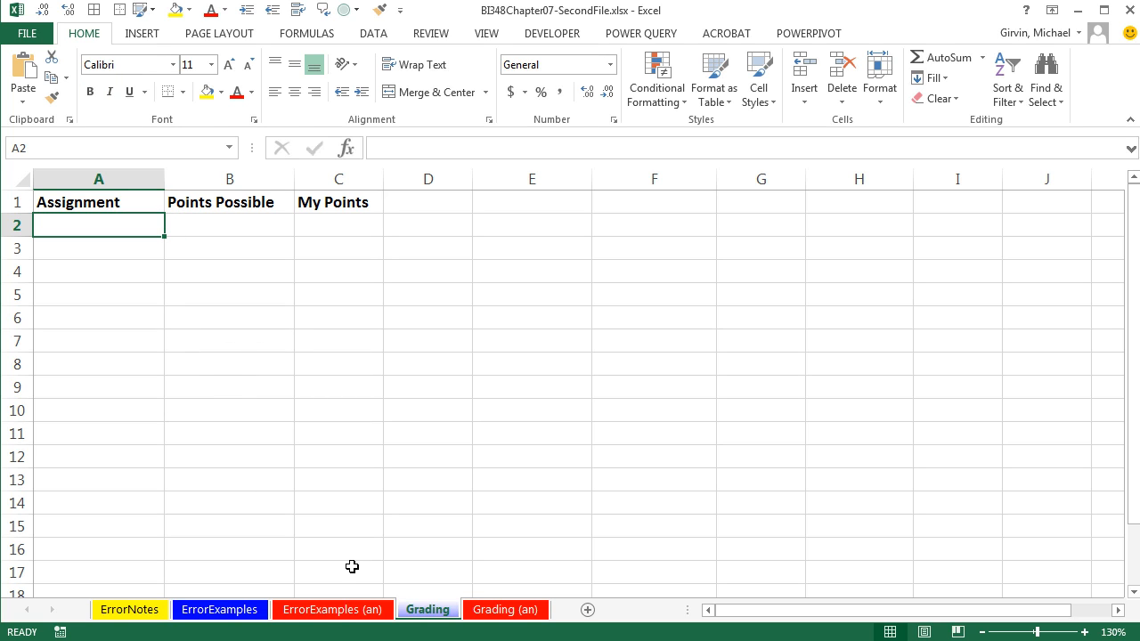
Step: Enter the first record: Homeowrk #1, 50 points possible, 43 earned
{"action": "type", "text": "Homeowrk #1"}
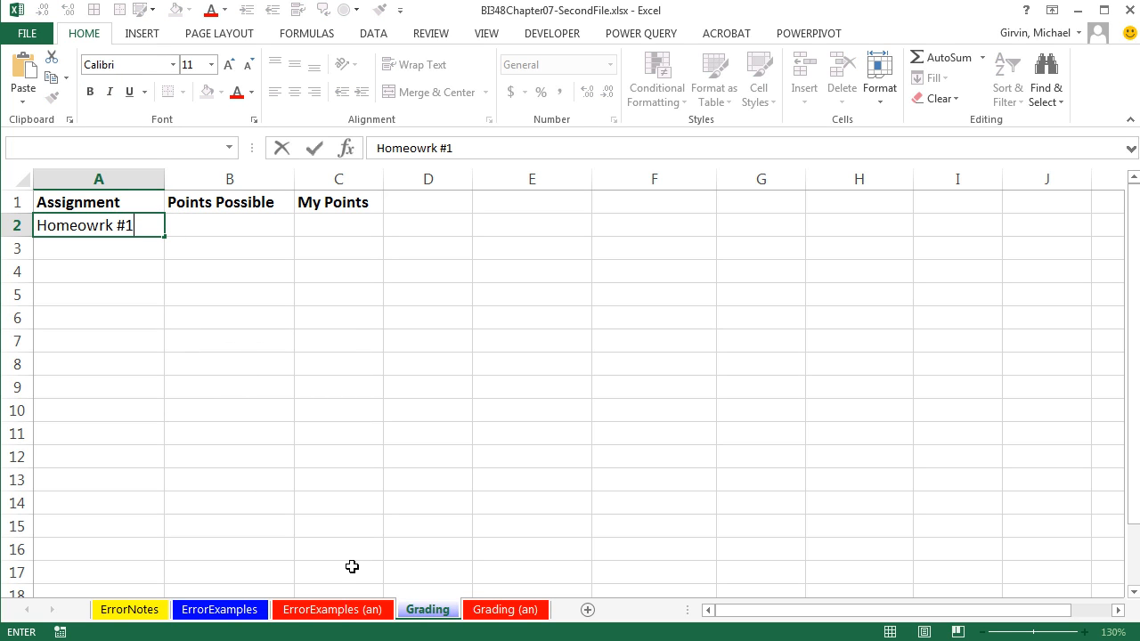
{"action": "left_click", "coordinate": [229, 225]}
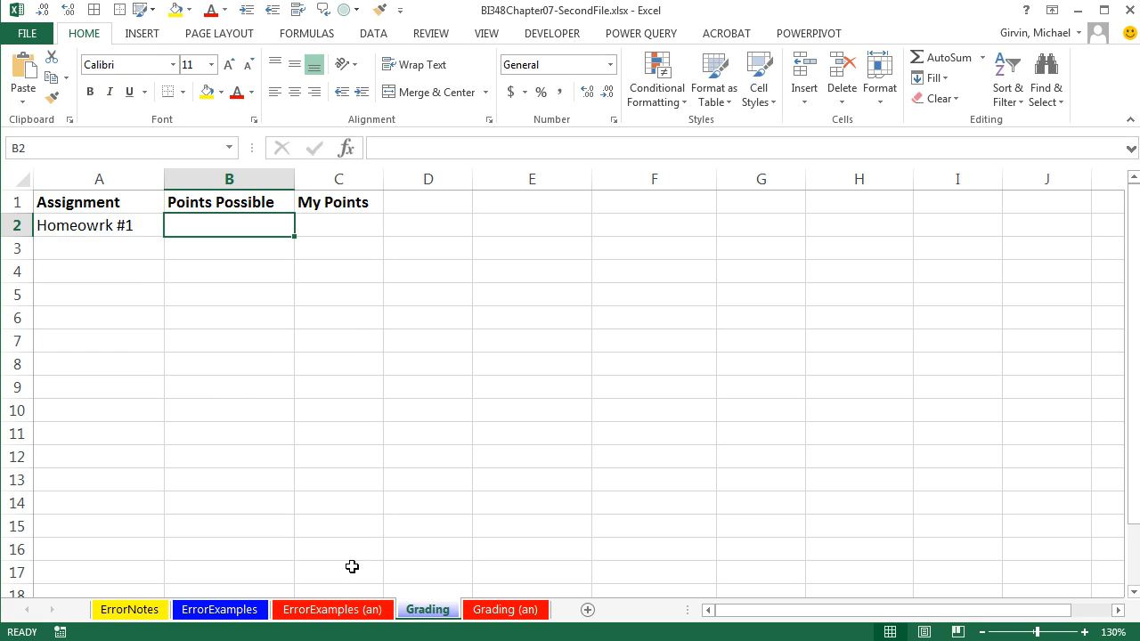
{"action": "type", "text": "50"}
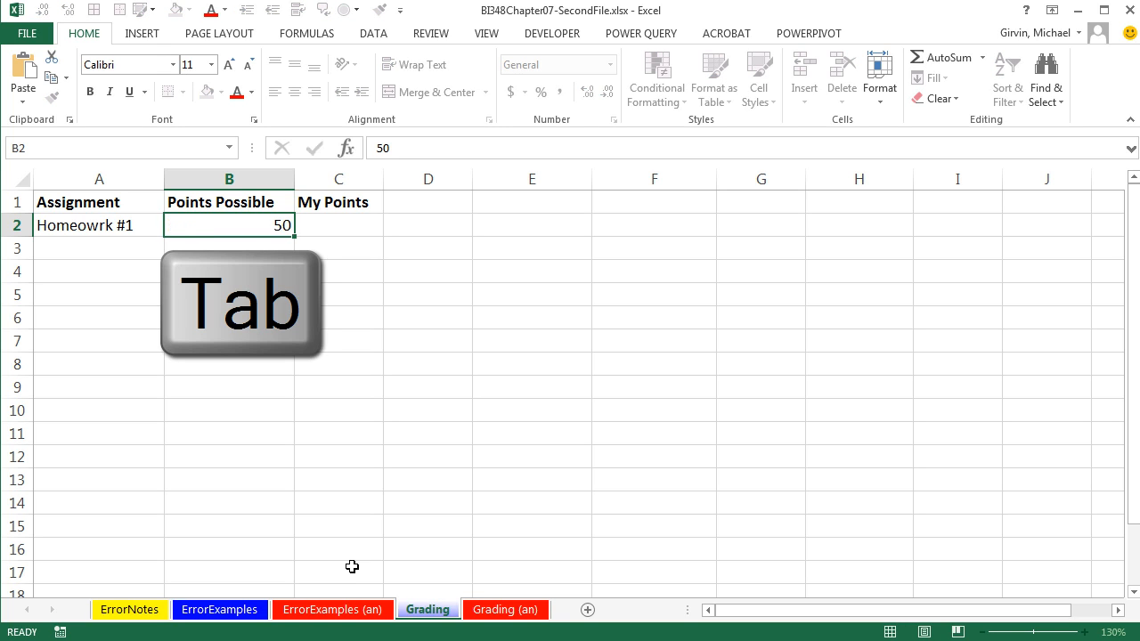
{"action": "key", "text": "Tab"}
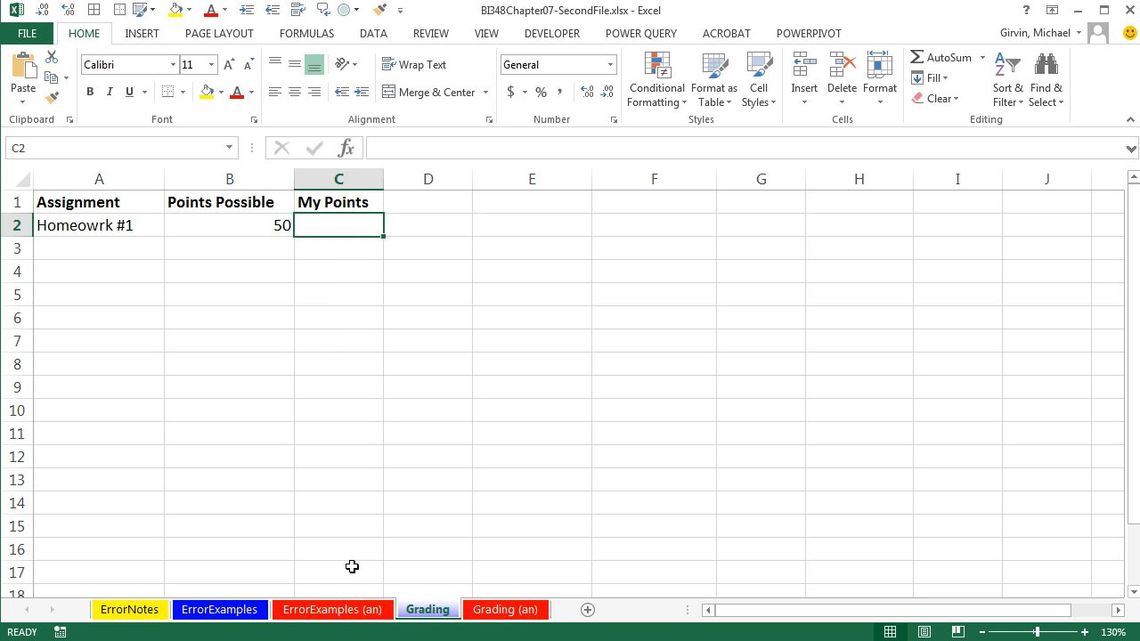
{"action": "type", "text": "43"}
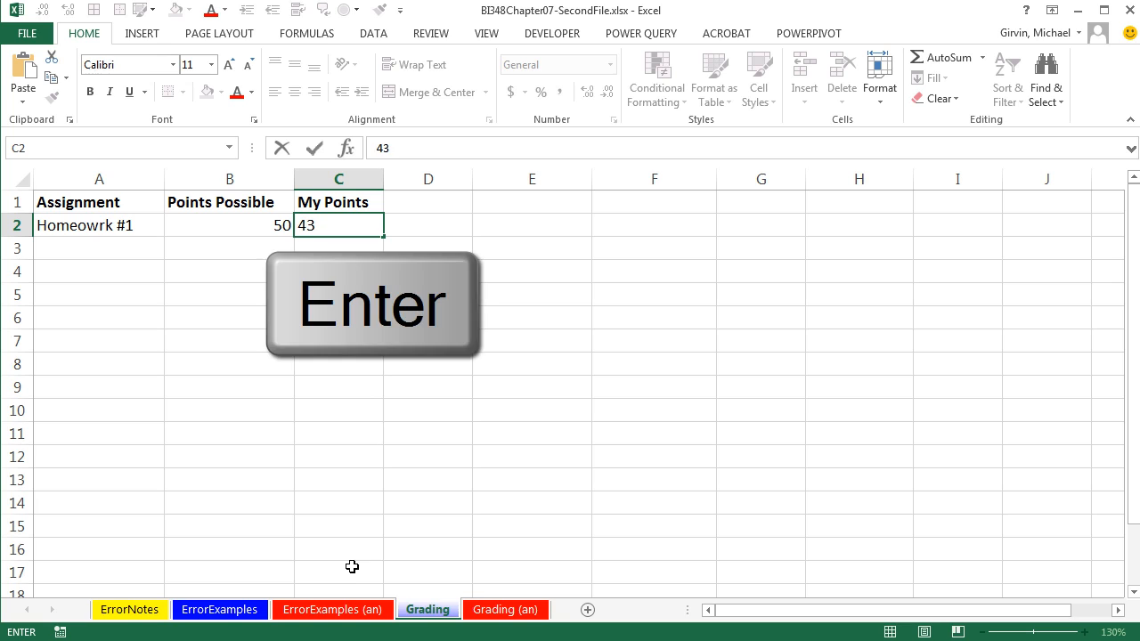
{"action": "key", "text": "Enter"}
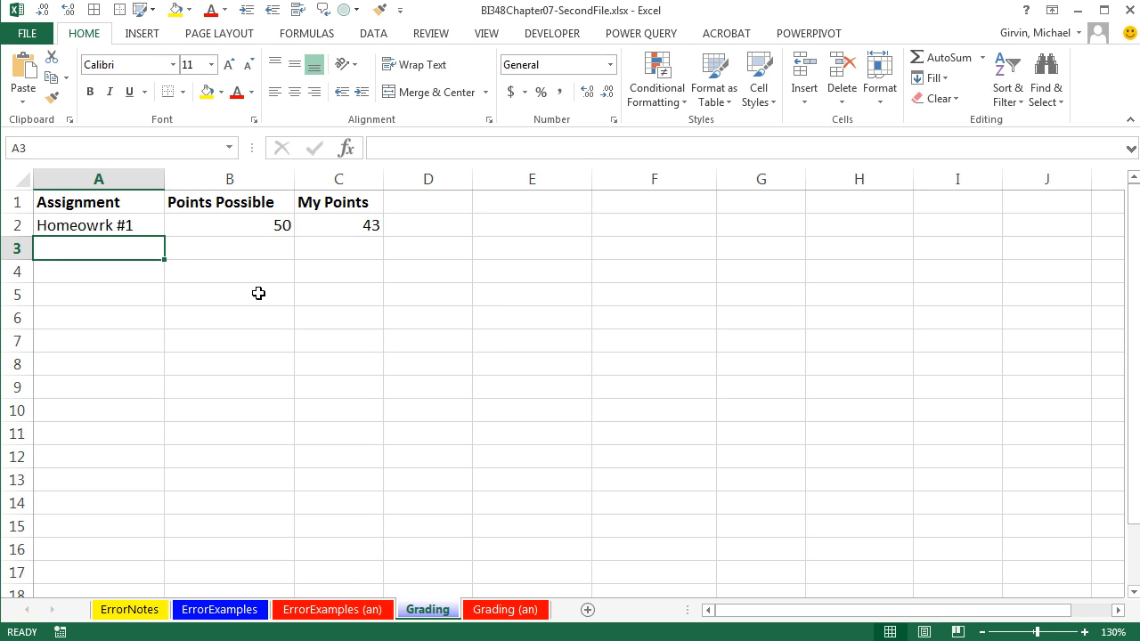
{"action": "left_click", "coordinate": [98, 202]}
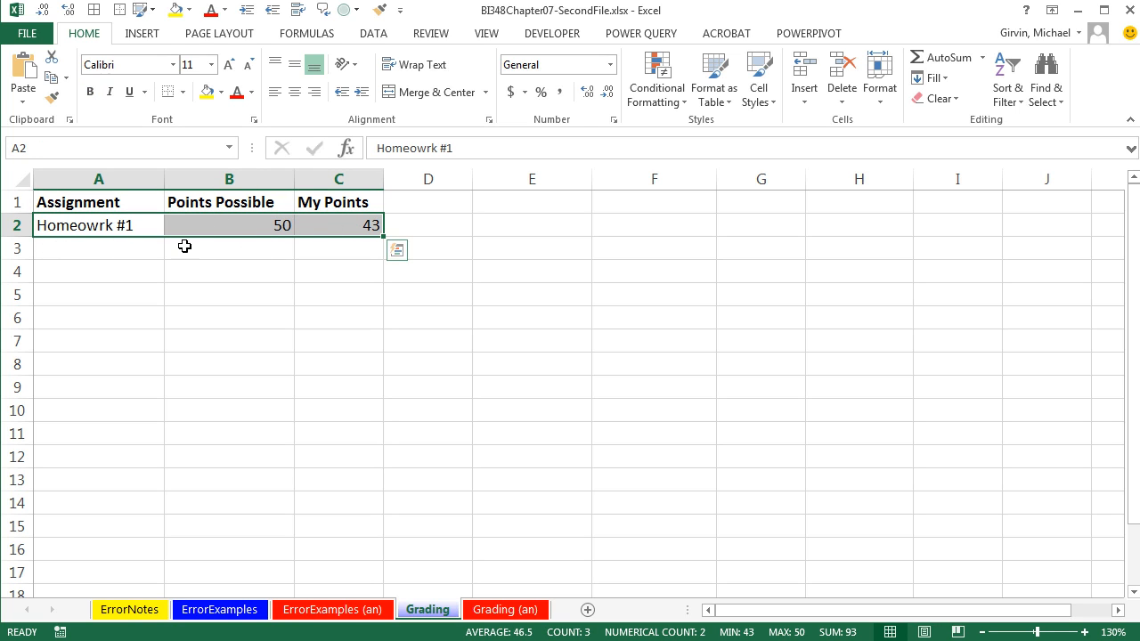
{"action": "mouse_move", "coordinate": [304, 271]}
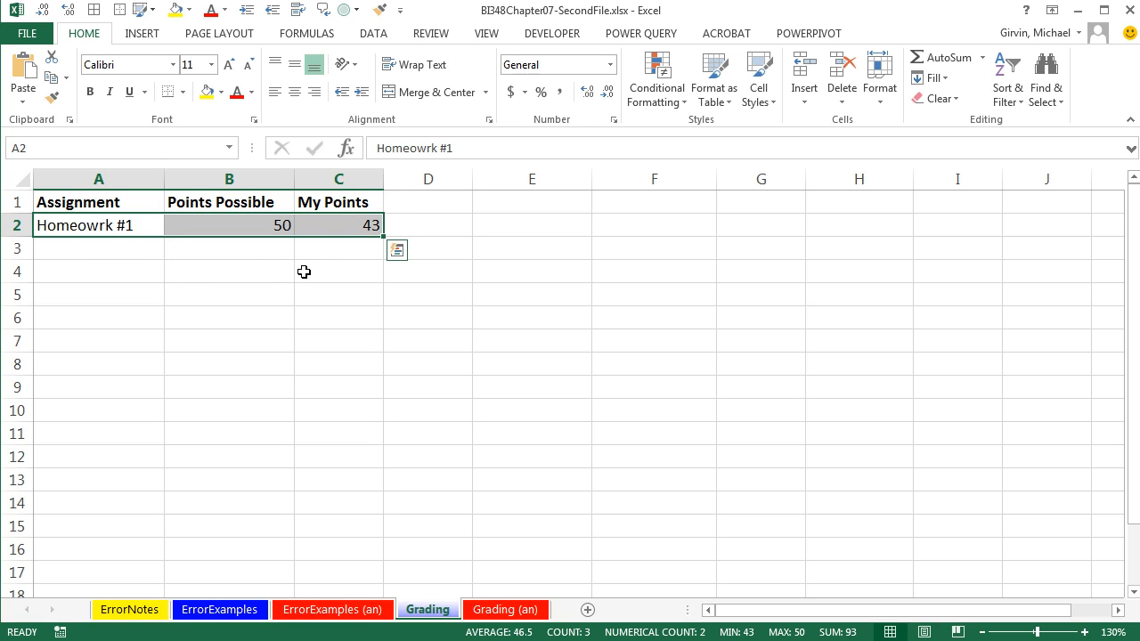
{"action": "mouse_move", "coordinate": [540, 265]}
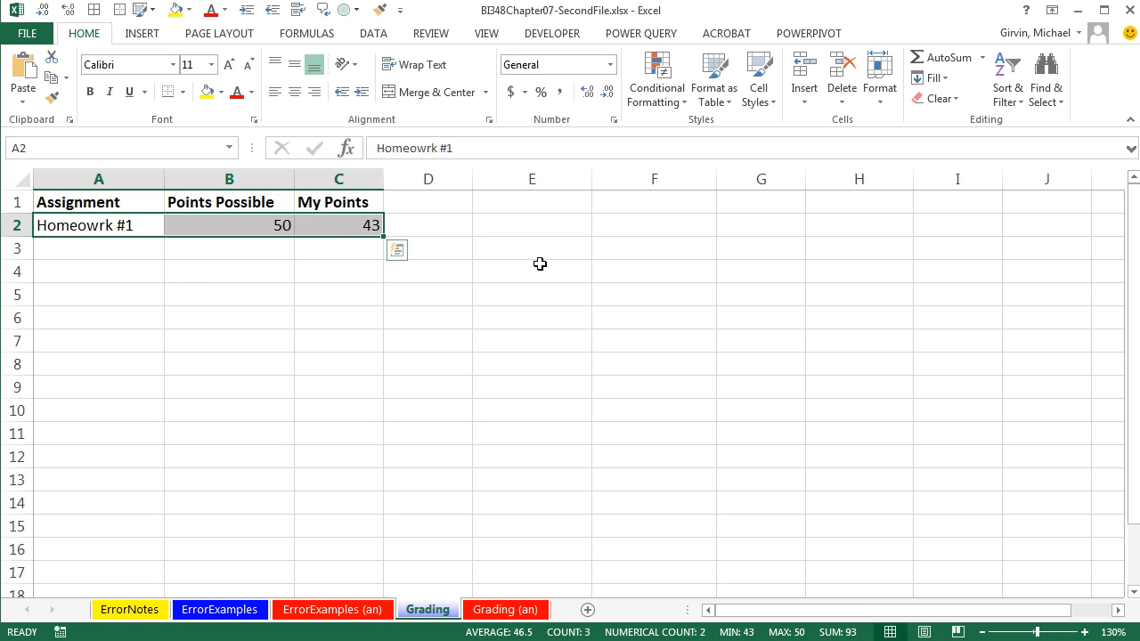
Step: Convert the assignment data into an Excel table with headers using Ctrl+T
{"action": "left_click", "coordinate": [229, 202]}
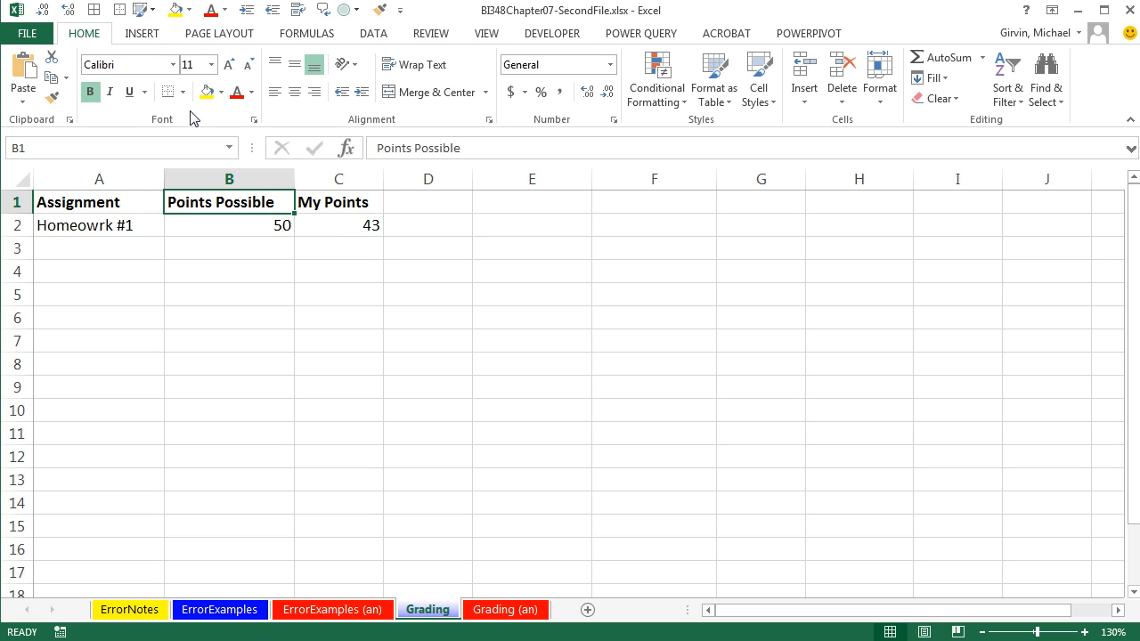
{"action": "left_click", "coordinate": [141, 34]}
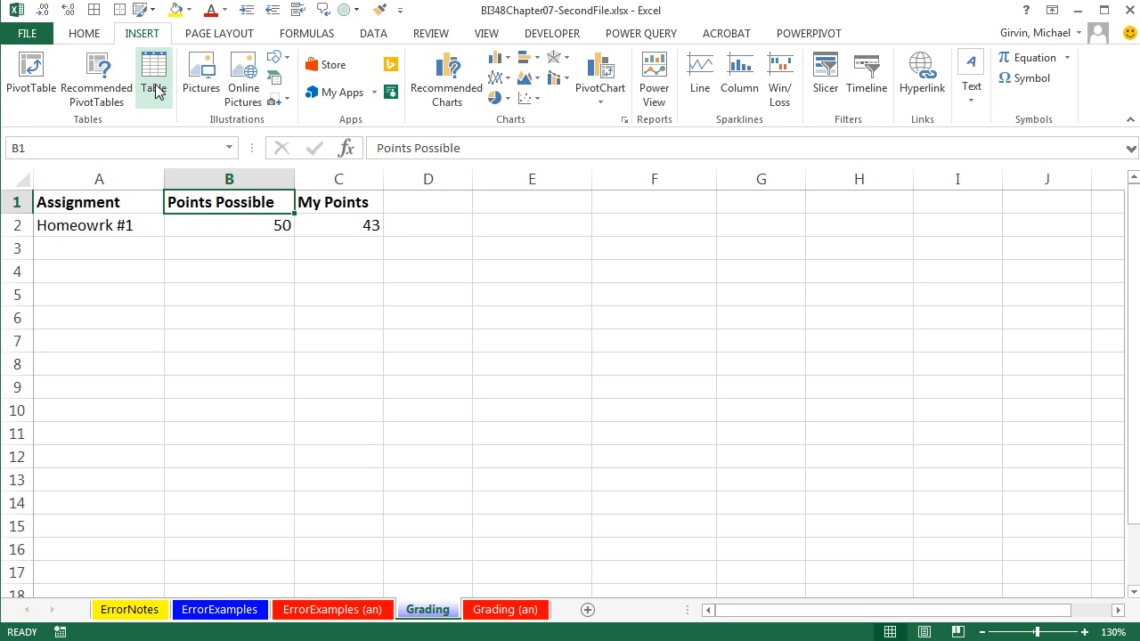
{"action": "mouse_move", "coordinate": [372, 466]}
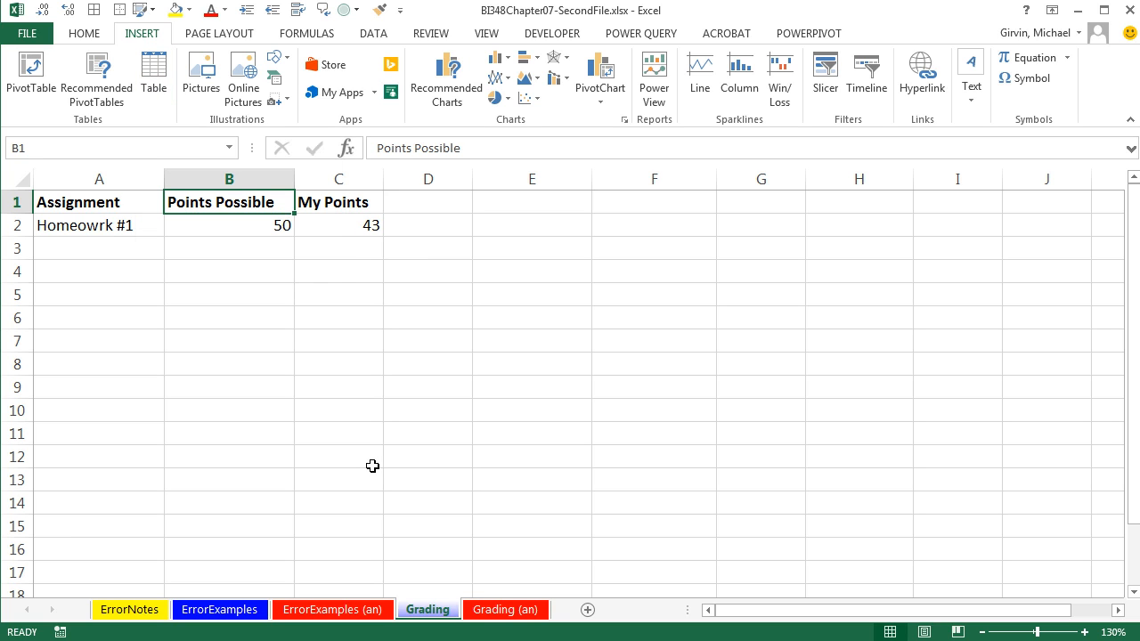
{"action": "key", "text": "Ctrl+t"}
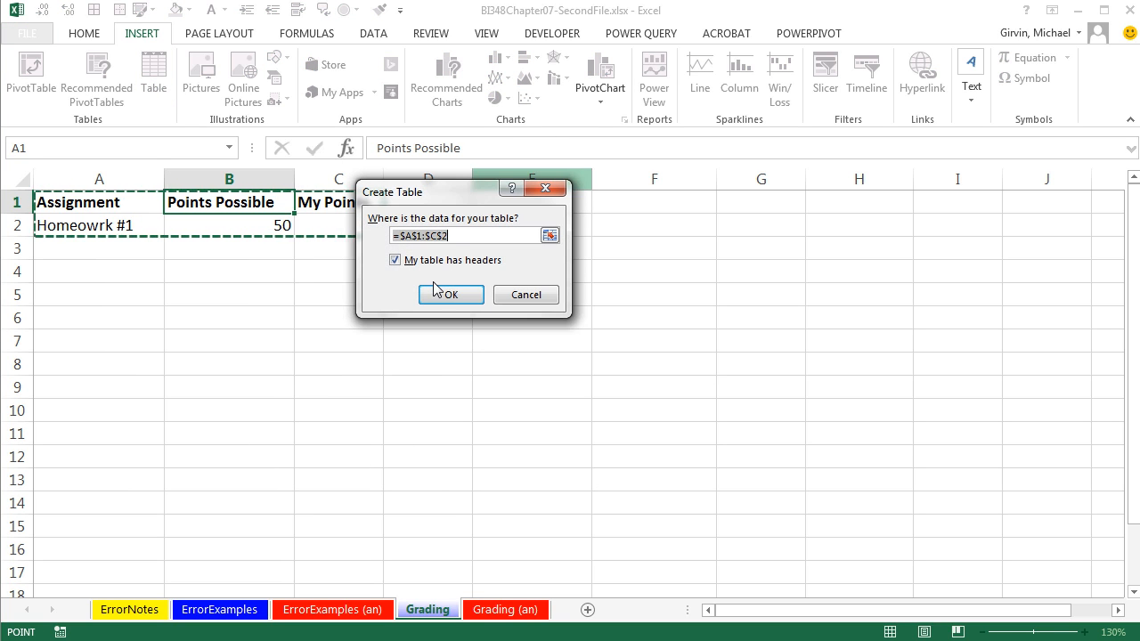
{"action": "left_click", "coordinate": [451, 295]}
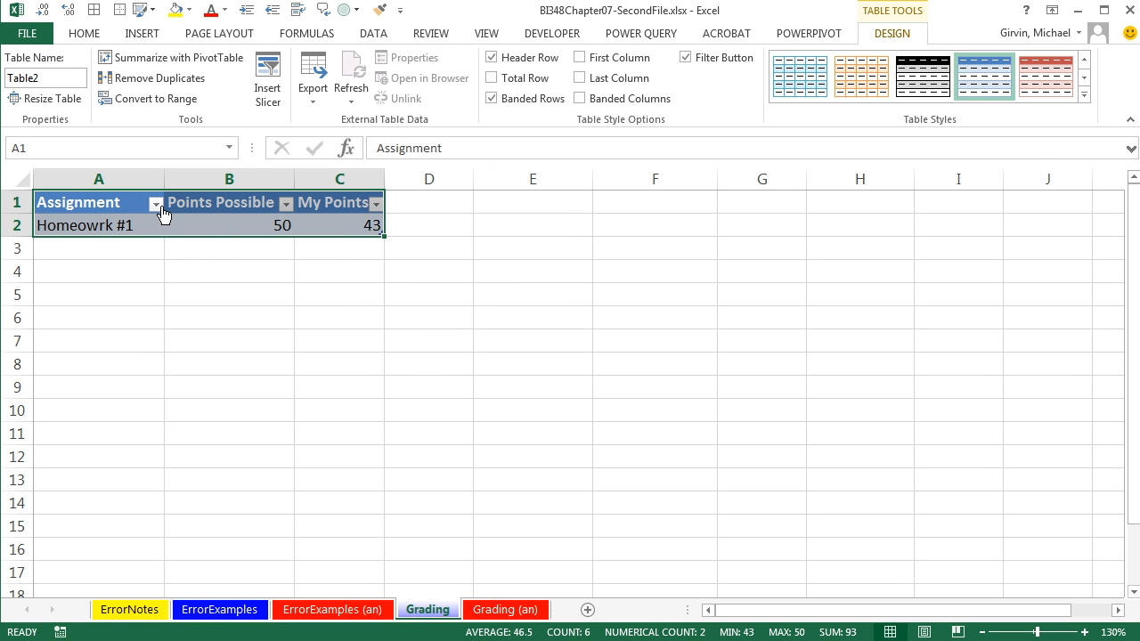
{"action": "left_click", "coordinate": [154, 203]}
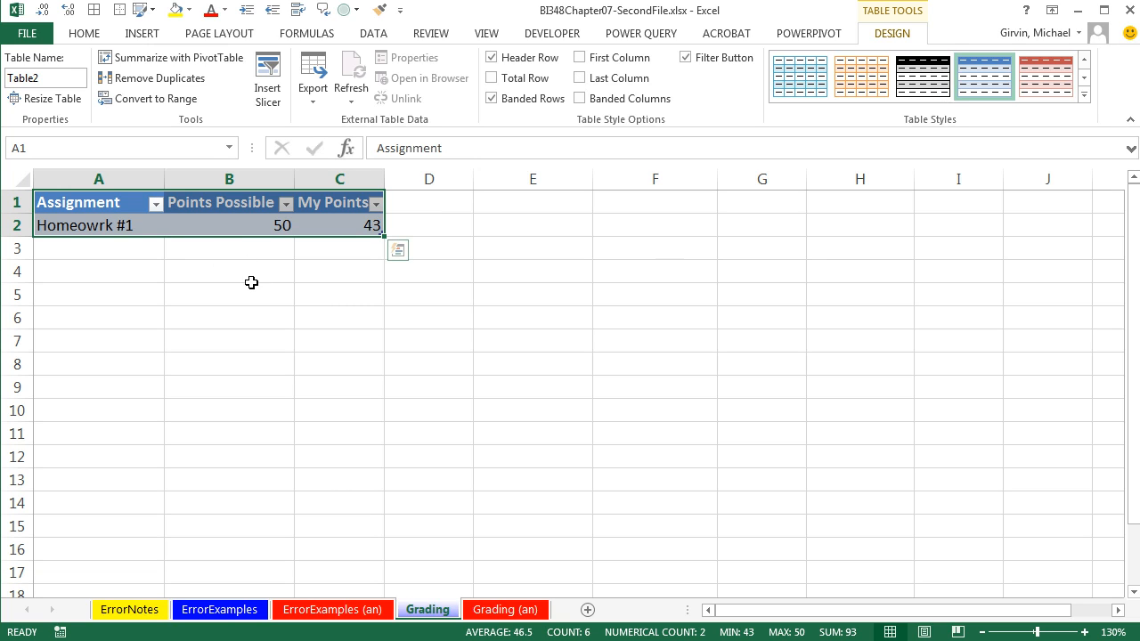
Step: Enter Homework #2 in the next table row, worth 40 with 37 earned
{"action": "left_click", "coordinate": [98, 247]}
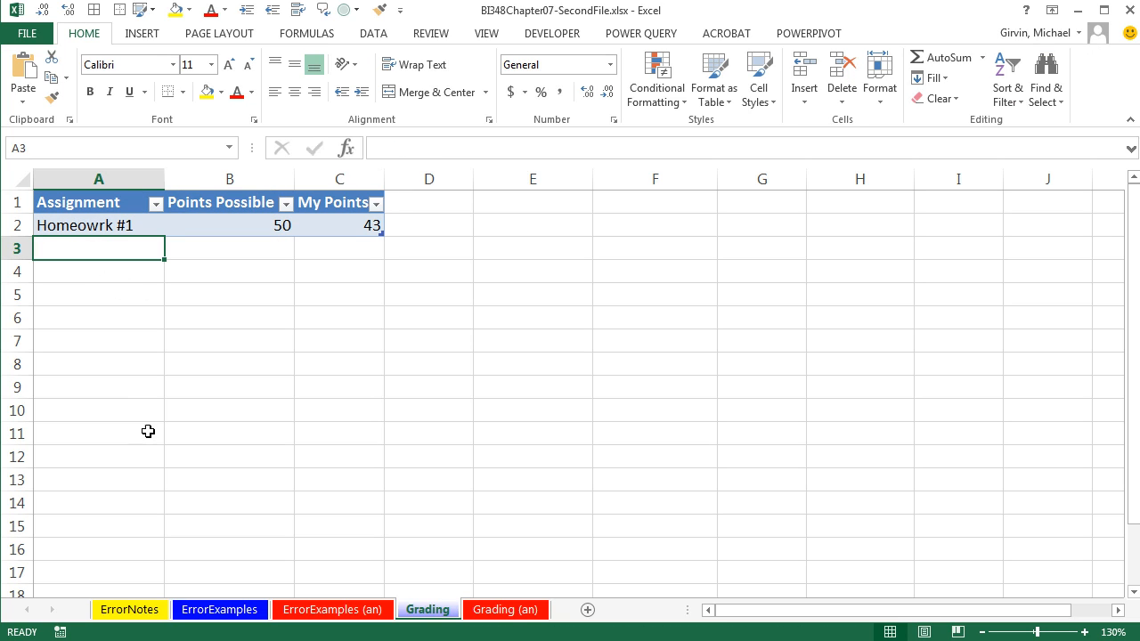
{"action": "mouse_move", "coordinate": [149, 436]}
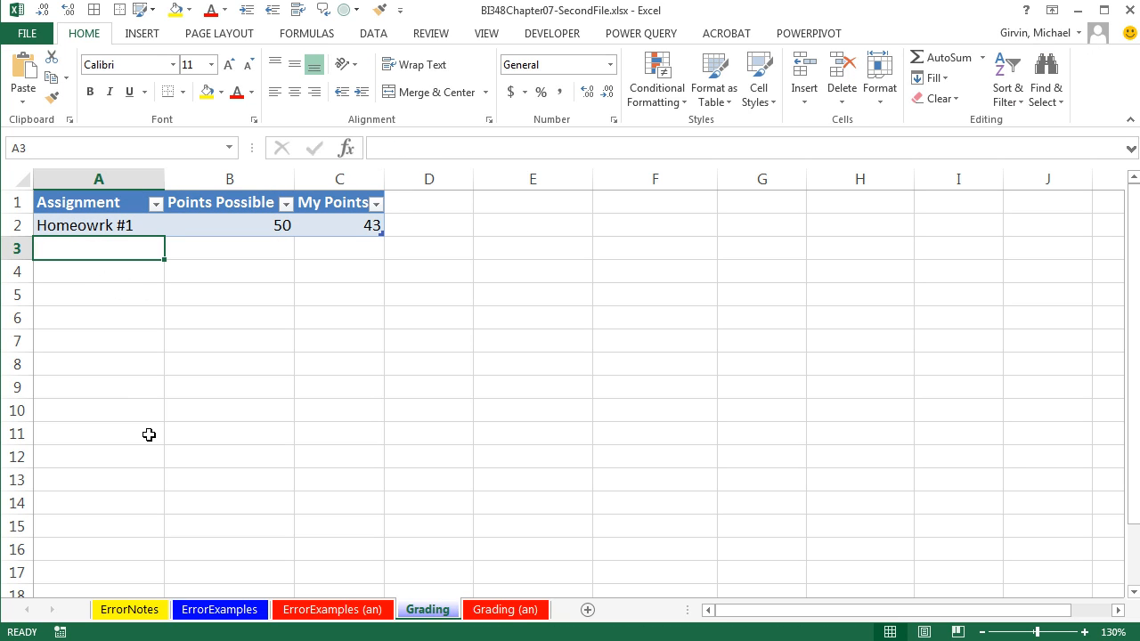
{"action": "type", "text": "Homework #2"}
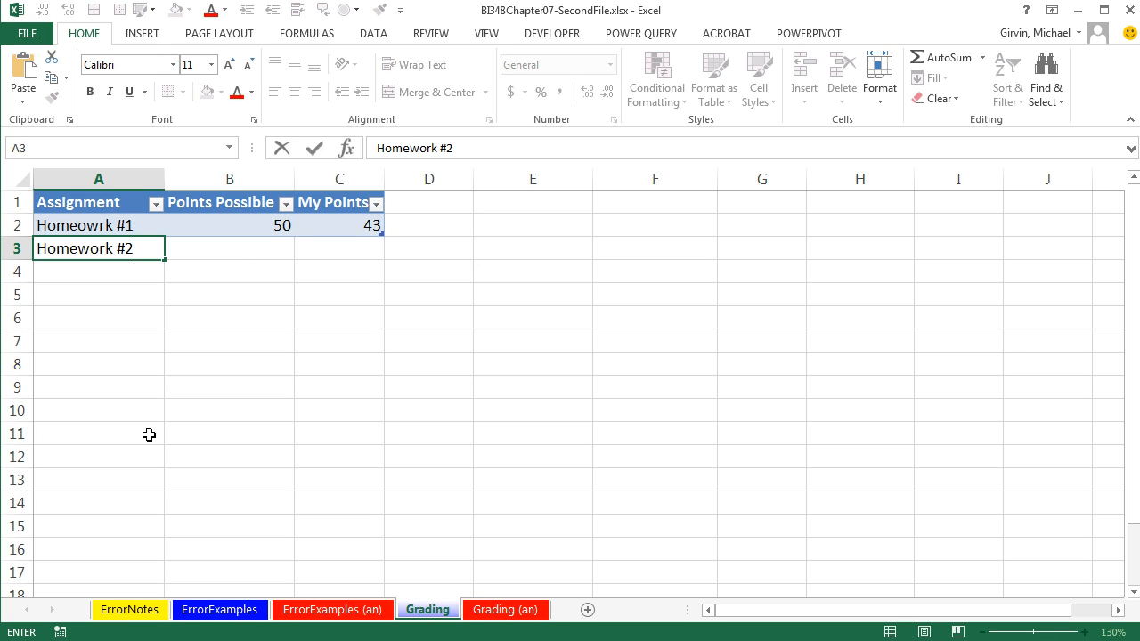
{"action": "key", "text": "Tab"}
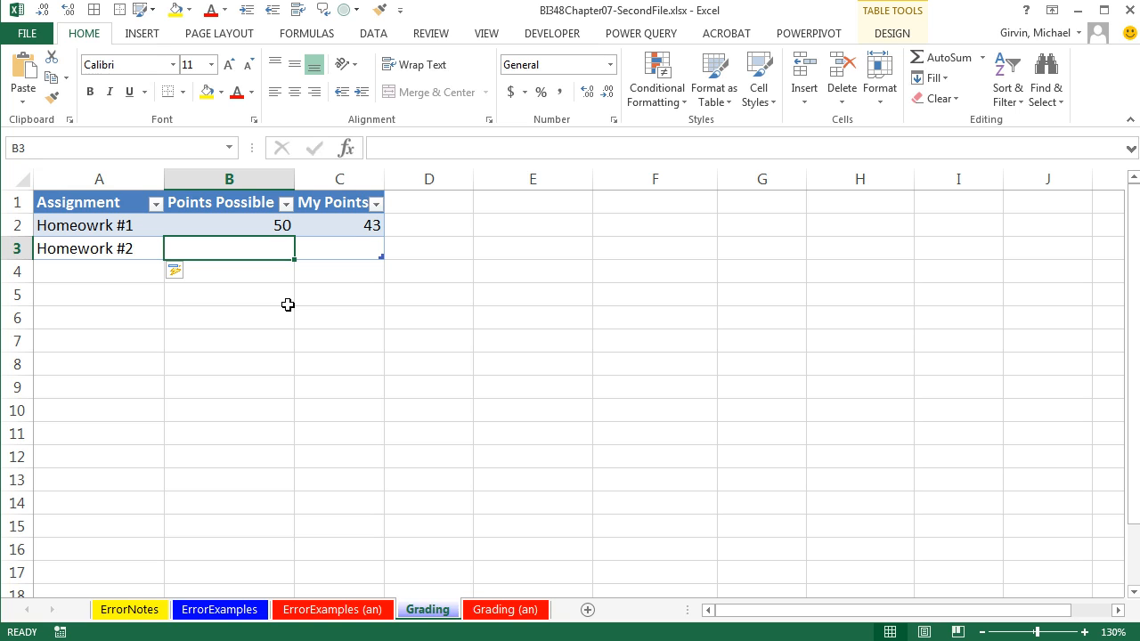
{"action": "type", "text": "40"}
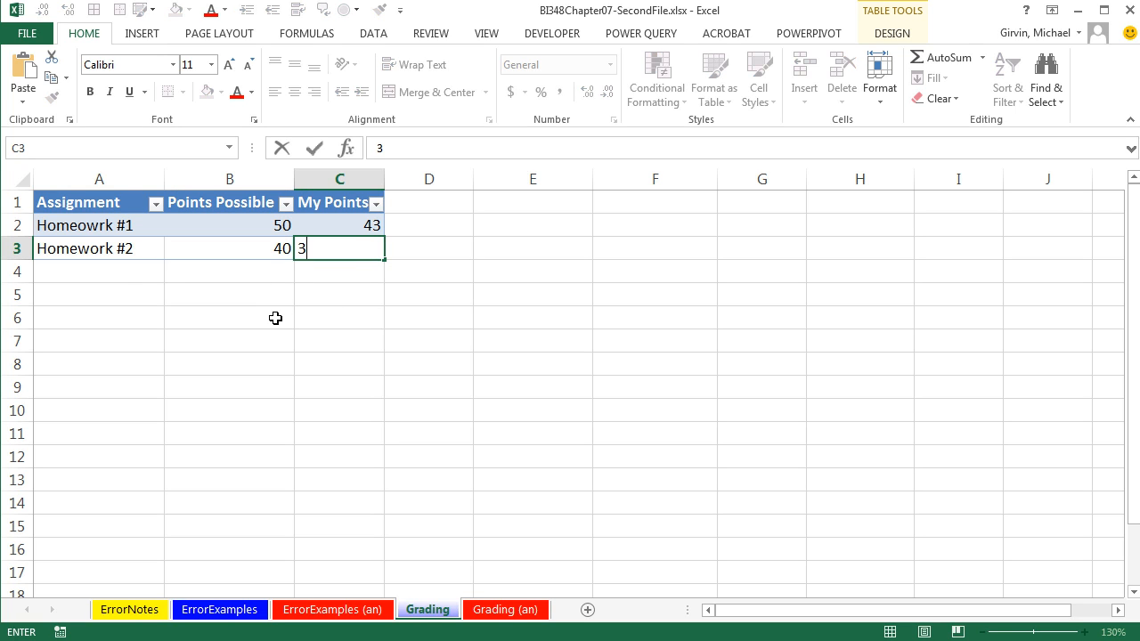
{"action": "type", "text": "37"}
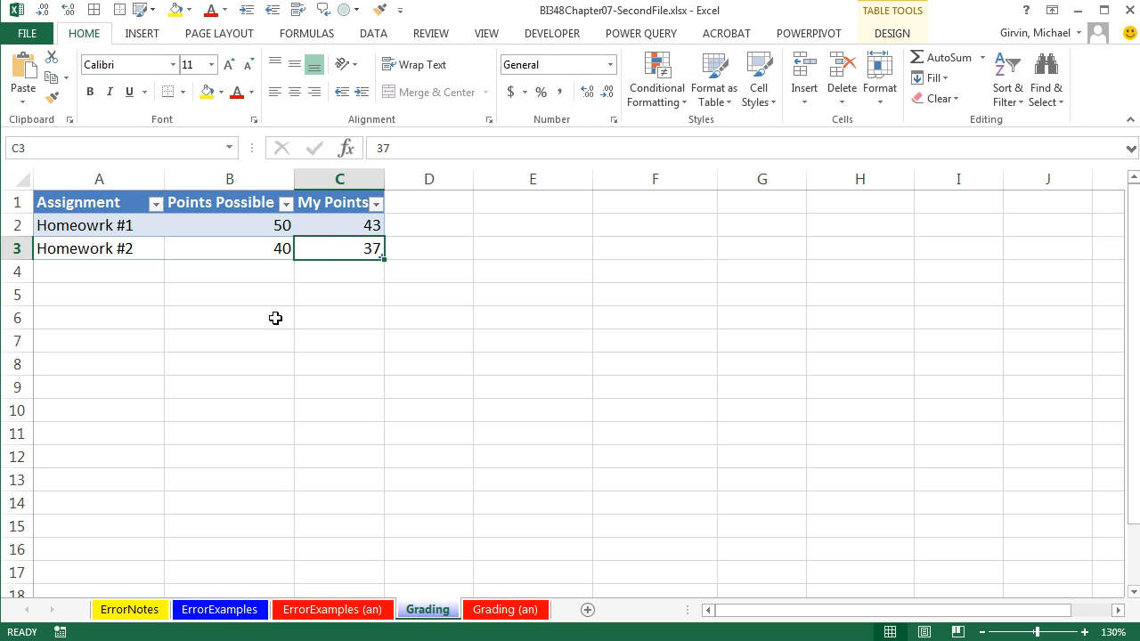
{"action": "mouse_move", "coordinate": [534, 204]}
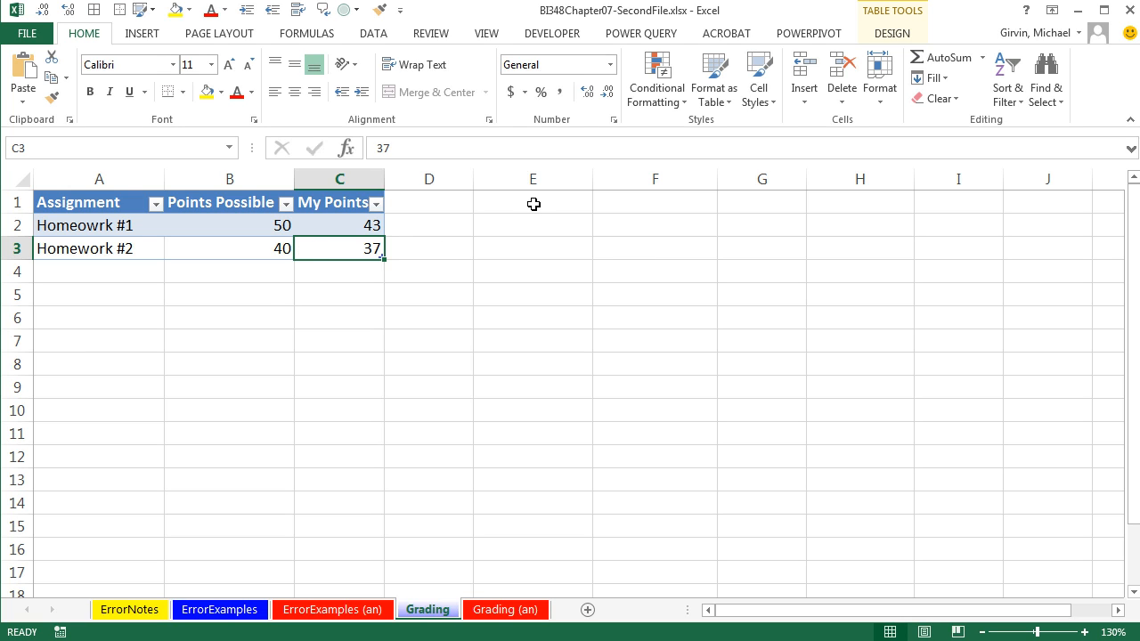
Step: Type Total Possible, My Current Points, % Grade, Current Decimal Grade headings and format them
{"action": "type", "text": "Total Possible"}
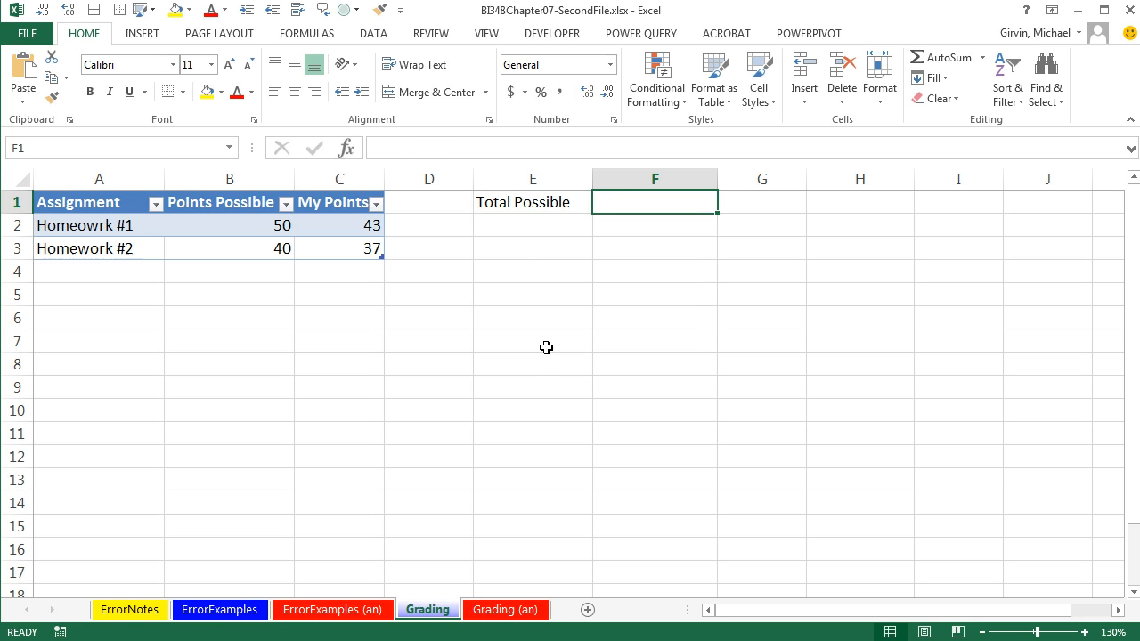
{"action": "type", "text": "My Current Points"}
{"action": "left_click", "coordinate": [860, 203]}
{"action": "type", "text": "Current Decimal Grade"}
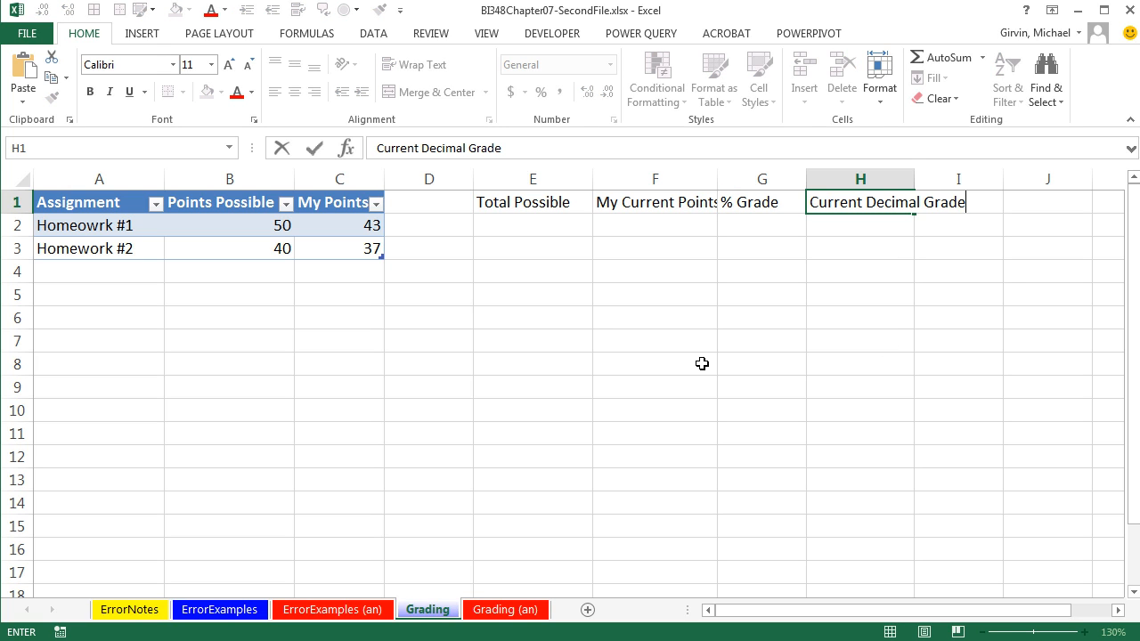
{"action": "left_click", "coordinate": [531, 178]}
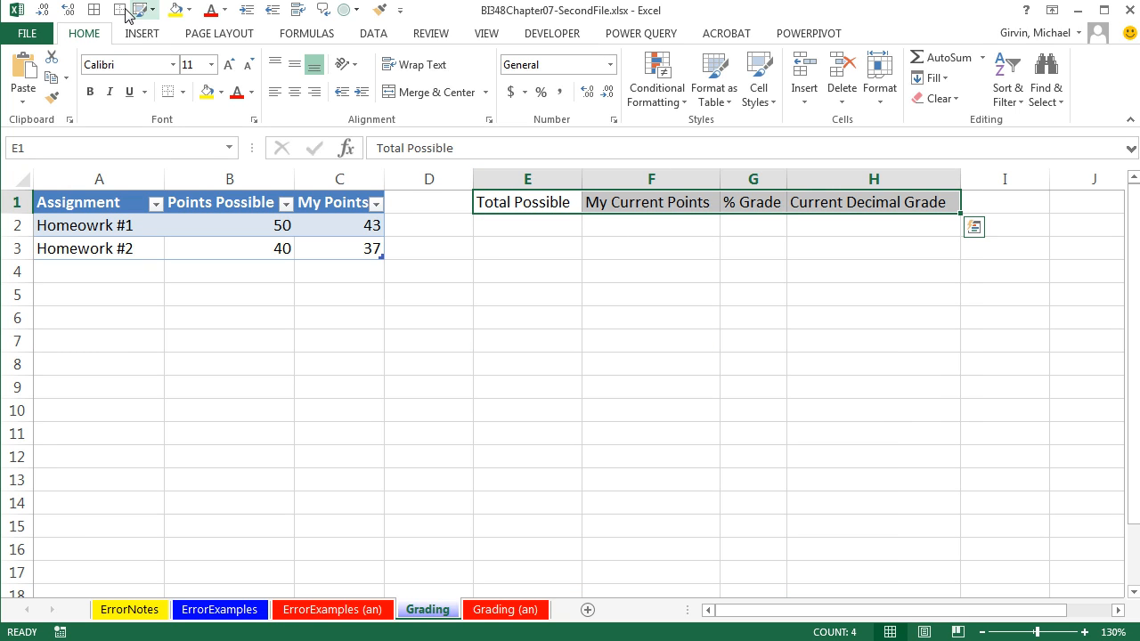
{"action": "left_click", "coordinate": [180, 14]}
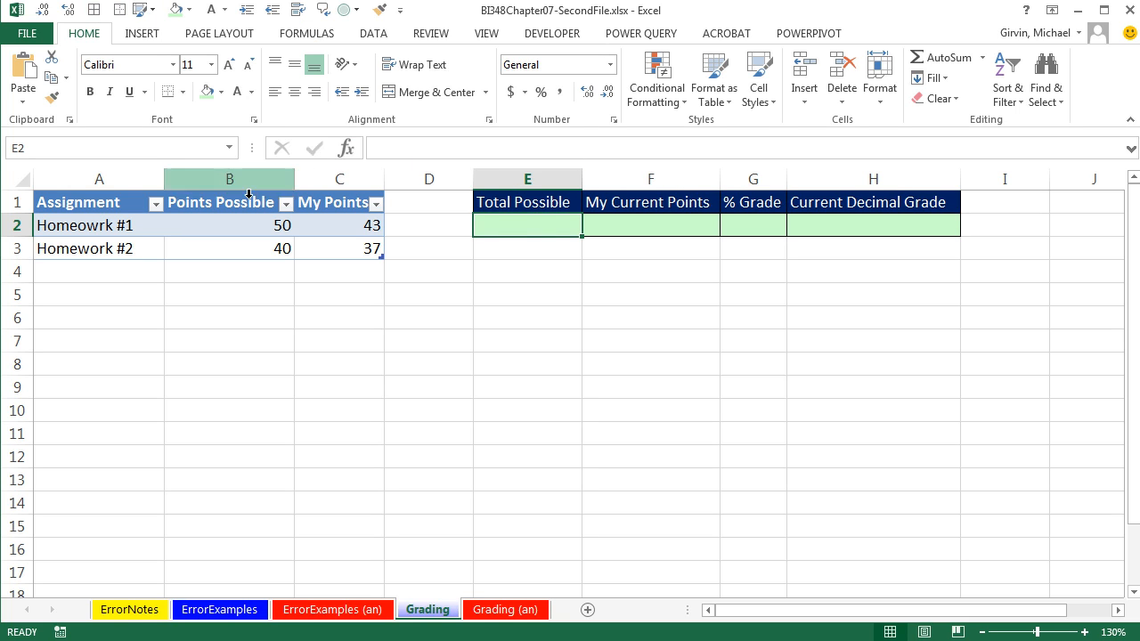
Step: Rename the table to MyClassScores in the Table Design name box
{"action": "left_click", "coordinate": [229, 225]}
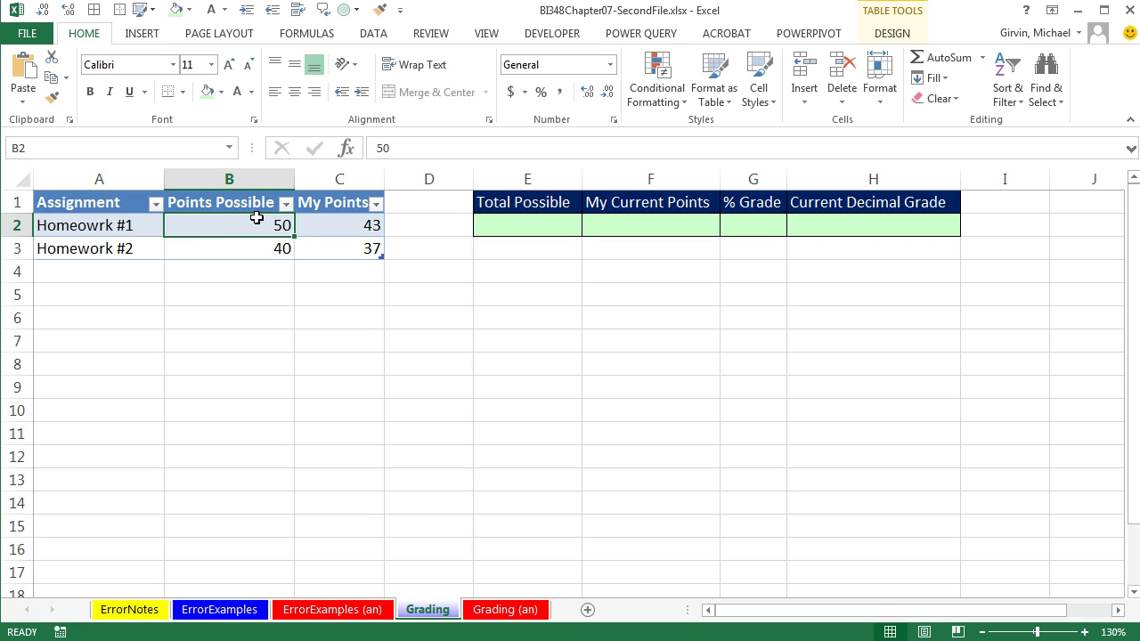
{"action": "mouse_move", "coordinate": [986, 10]}
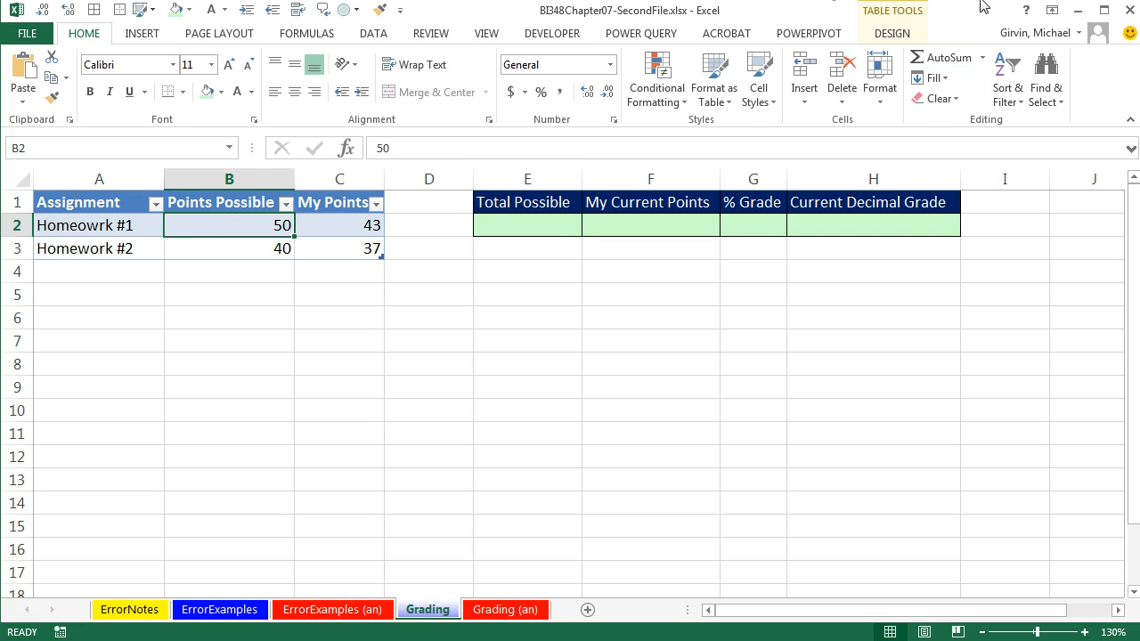
{"action": "left_click", "coordinate": [892, 33]}
{"action": "type", "text": "MyClassSc"}
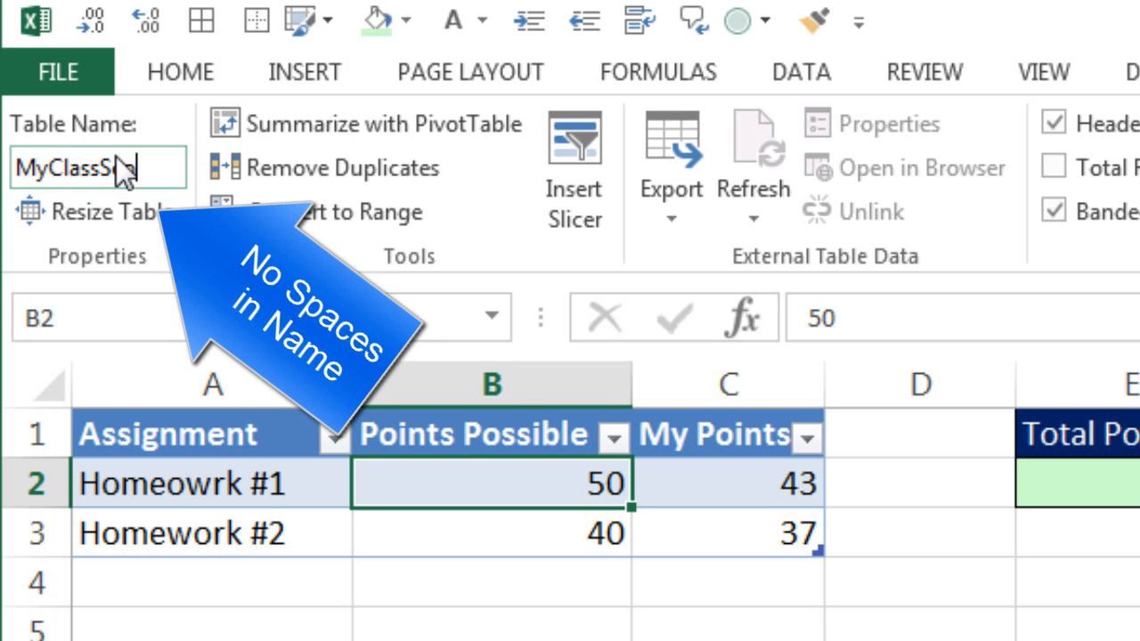
{"action": "key", "text": "Enter"}
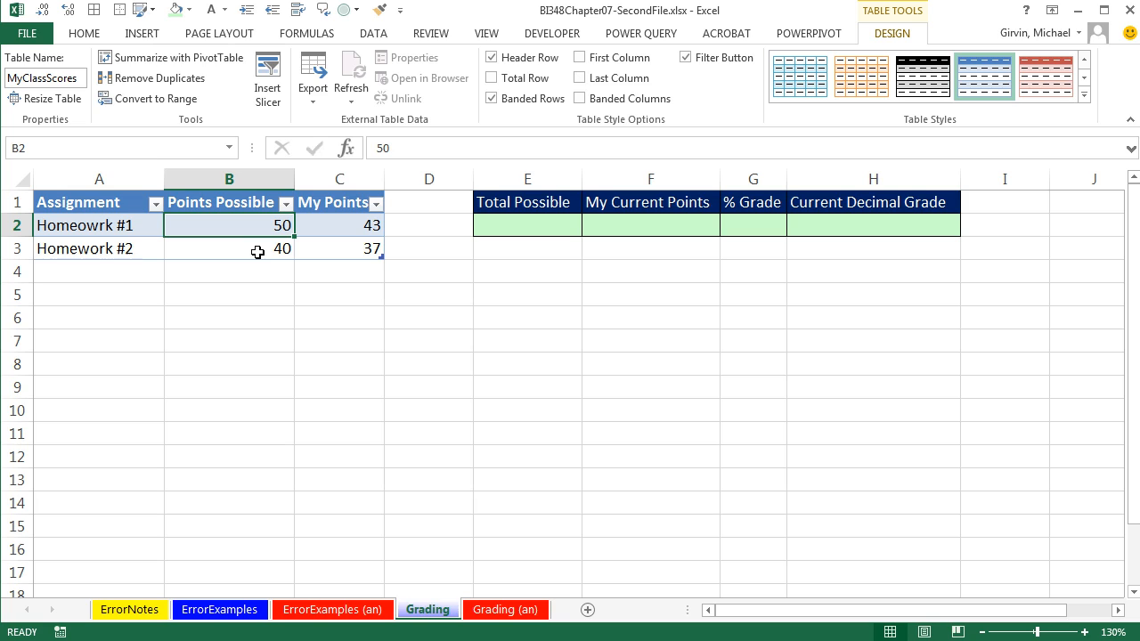
{"action": "left_click", "coordinate": [520, 224]}
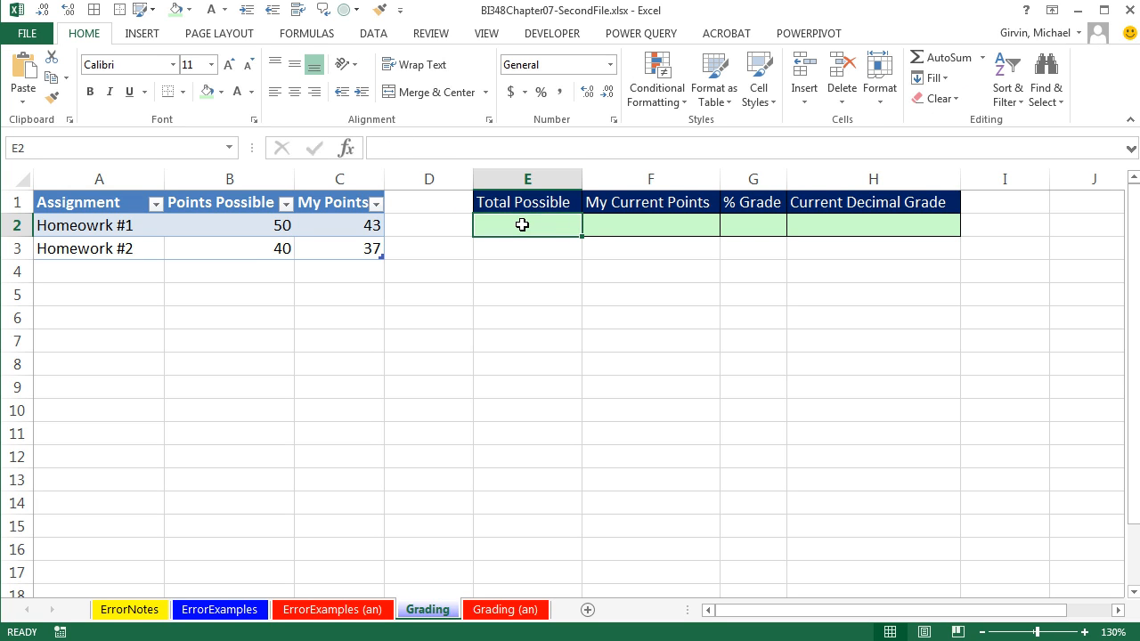
{"action": "mouse_move", "coordinate": [228, 233]}
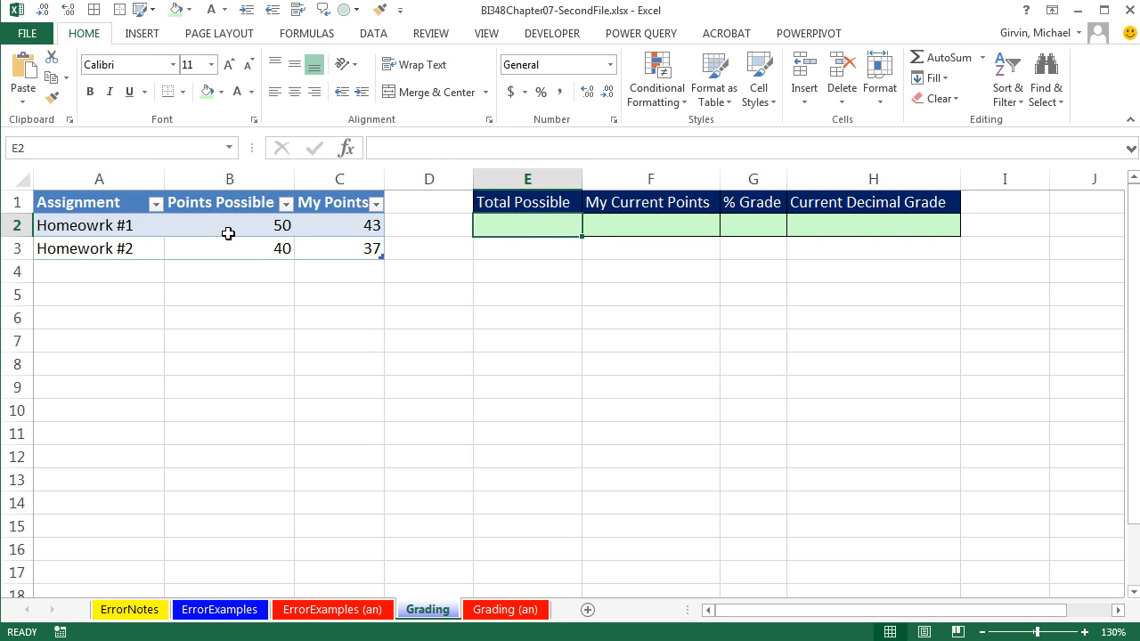
{"action": "mouse_move", "coordinate": [217, 238]}
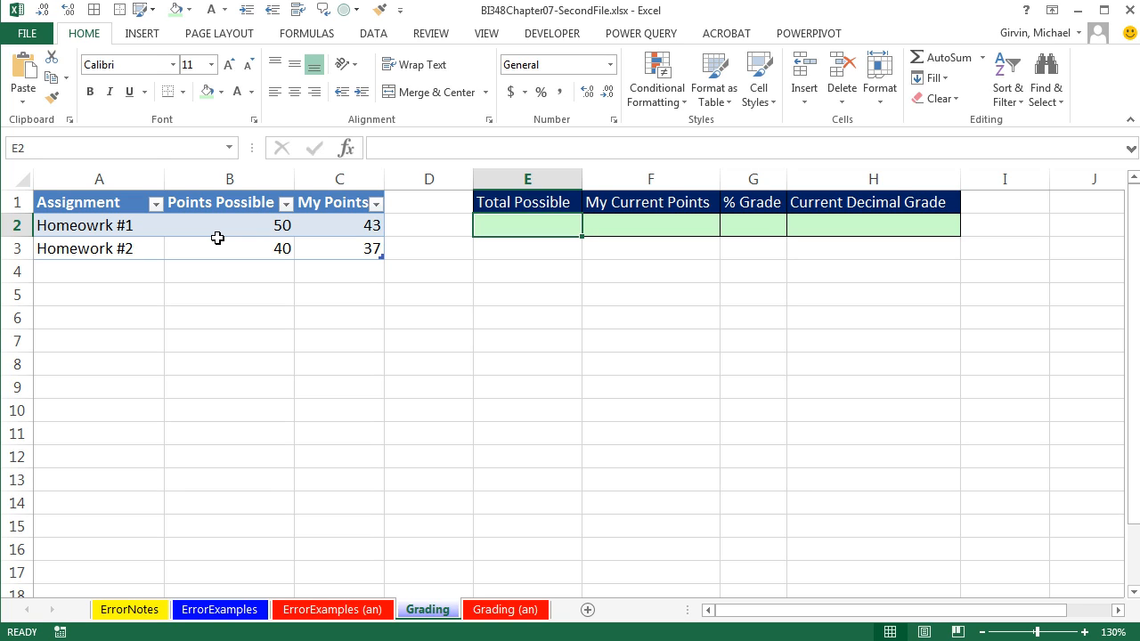
{"action": "mouse_move", "coordinate": [233, 238]}
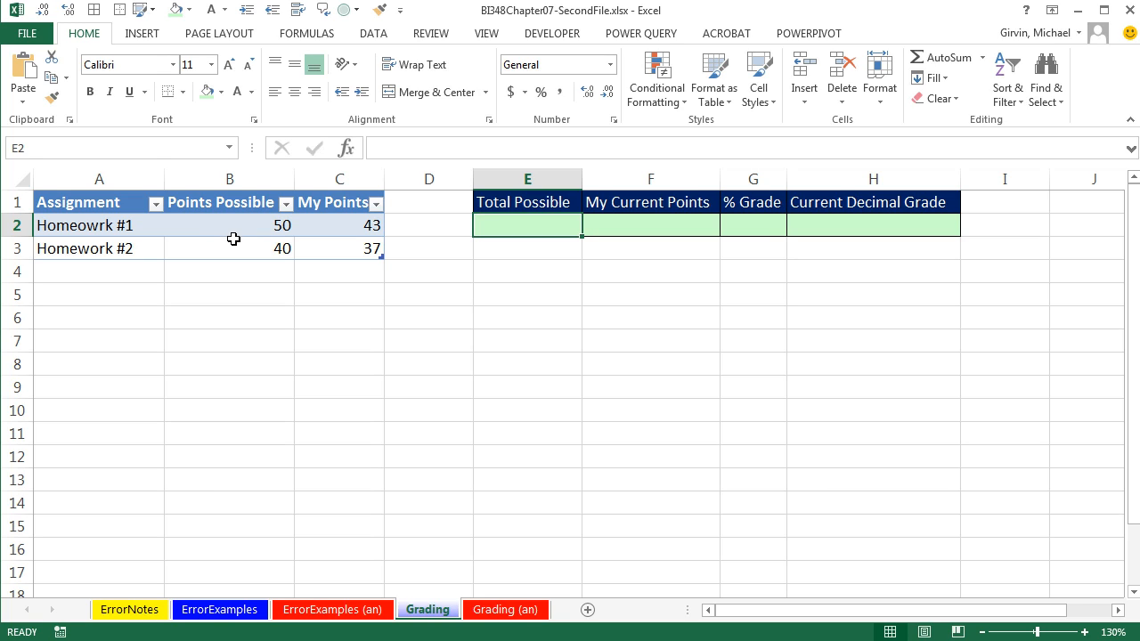
{"action": "mouse_move", "coordinate": [218, 213]}
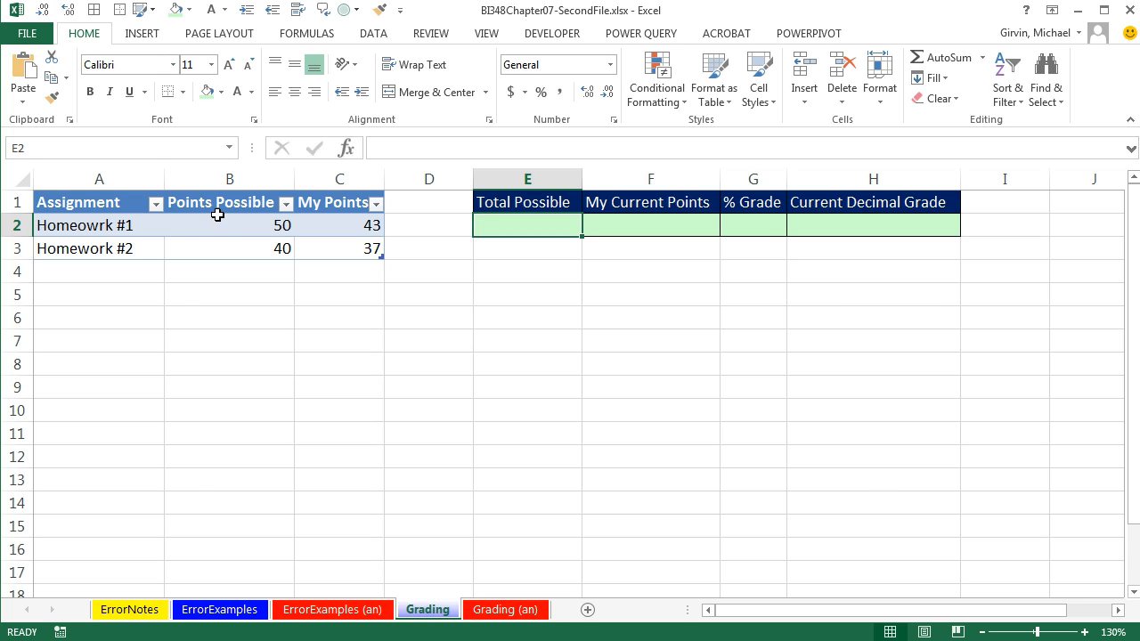
{"action": "mouse_move", "coordinate": [163, 393]}
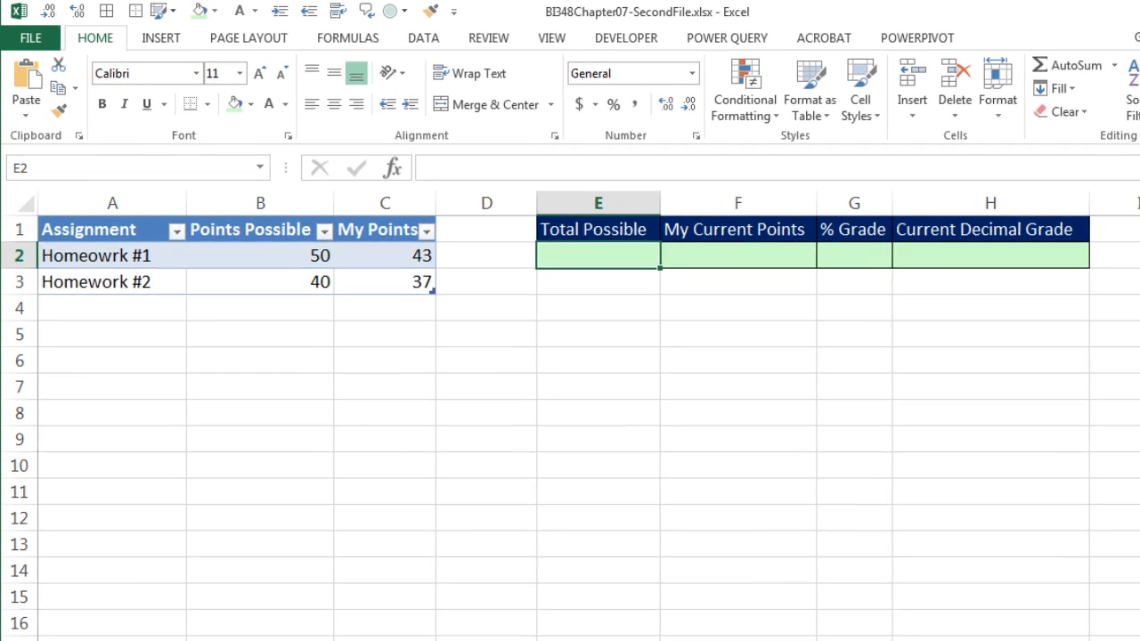
Step: Sum Points Possible (90) in E2 and My Points (80) in F2
{"action": "key", "text": "alt+="}
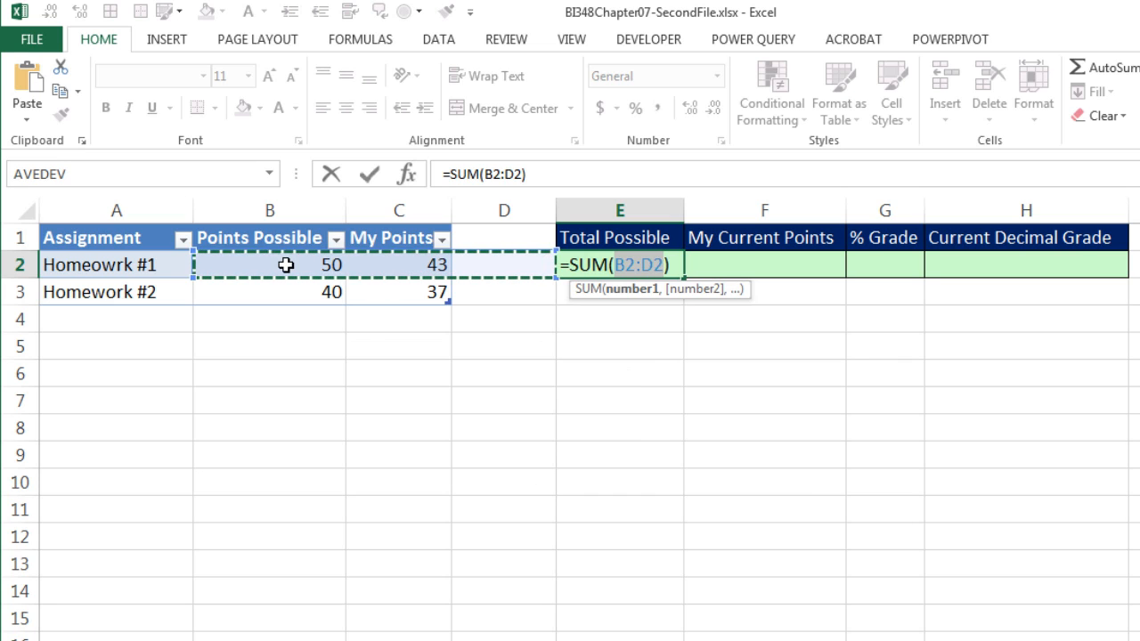
{"action": "left_click_drag", "start_coordinate": [270, 264], "coordinate": [269, 292]}
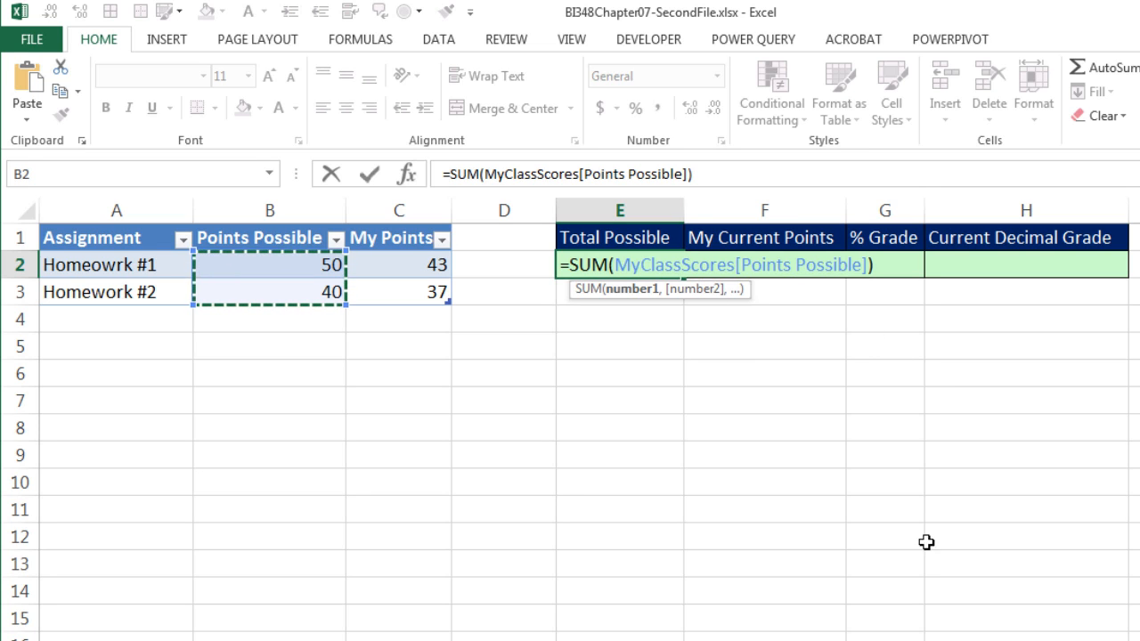
{"action": "key", "text": "Tab"}
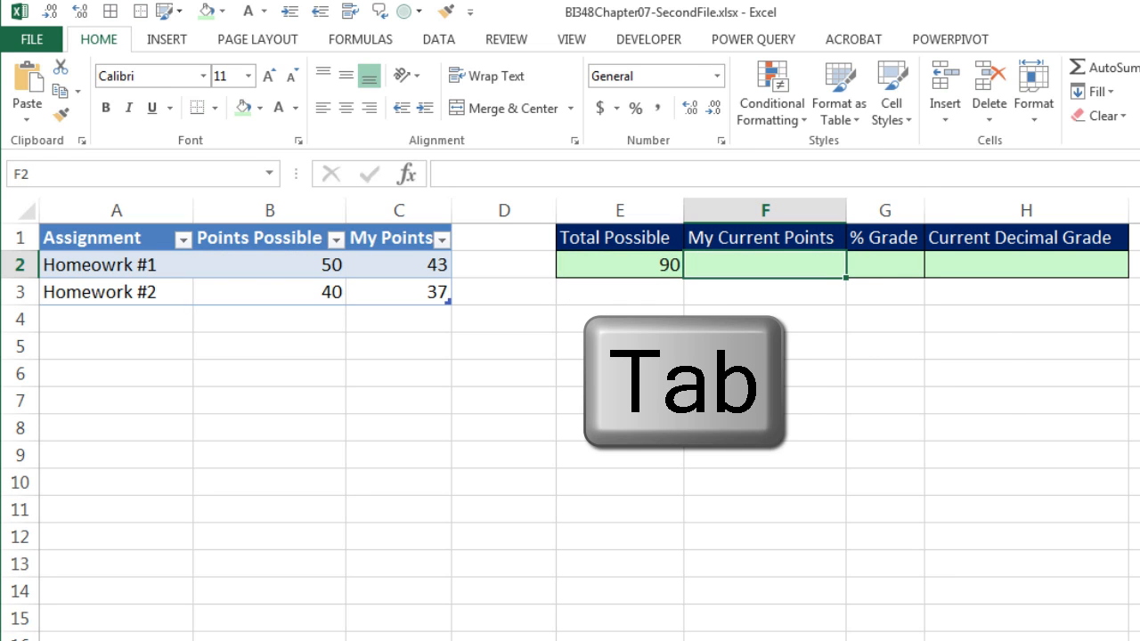
{"action": "type", "text": "=SUM(E2"}
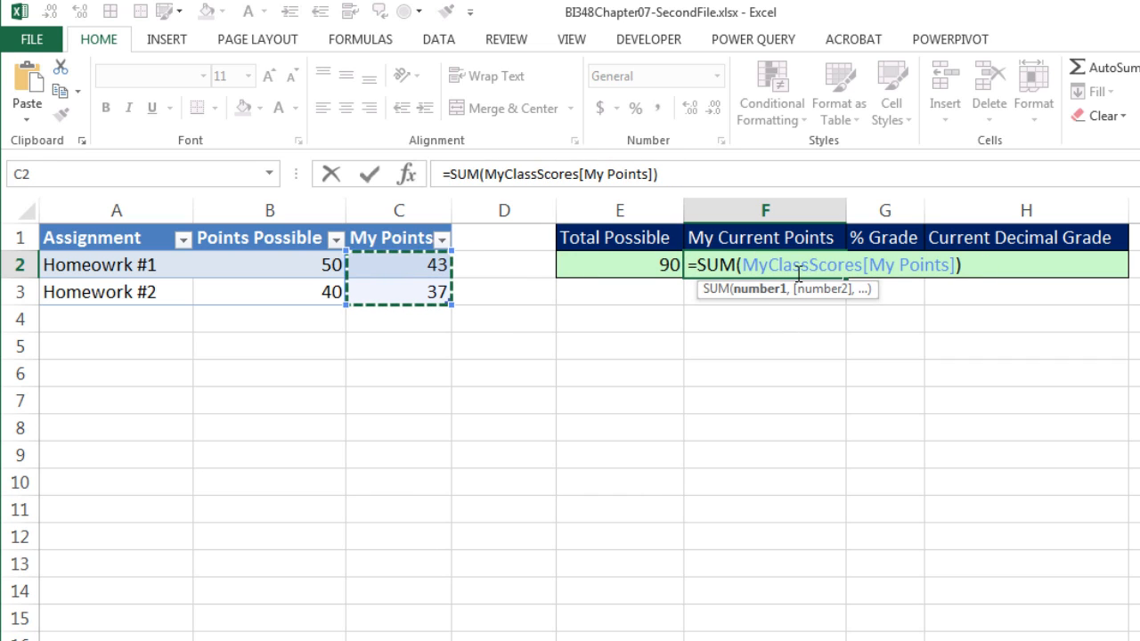
{"action": "key", "text": "Tab"}
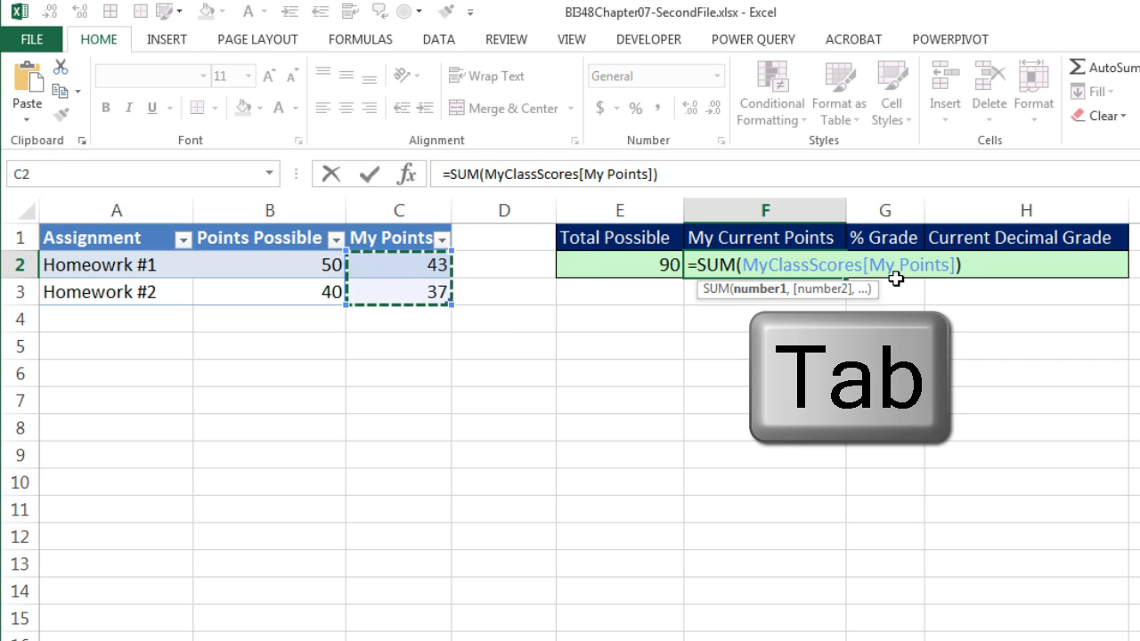
{"action": "key", "text": "Tab"}
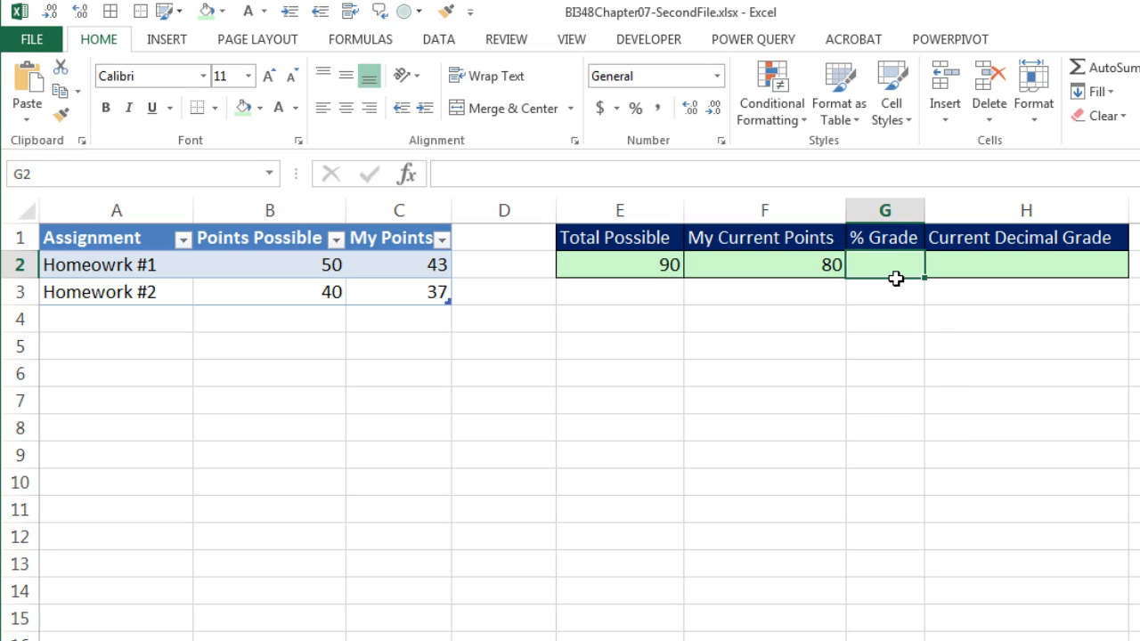
Step: Compute % Grade in G2 as =F2/E2, giving 0.8889
{"action": "type", "text": "="}
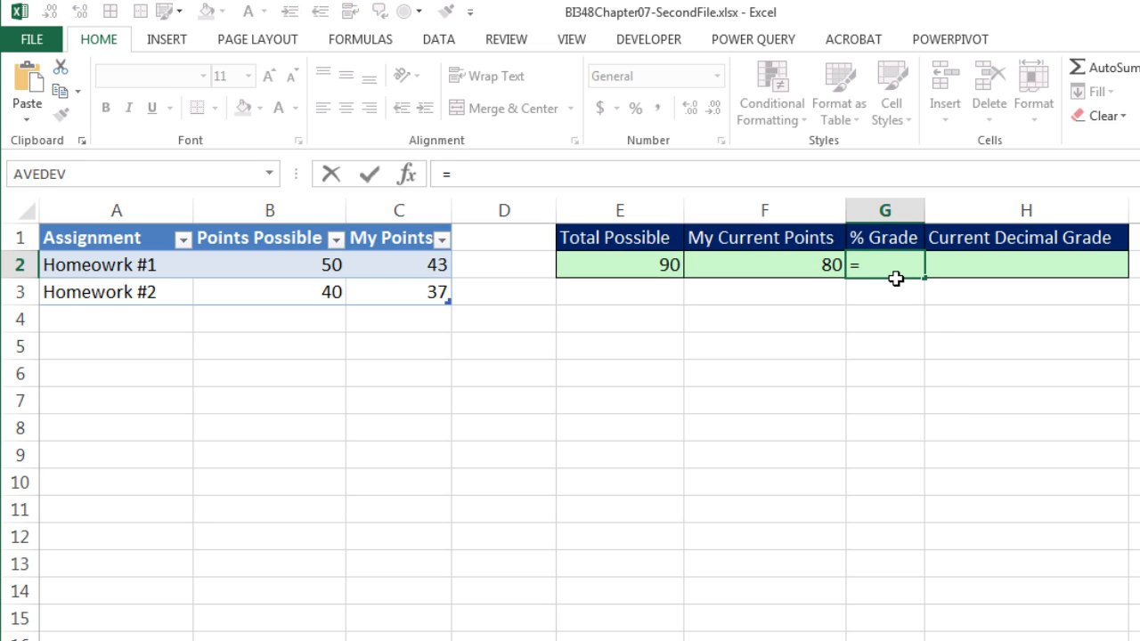
{"action": "type", "text": "F2/F2"}
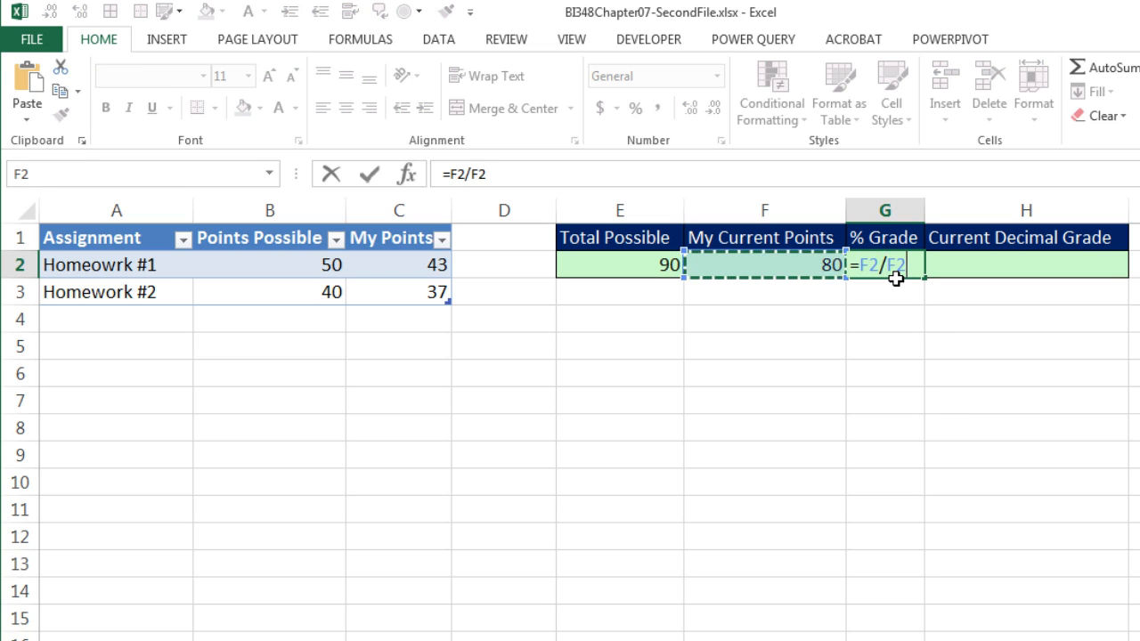
{"action": "left_click", "coordinate": [614, 265]}
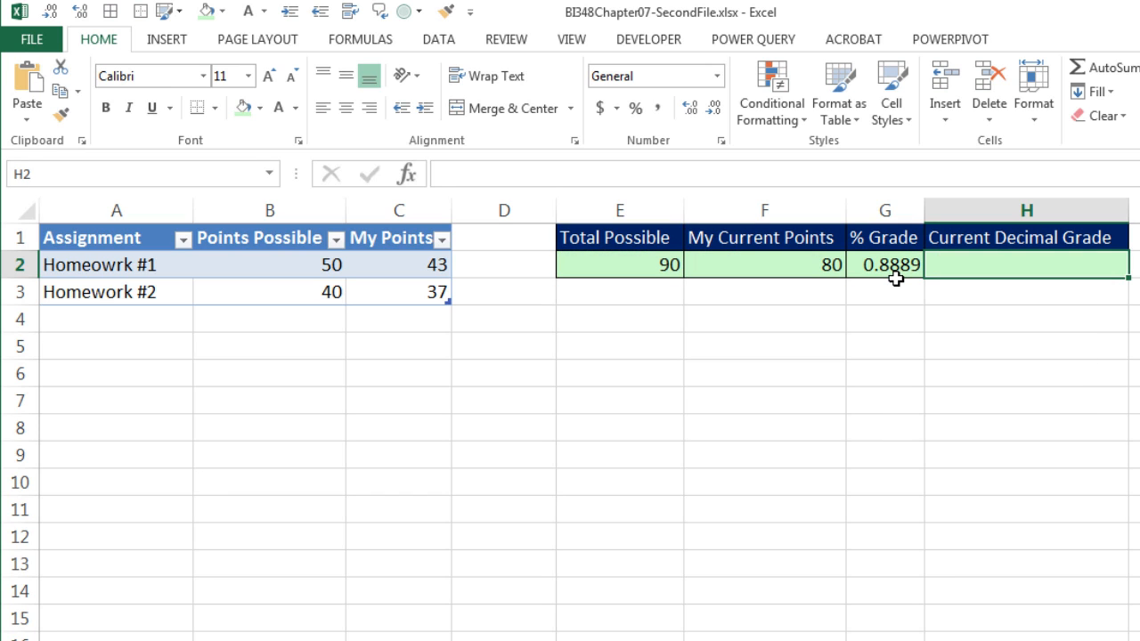
{"action": "mouse_move", "coordinate": [923, 212]}
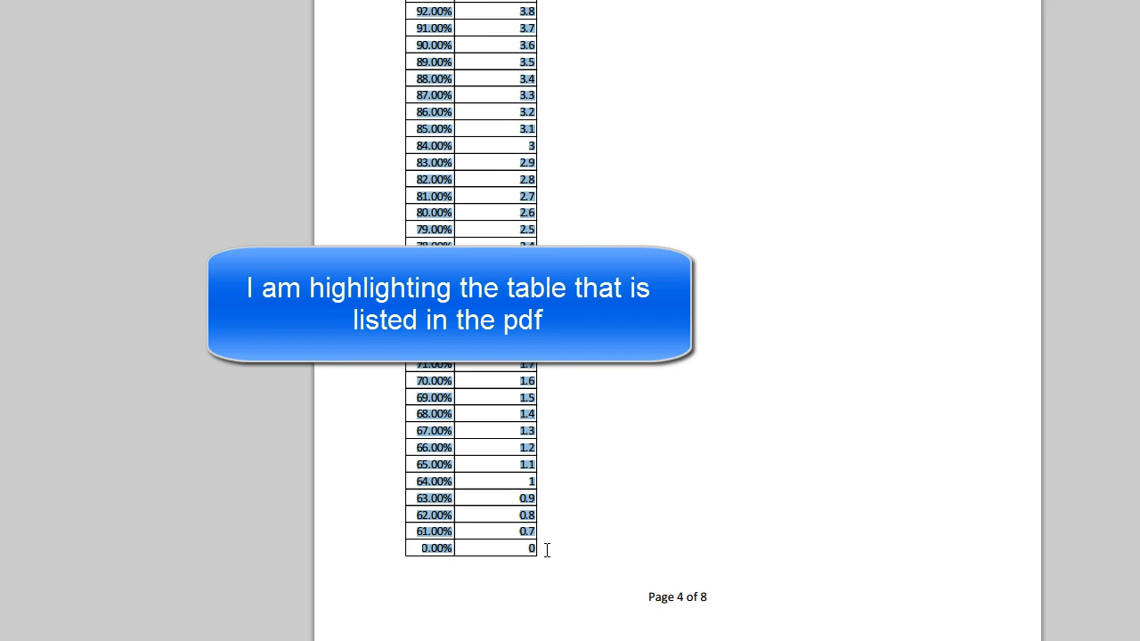
Step: Copy the highlighted percentage-to-decimal grade table from the PDF
{"action": "key", "text": "ctrl+c"}
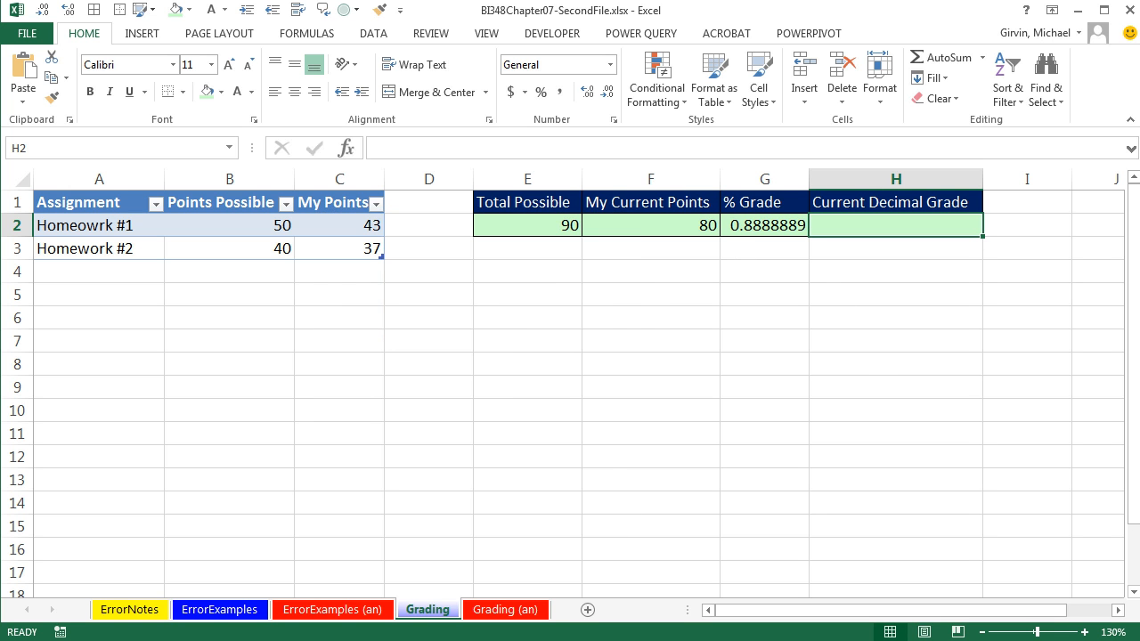
Step: Scroll right to cell J1 and try pasting the grading scale
{"action": "scroll", "scroll_direction": "right", "scroll_amount": 3}
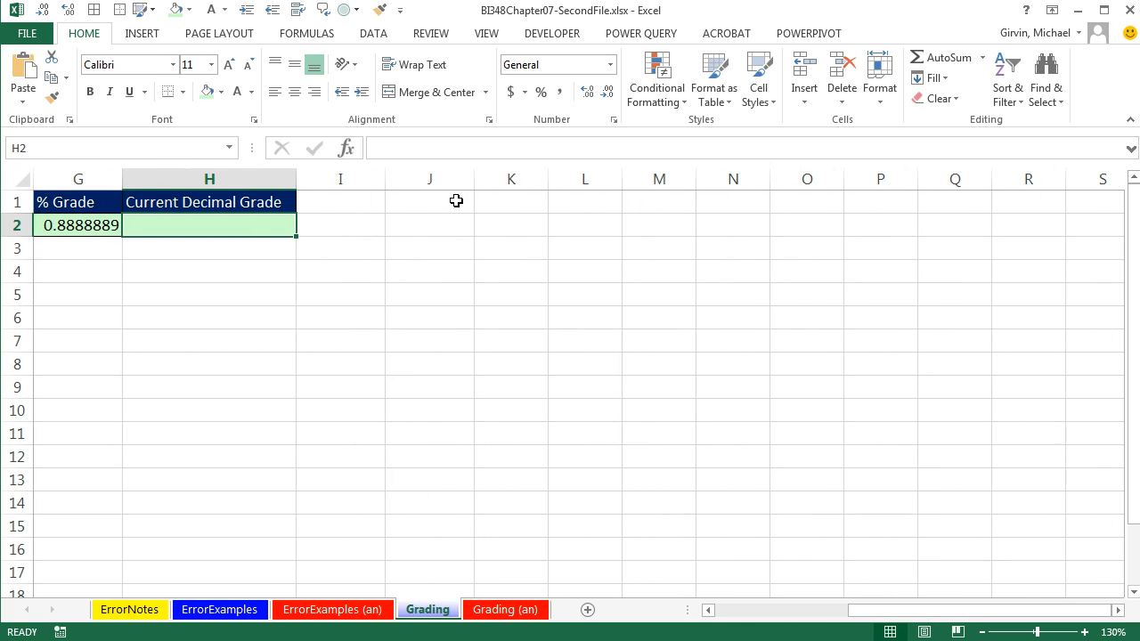
{"action": "key", "text": "ctrl+v"}
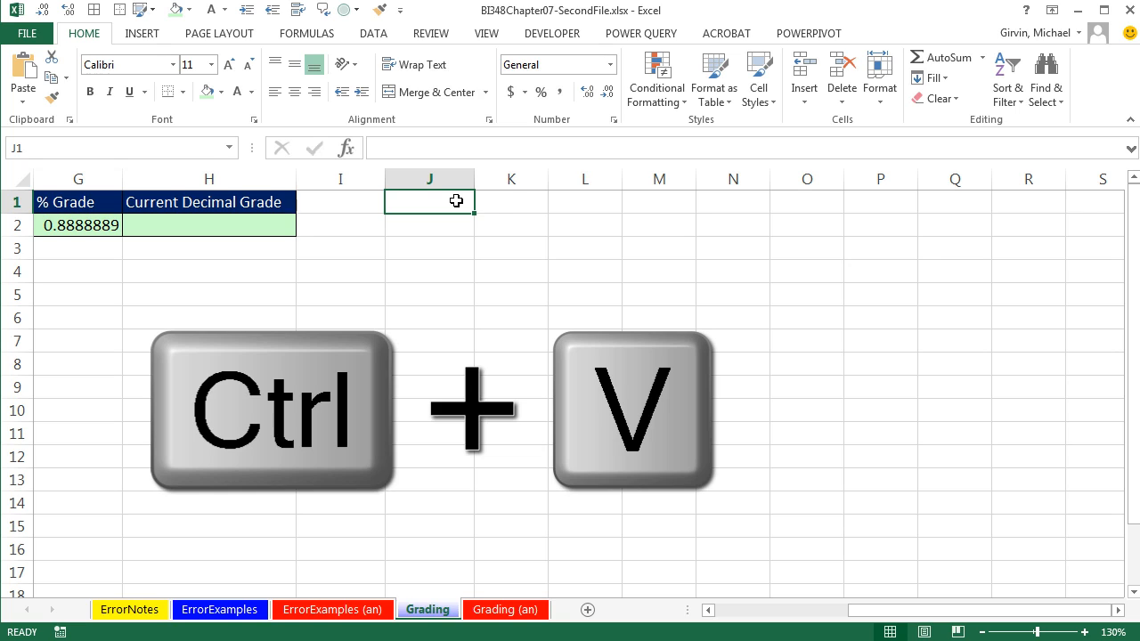
{"action": "key", "text": "Ctrl+V"}
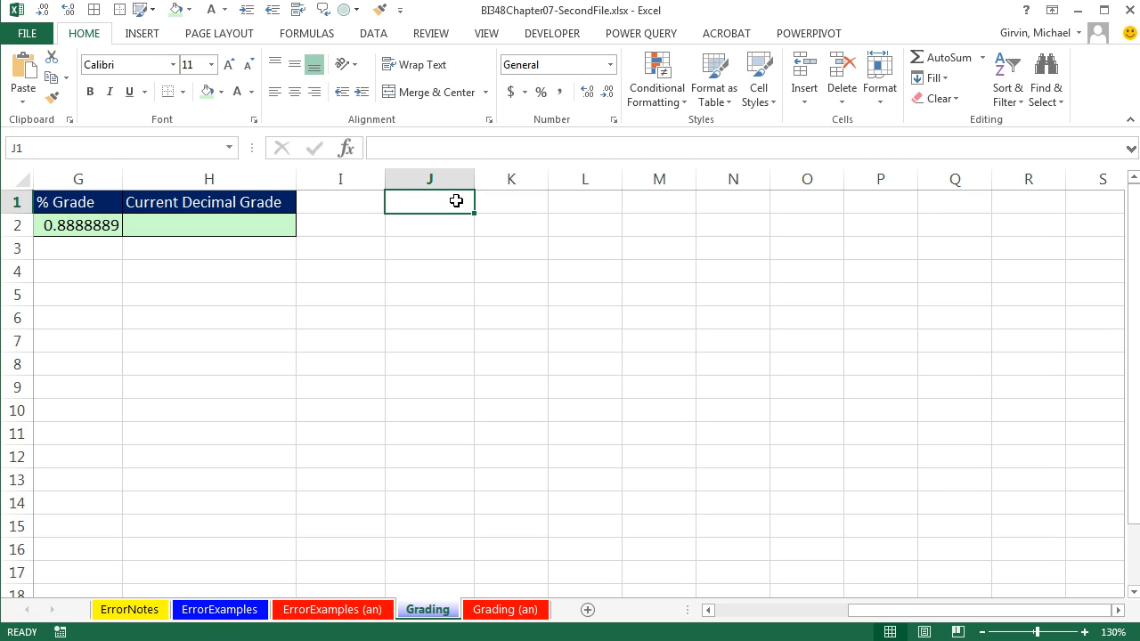
{"action": "mouse_move", "coordinate": [55, 107]}
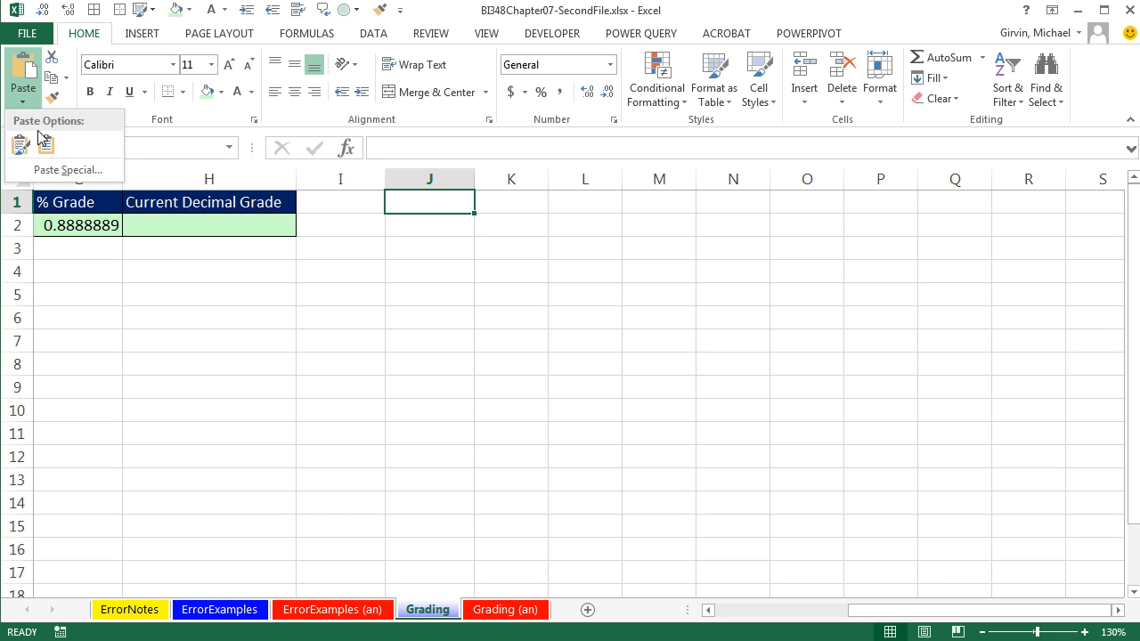
{"action": "mouse_move", "coordinate": [58, 174]}
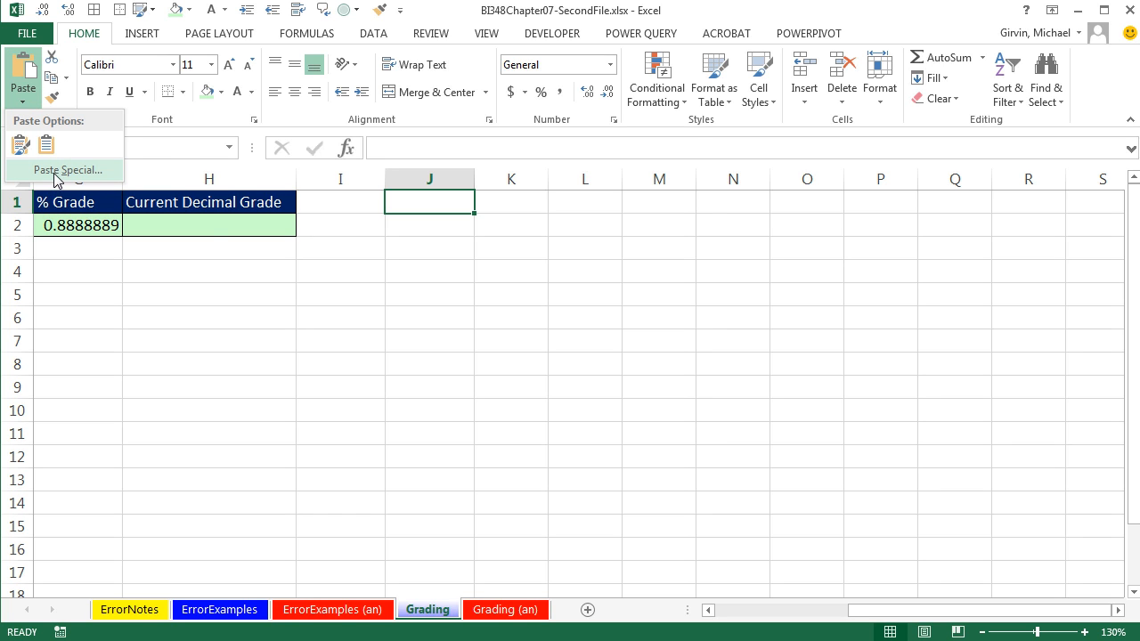
Step: Paste the grading scale into column J via Paste Special as Text
{"action": "left_click", "coordinate": [66, 169]}
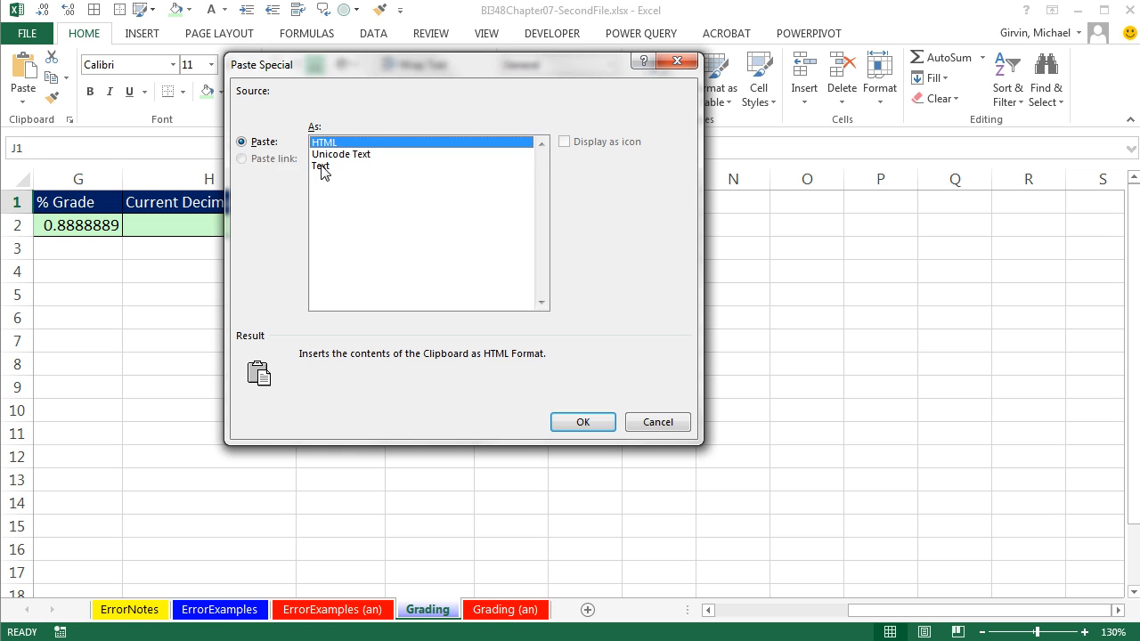
{"action": "left_click", "coordinate": [321, 166]}
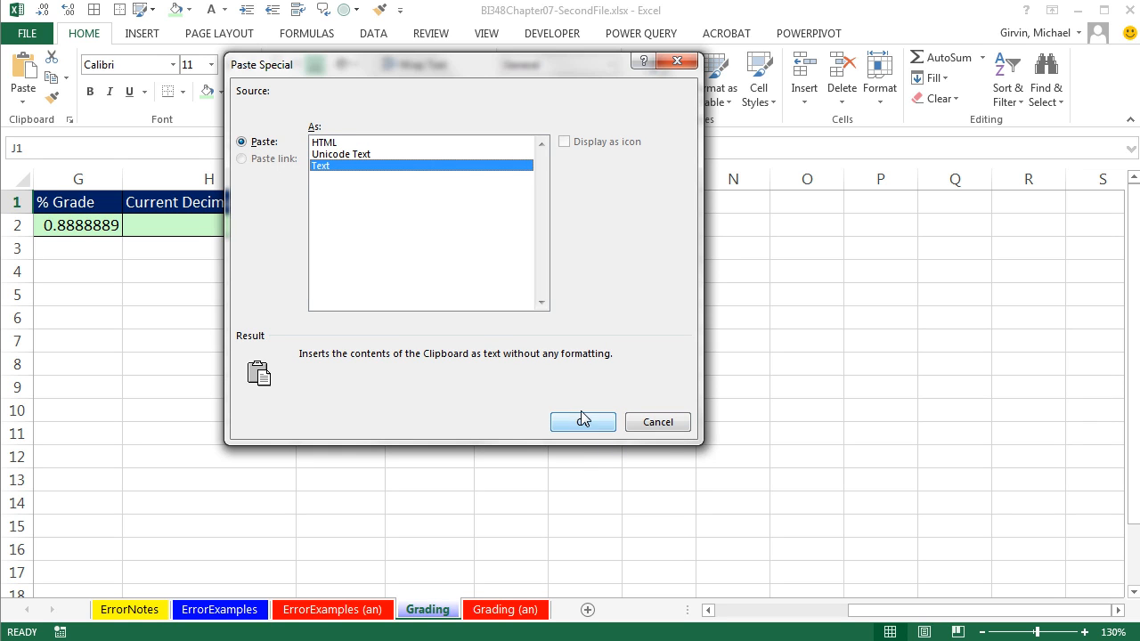
{"action": "left_click", "coordinate": [582, 421]}
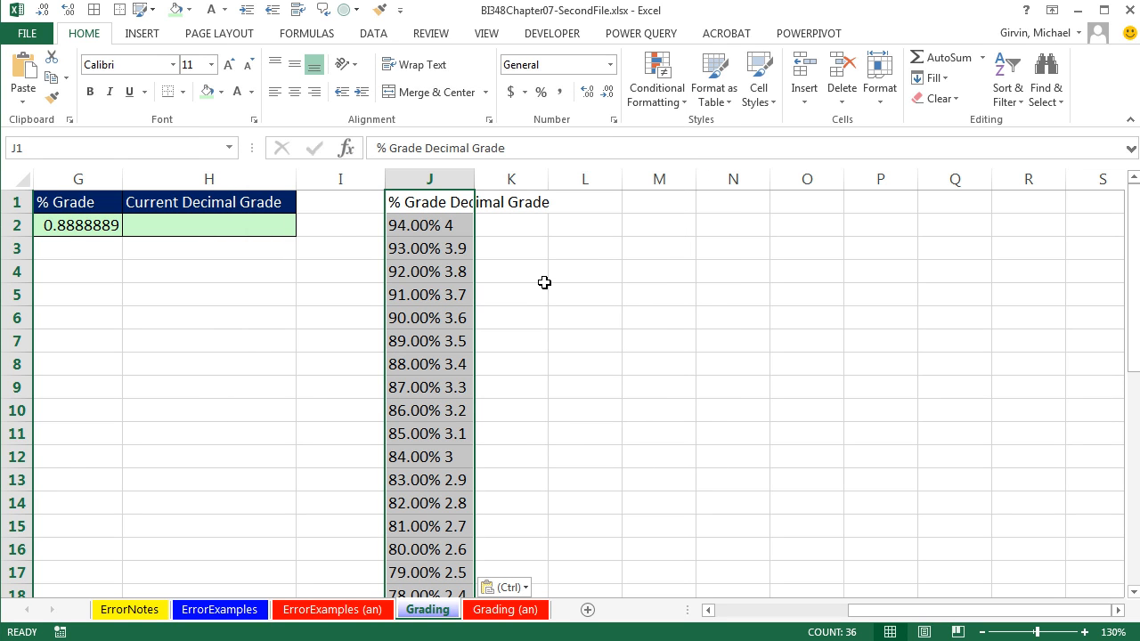
{"action": "mouse_move", "coordinate": [503, 239]}
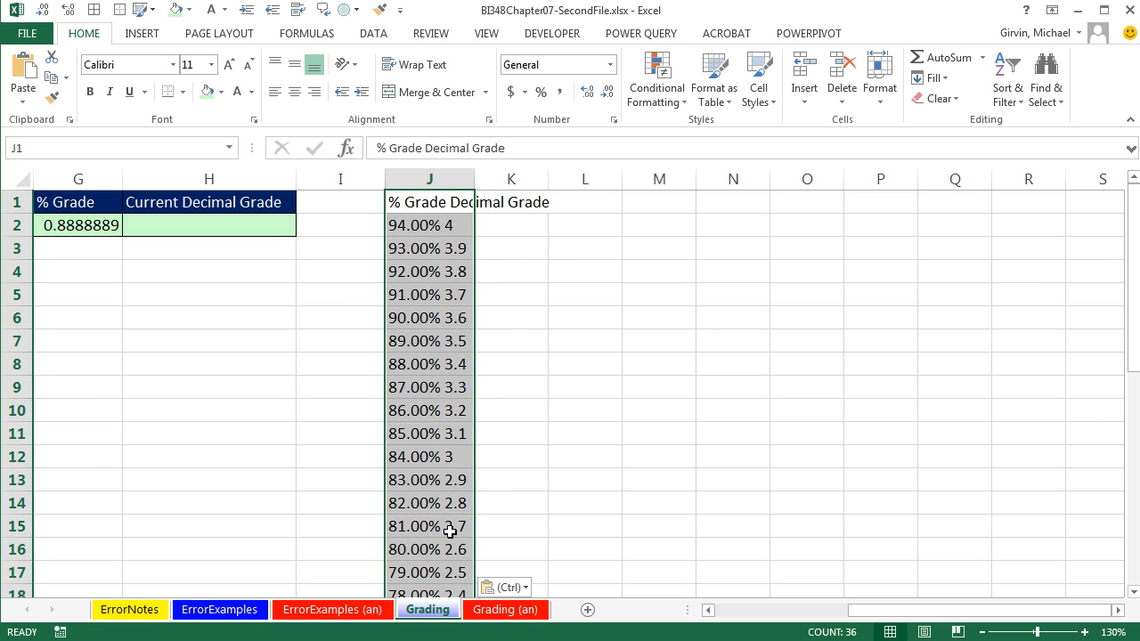
{"action": "mouse_move", "coordinate": [414, 250]}
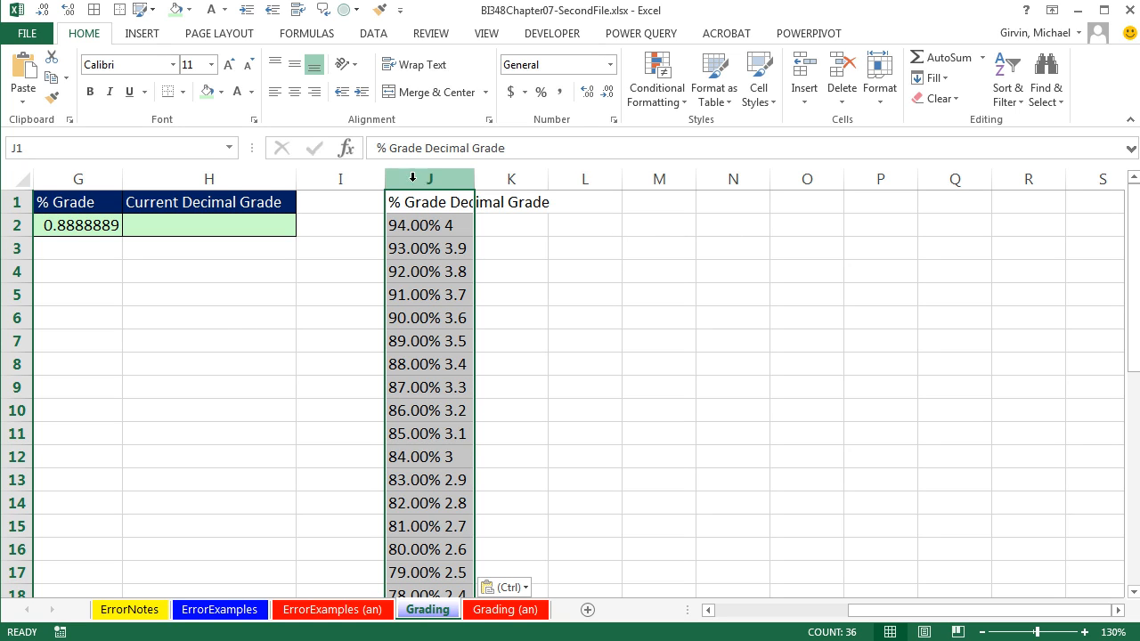
Step: Select grade rows J2:J36 and switch to the Data tab
{"action": "left_click", "coordinate": [428, 225]}
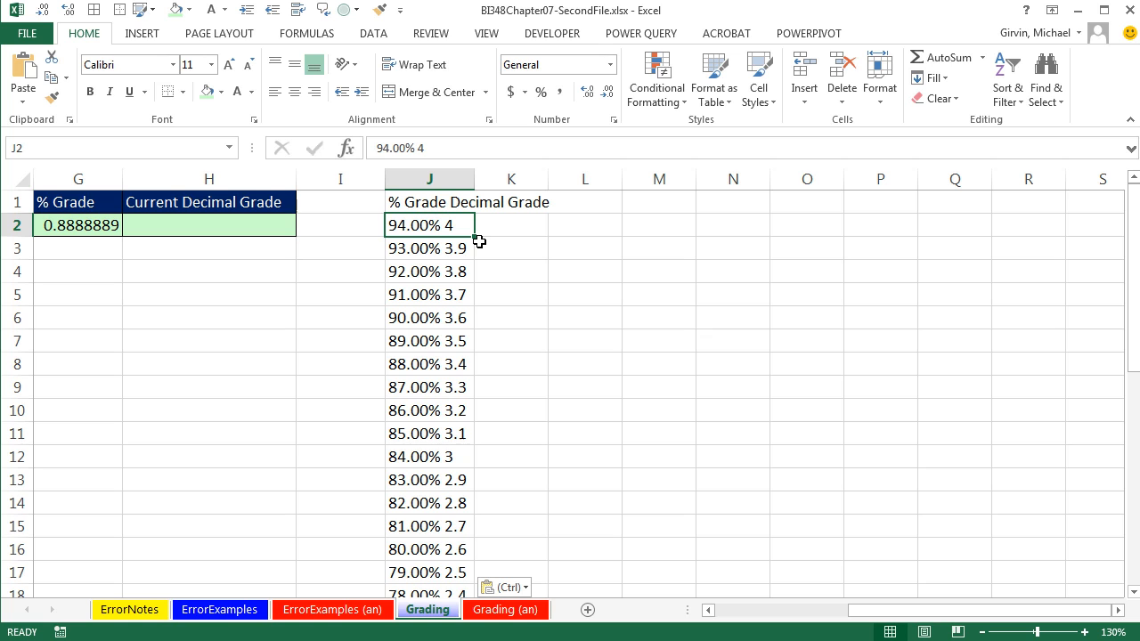
{"action": "key", "text": "ctrl+shift+down"}
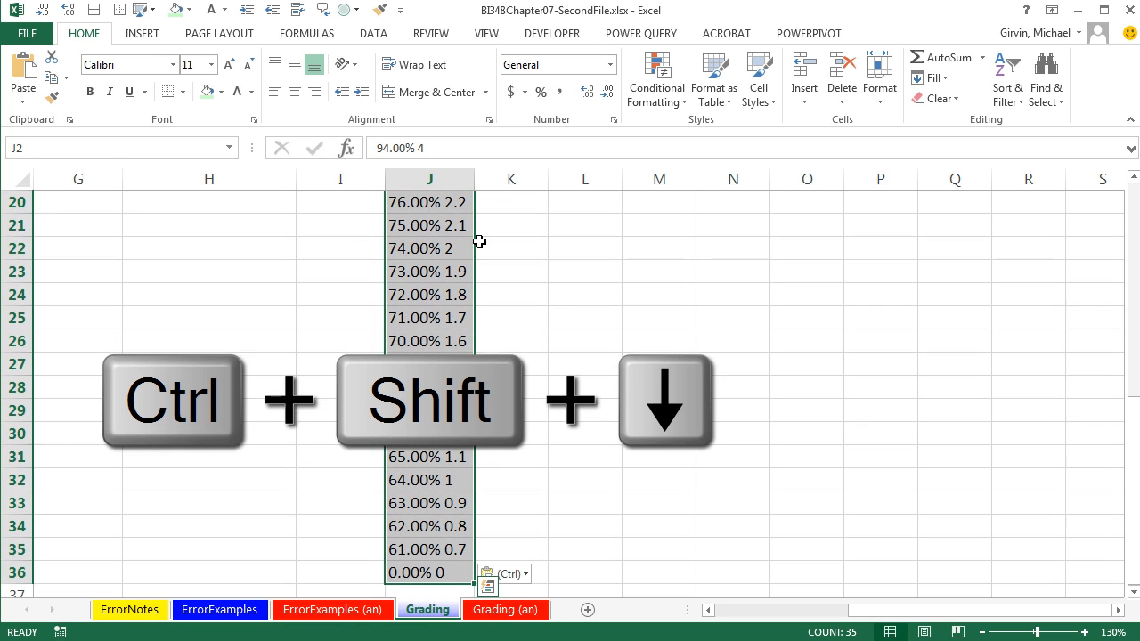
{"action": "scroll", "scroll_direction": "up", "scroll_amount": 3}
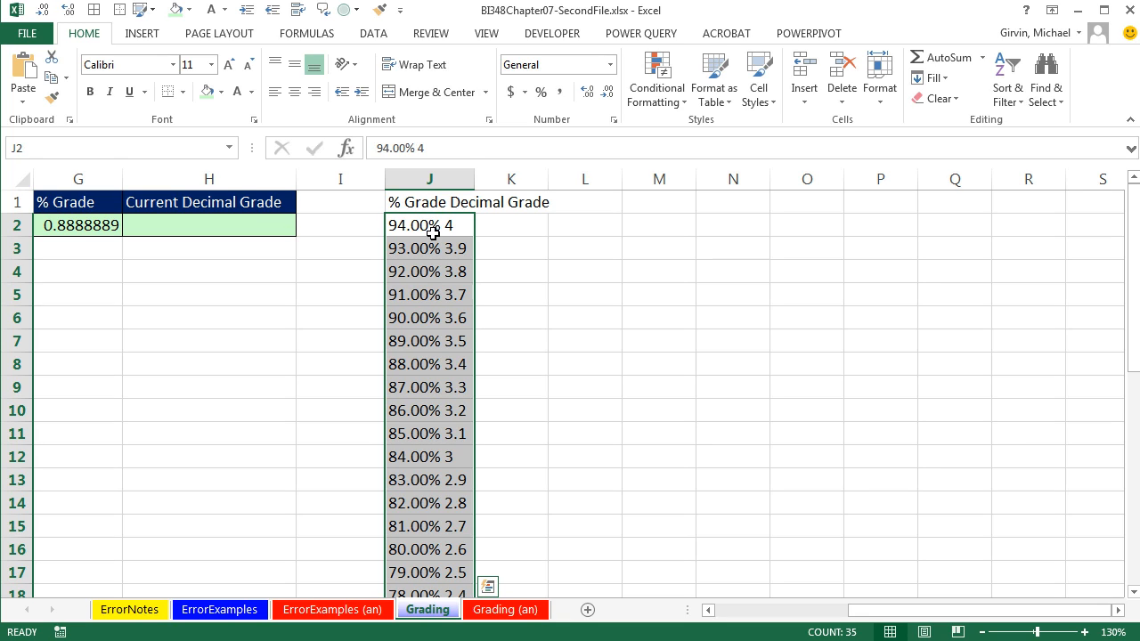
{"action": "mouse_move", "coordinate": [443, 343]}
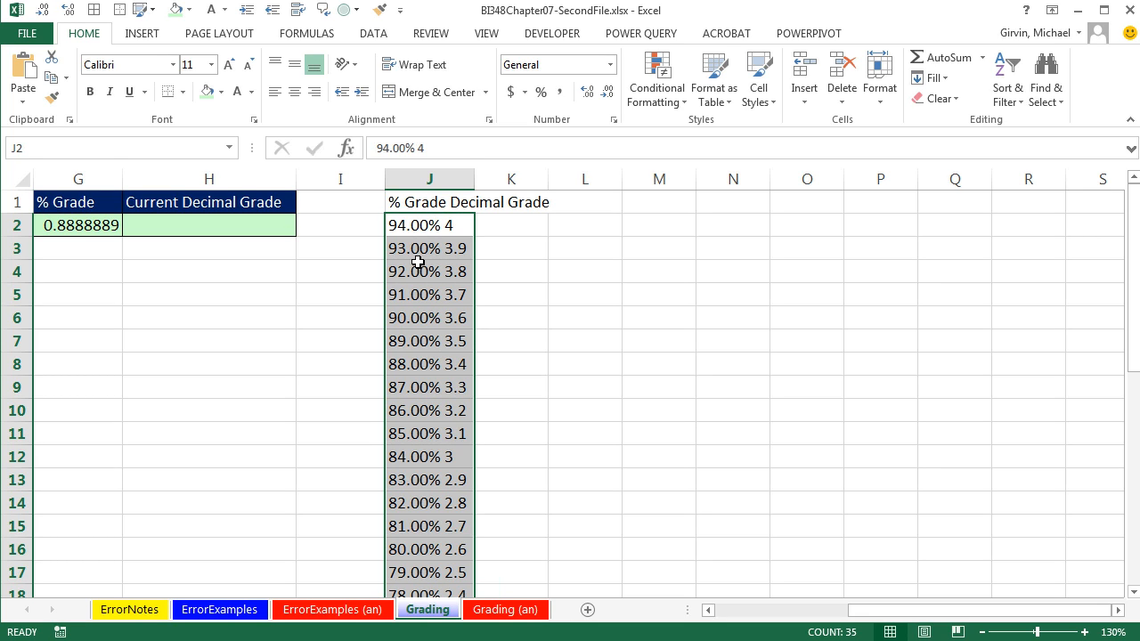
{"action": "mouse_move", "coordinate": [501, 261]}
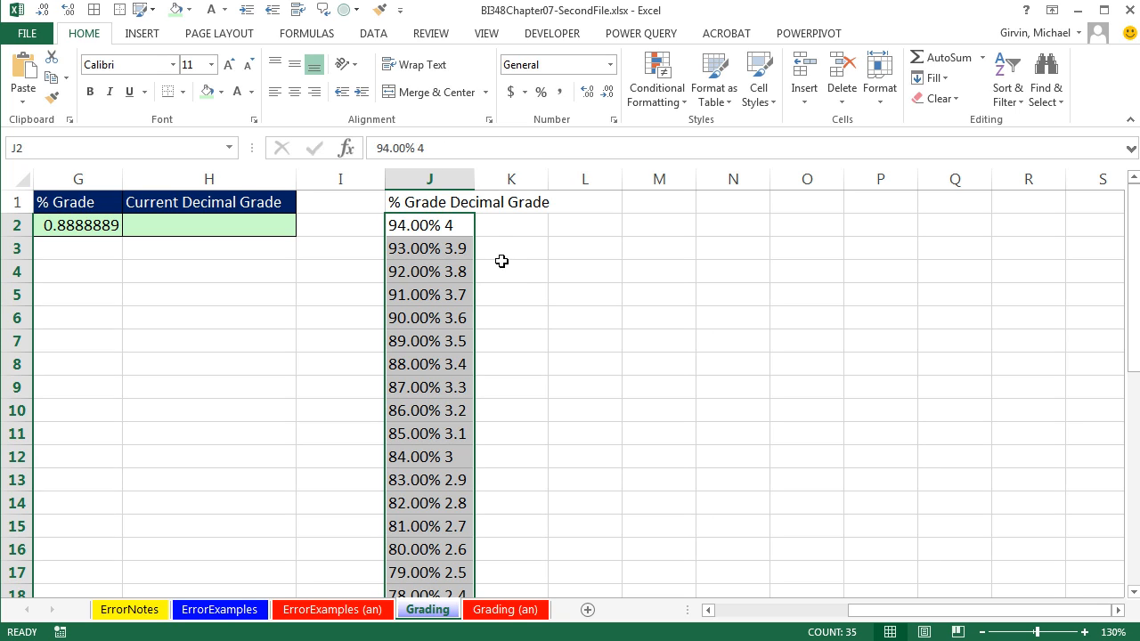
{"action": "mouse_move", "coordinate": [451, 265]}
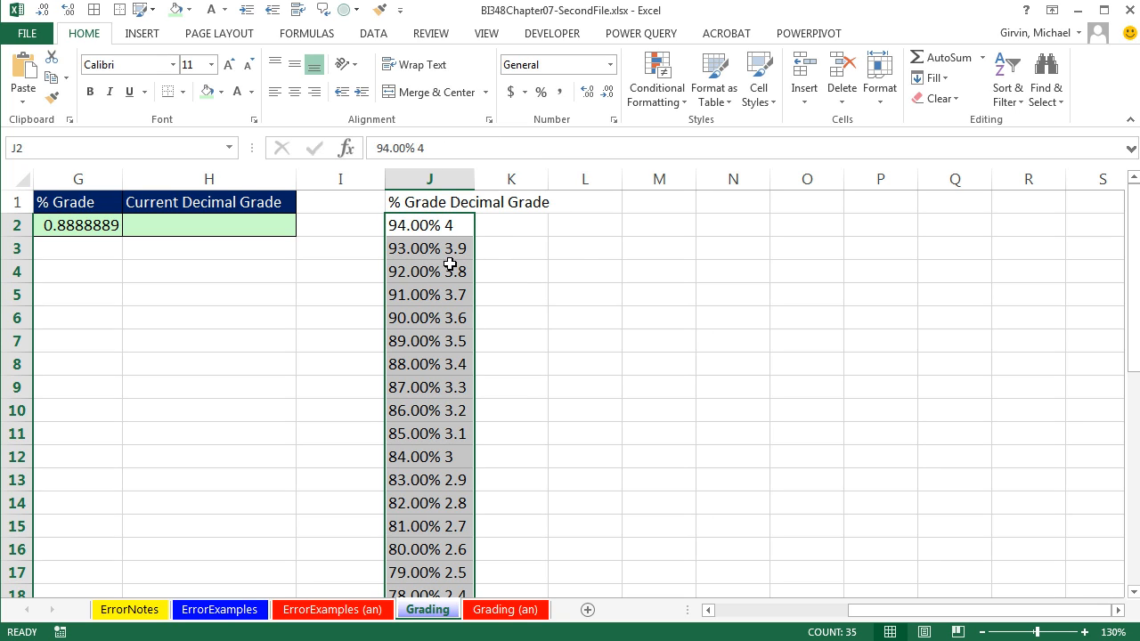
{"action": "mouse_move", "coordinate": [374, 231]}
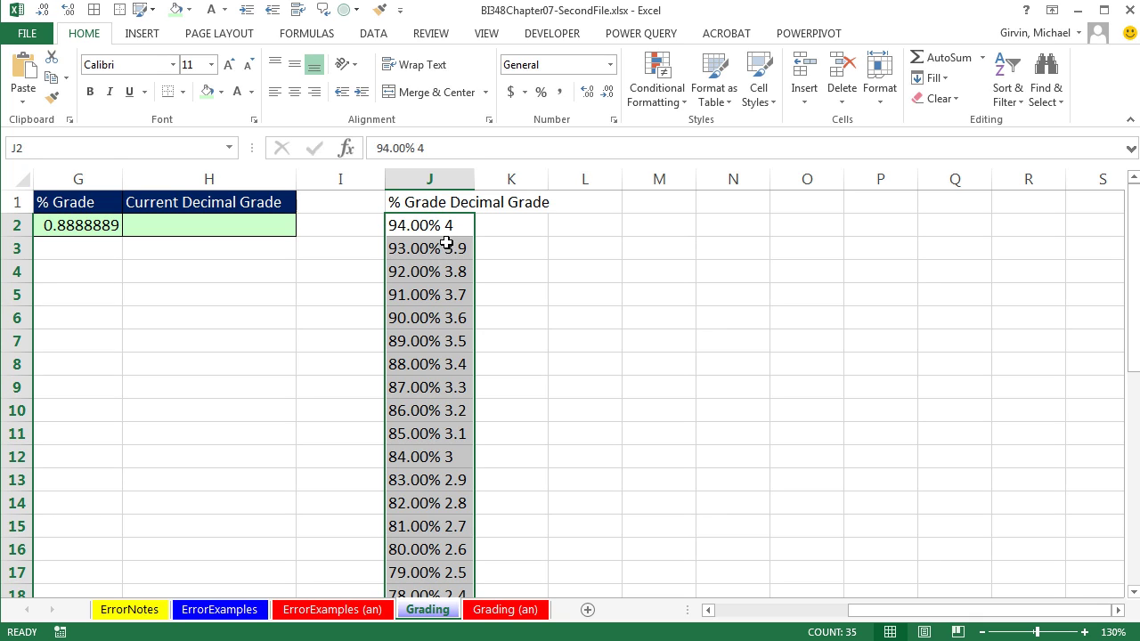
{"action": "mouse_move", "coordinate": [445, 230]}
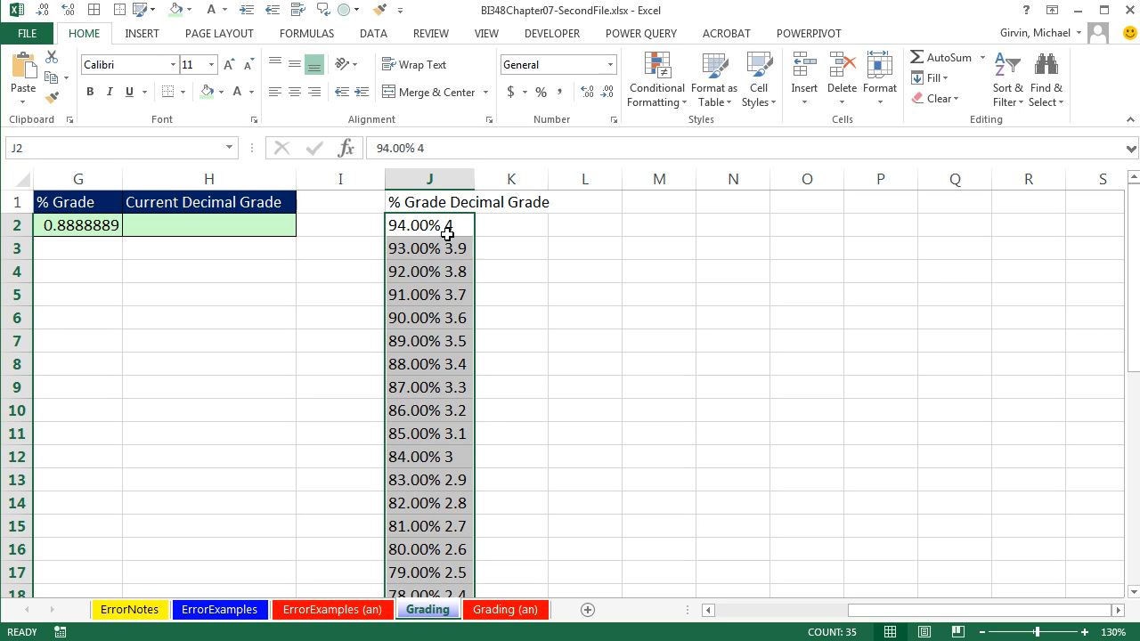
{"action": "mouse_move", "coordinate": [492, 239]}
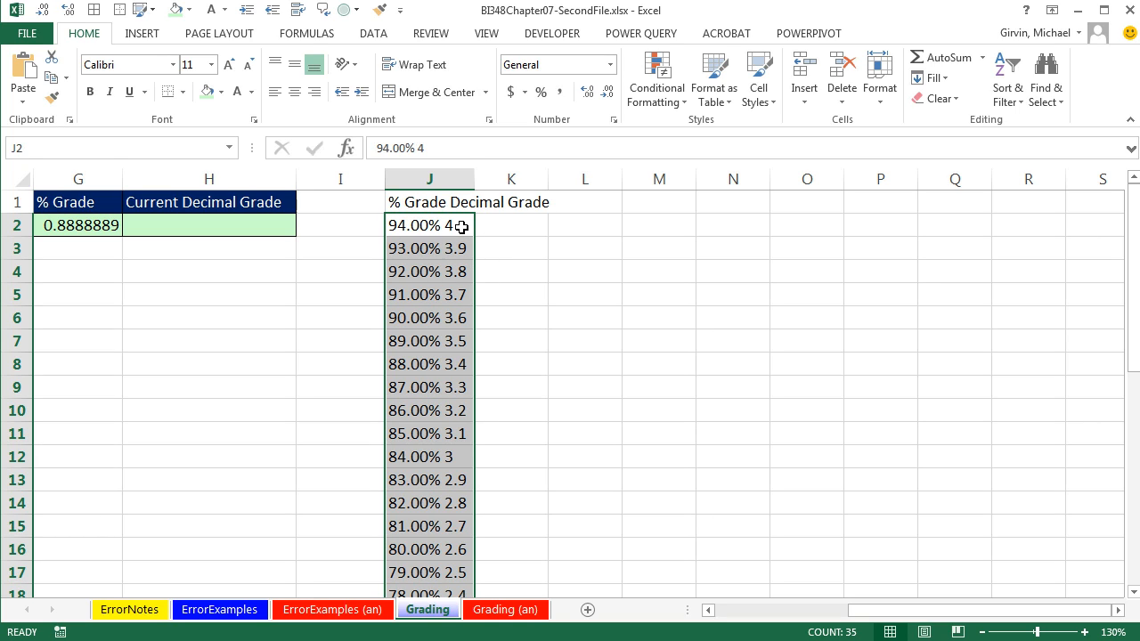
{"action": "left_click", "coordinate": [372, 33]}
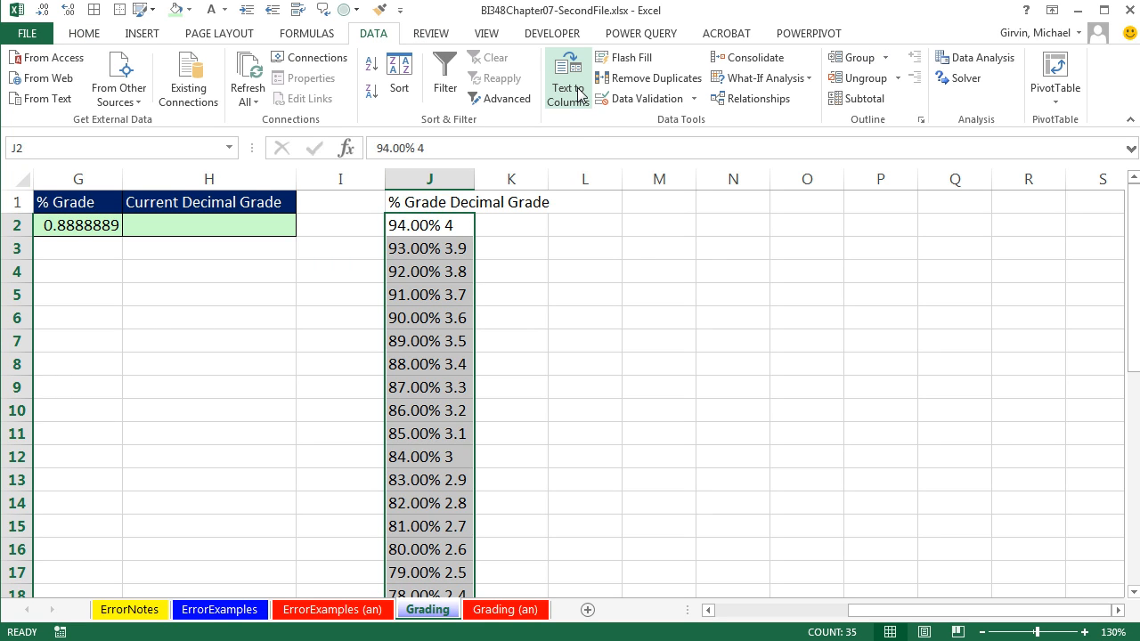
{"action": "mouse_move", "coordinate": [669, 429]}
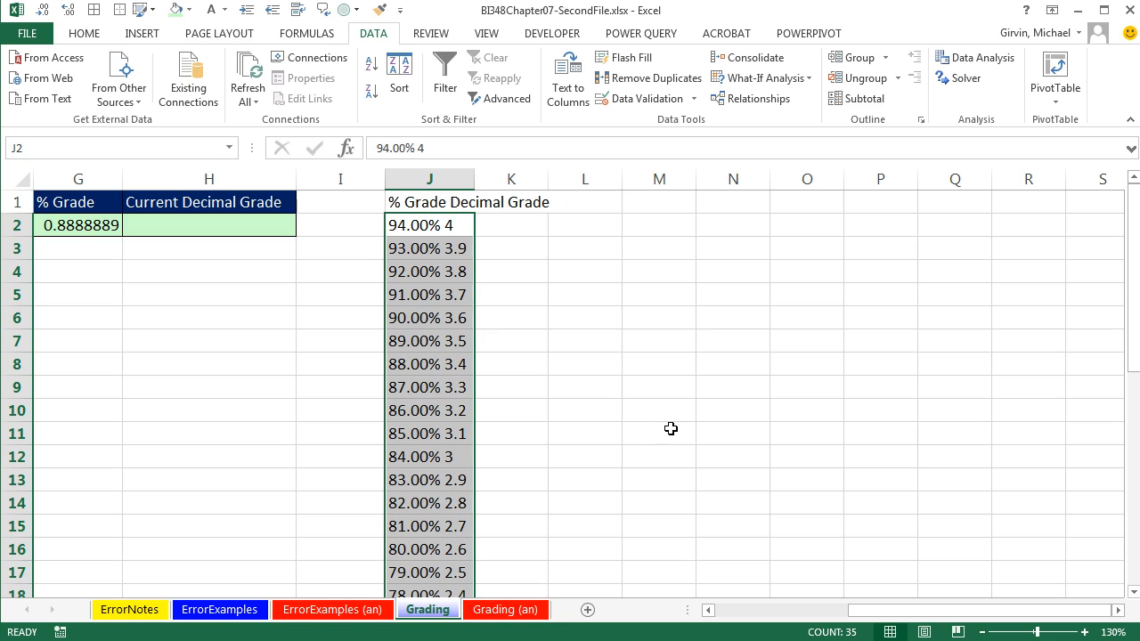
Step: Split the grading scale at spaces into percentages (column J) and decimal grades (column K)
{"action": "key", "text": "alt"}
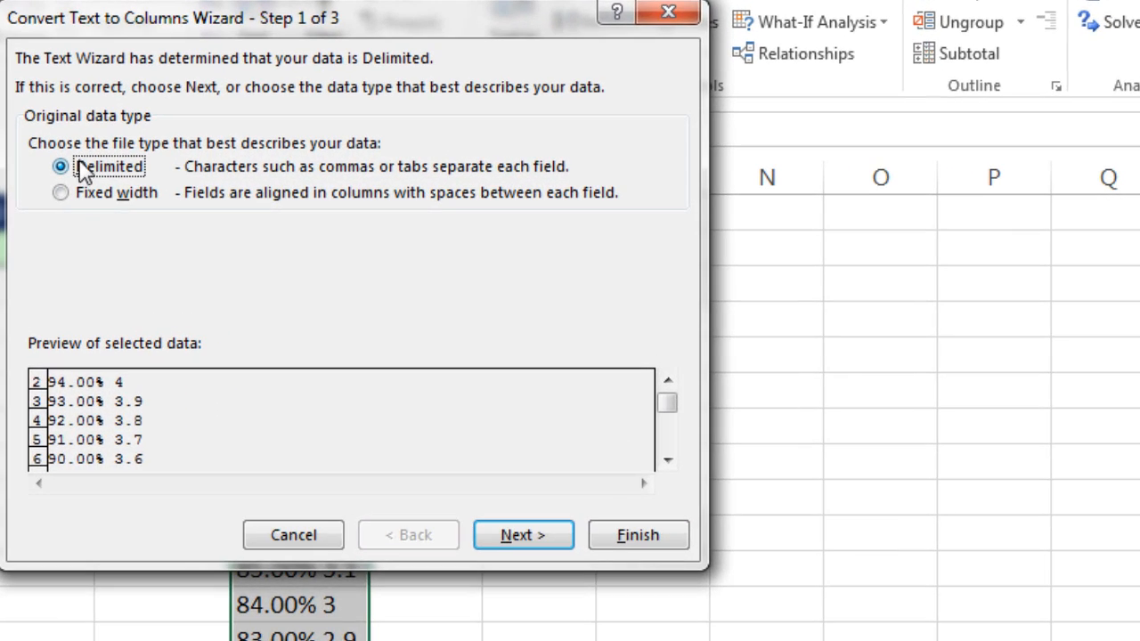
{"action": "mouse_move", "coordinate": [81, 203]}
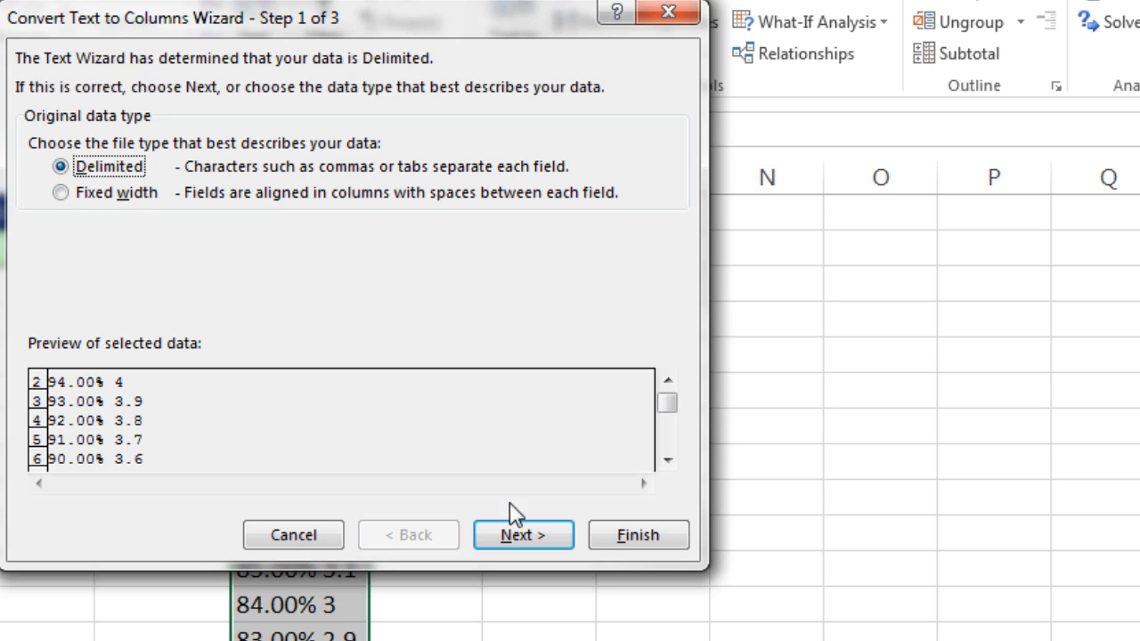
{"action": "left_click", "coordinate": [521, 535]}
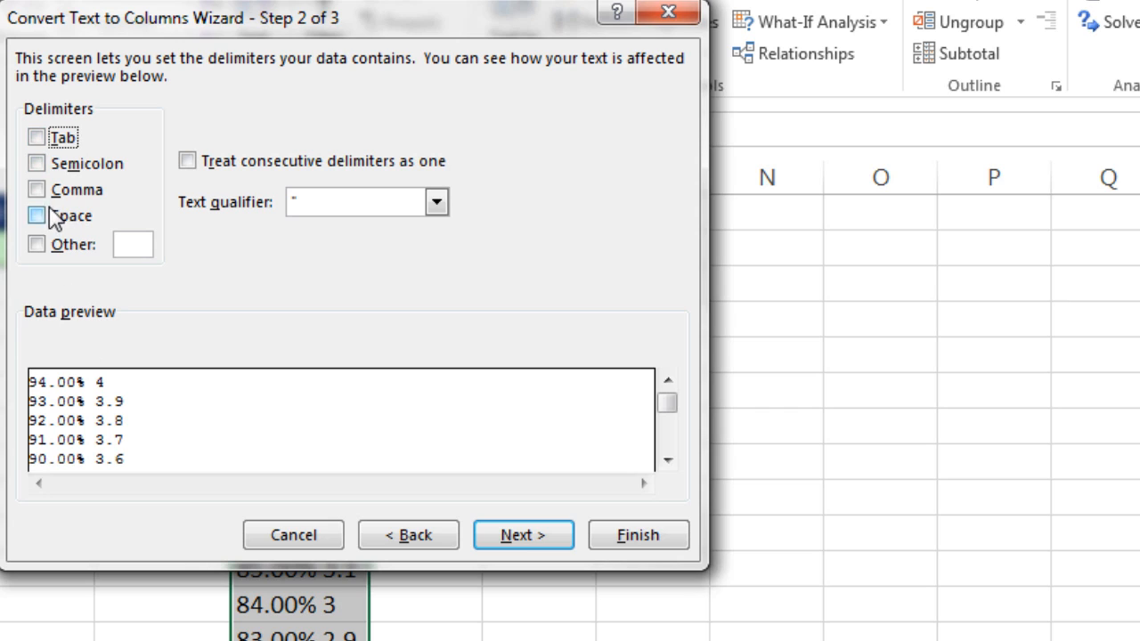
{"action": "left_click", "coordinate": [35, 215]}
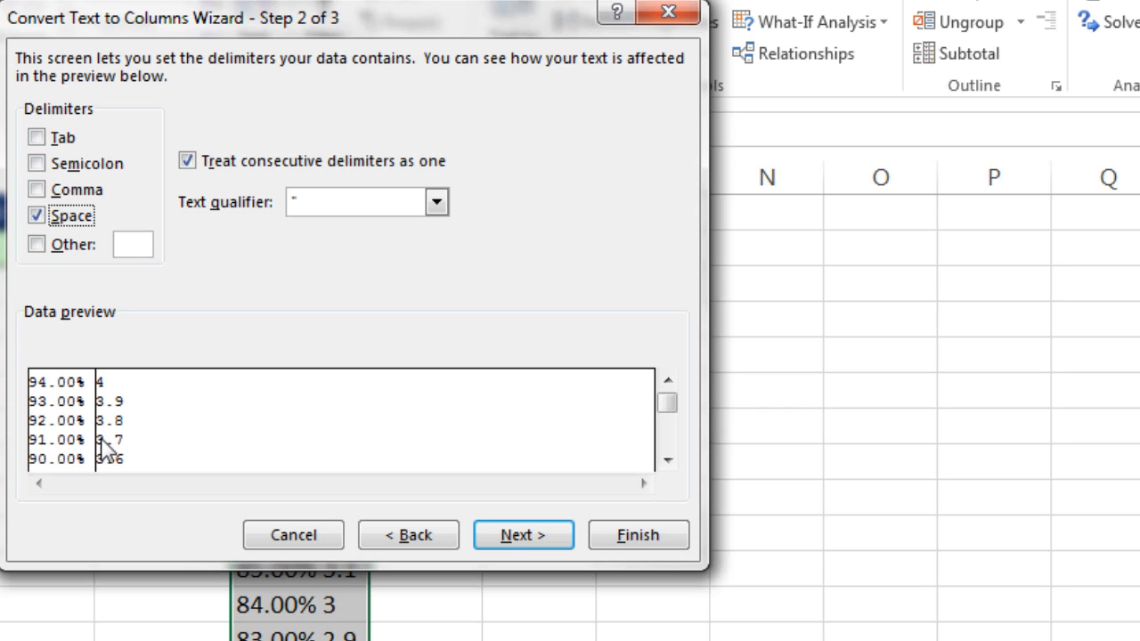
{"action": "left_click", "coordinate": [523, 535]}
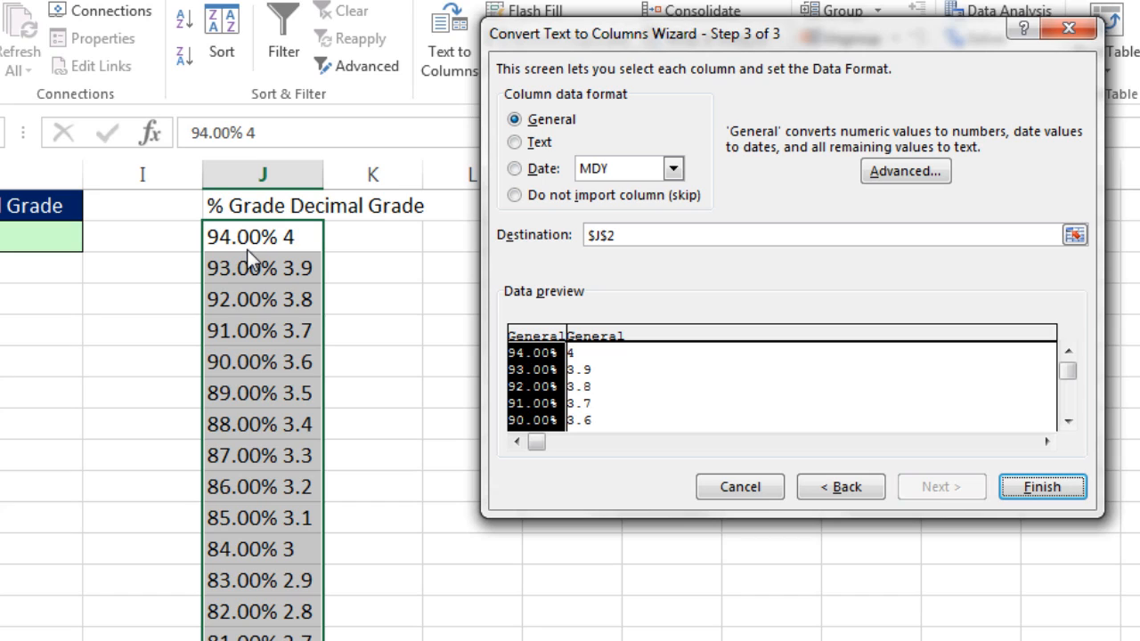
{"action": "mouse_move", "coordinate": [389, 230]}
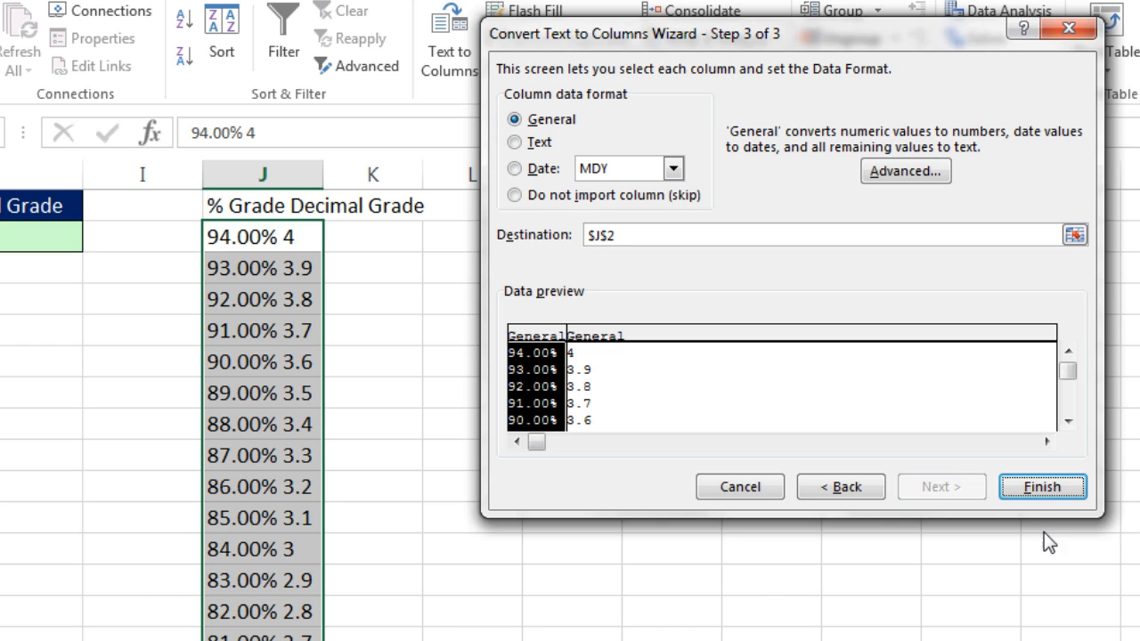
{"action": "left_click", "coordinate": [1042, 486]}
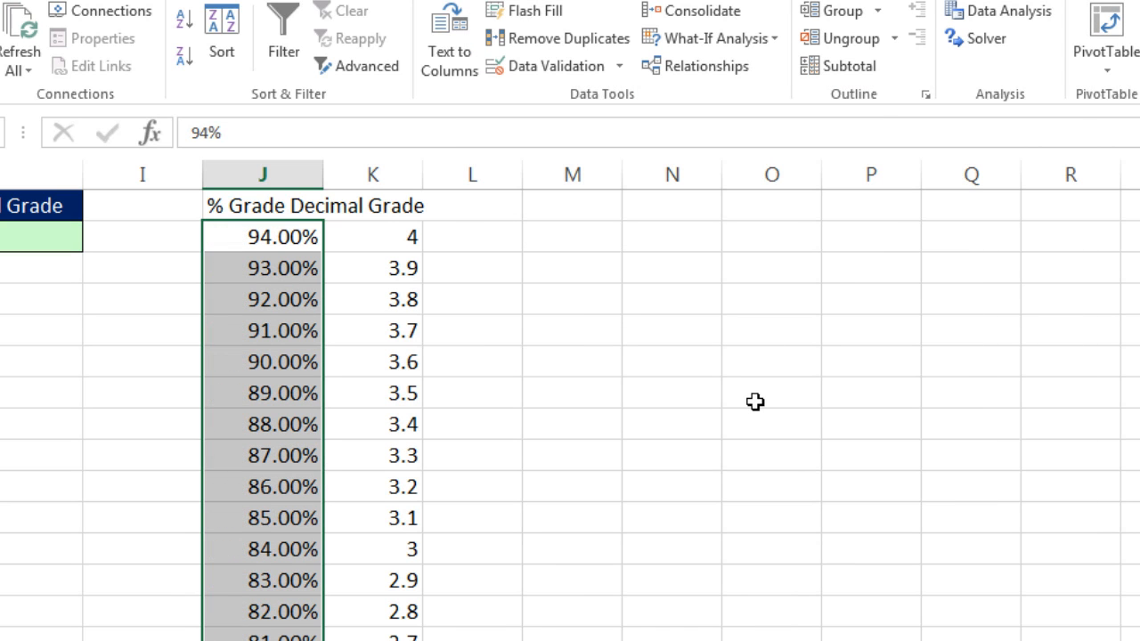
{"action": "mouse_move", "coordinate": [545, 312]}
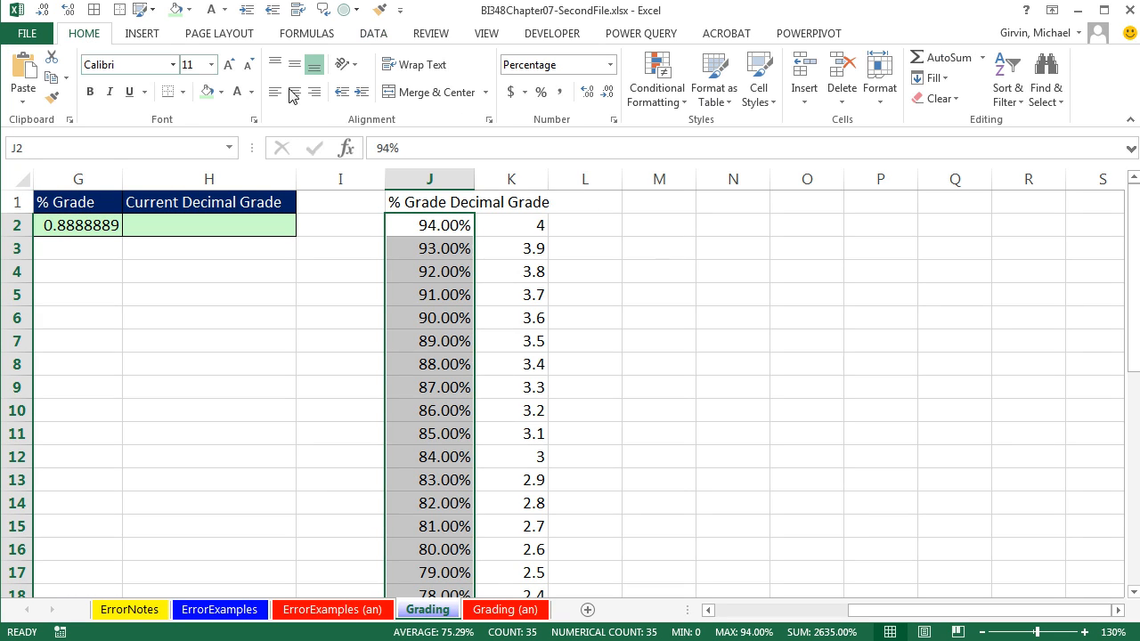
{"action": "mouse_move", "coordinate": [564, 86]}
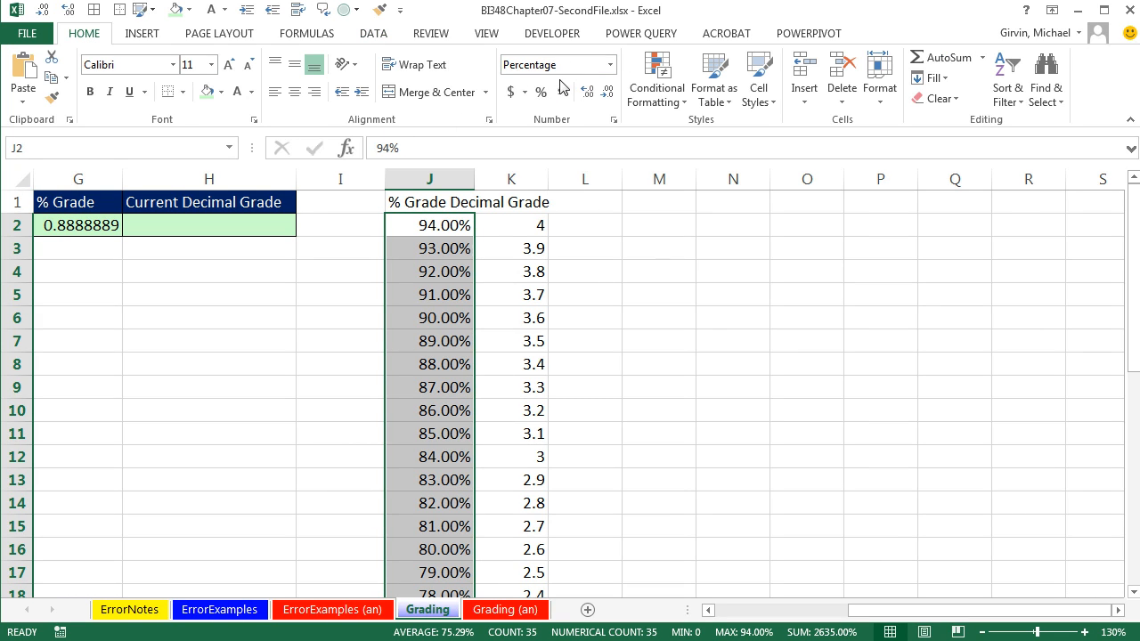
Step: Cut 'Decimal Grade' out of the J1 heading, leaving '% Grade'
{"action": "left_click", "coordinate": [510, 225]}
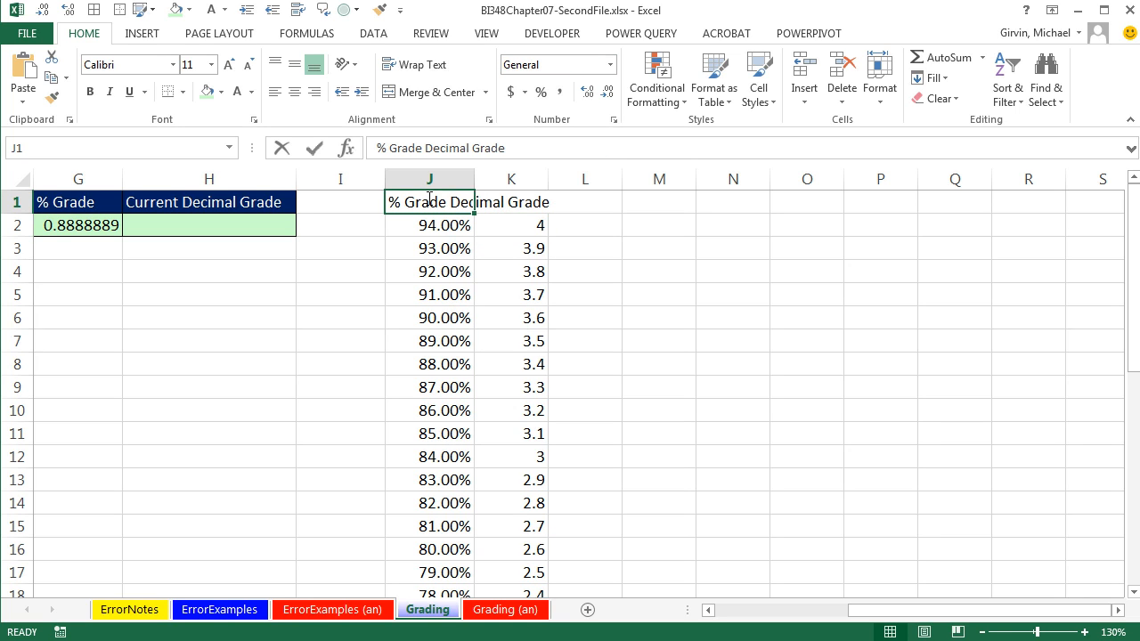
{"action": "double_click", "coordinate": [430, 202]}
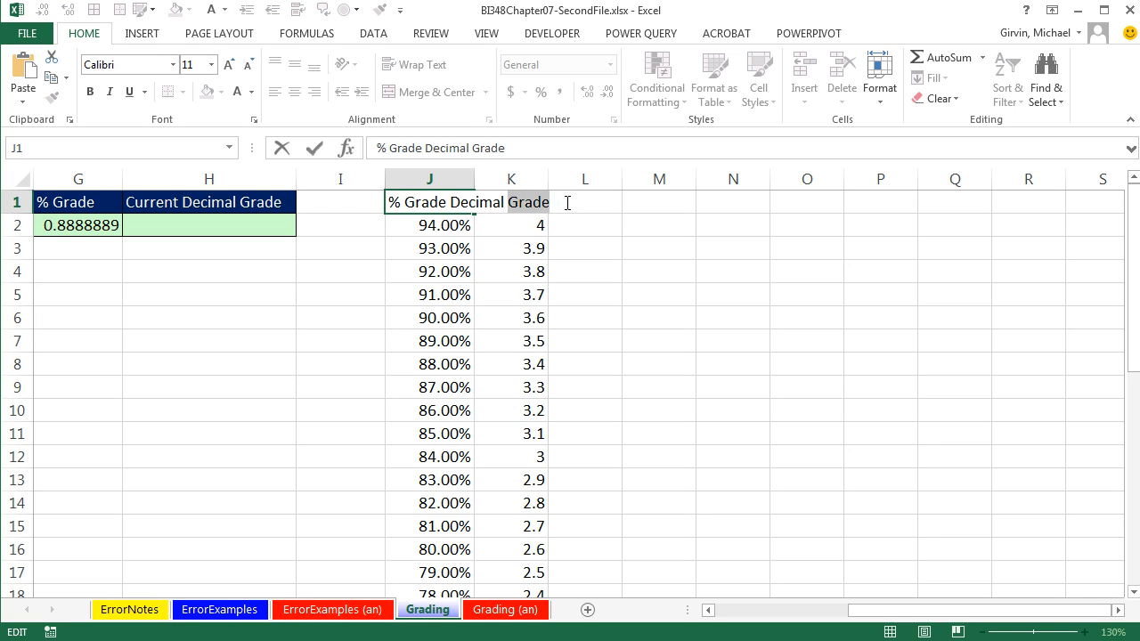
{"action": "key", "text": "Ctrl+x"}
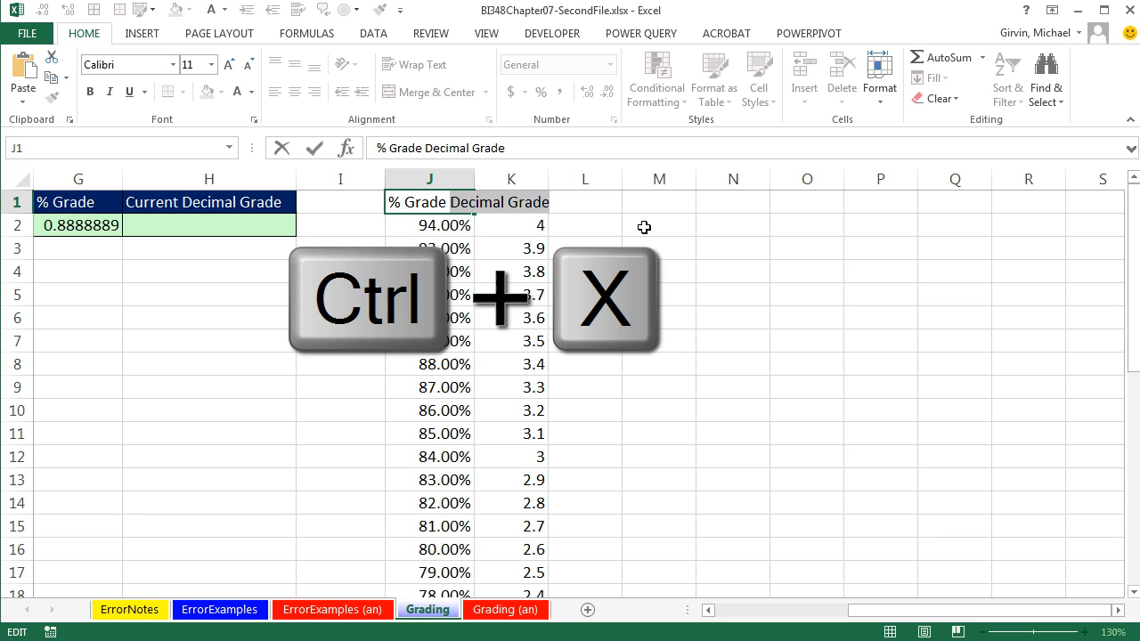
{"action": "key", "text": "Backspace"}
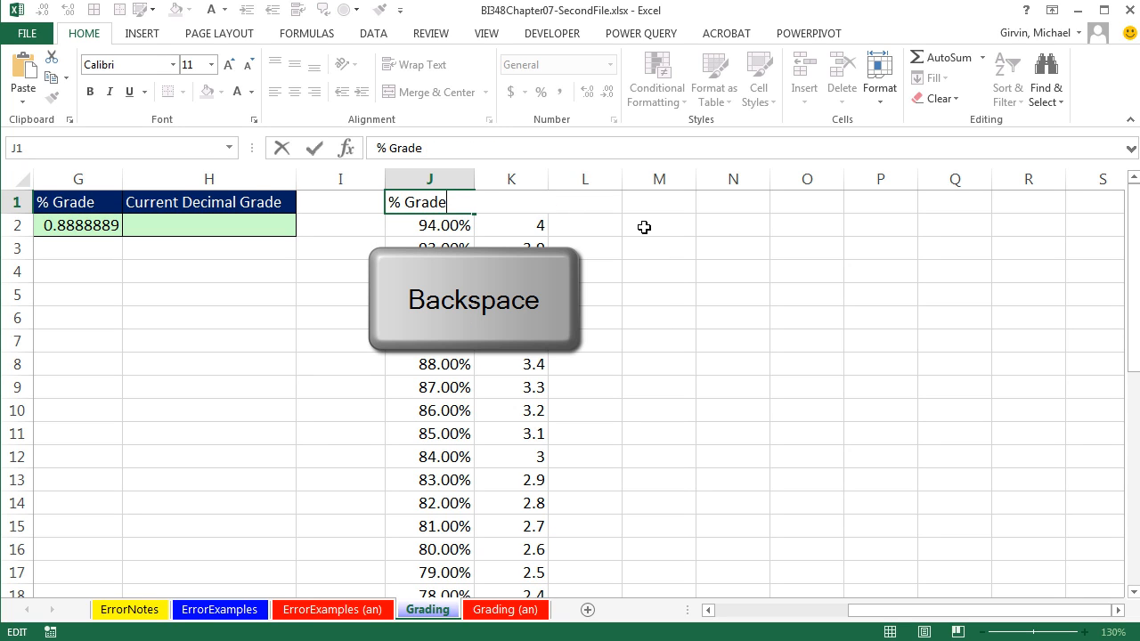
Step: Paste 'Decimal Grade' as the K1 heading
{"action": "key", "text": "Ctrl+v"}
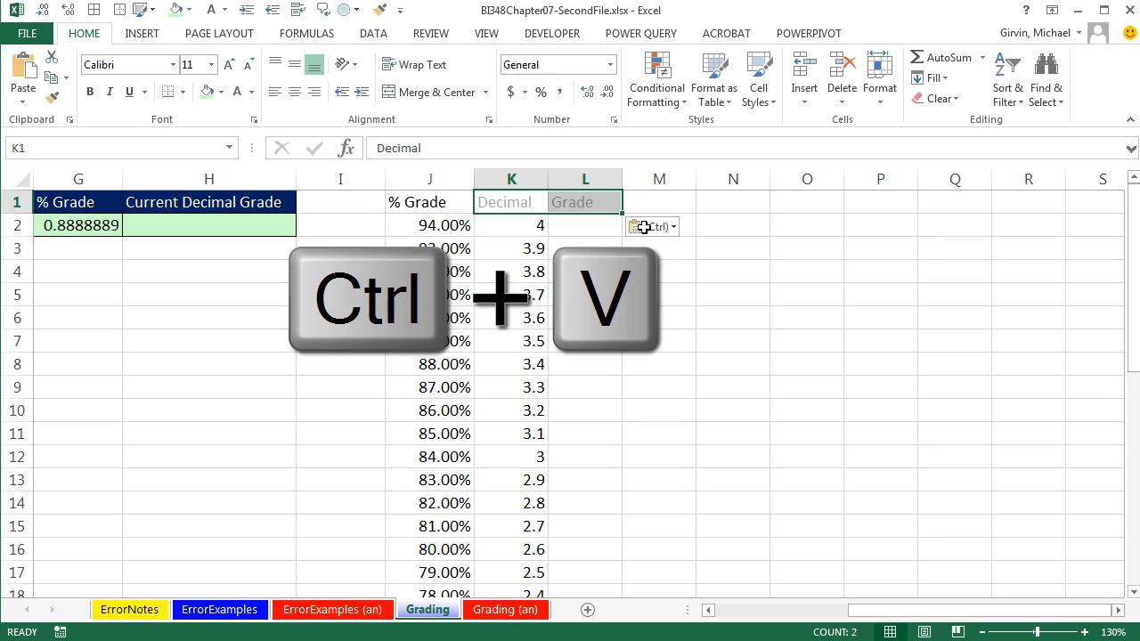
{"action": "key", "text": "ctrl+v"}
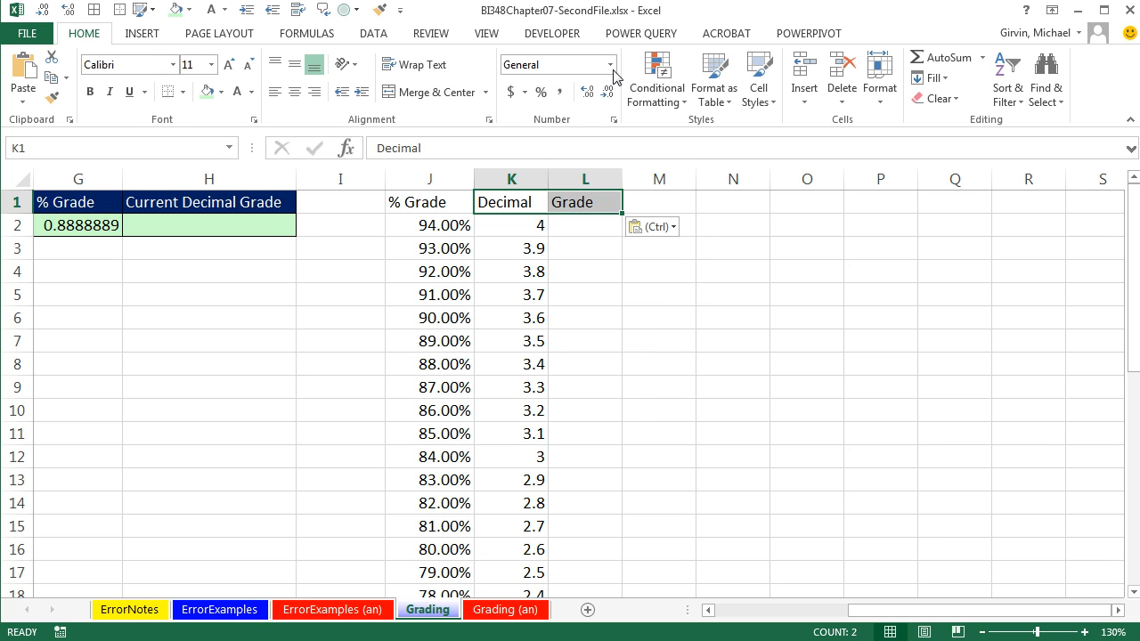
{"action": "mouse_move", "coordinate": [656, 85]}
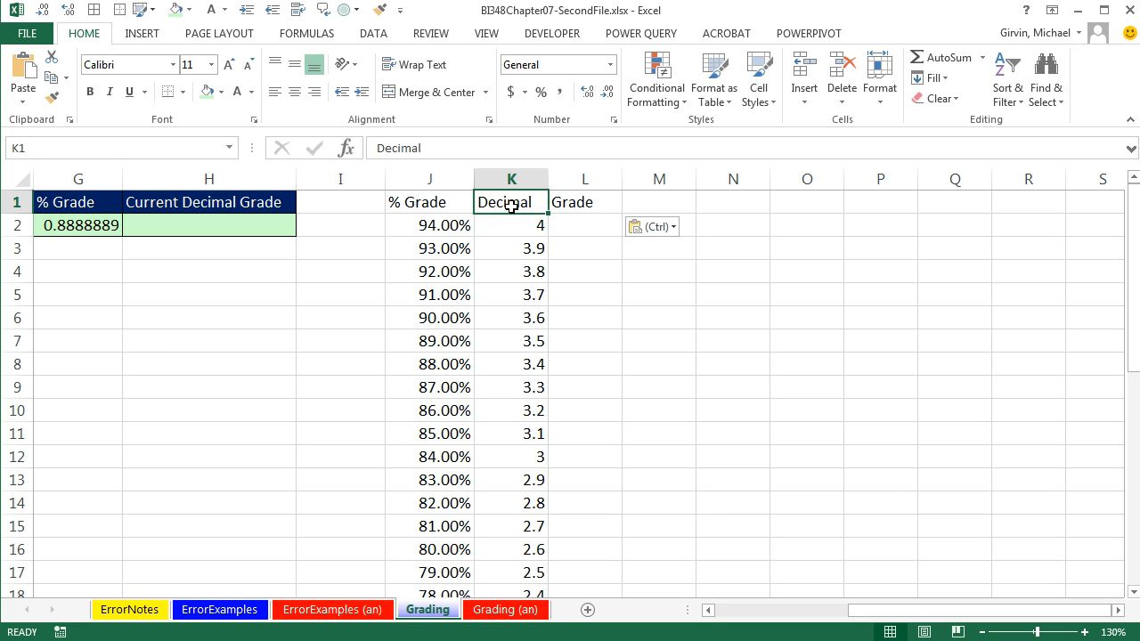
{"action": "mouse_move", "coordinate": [512, 193]}
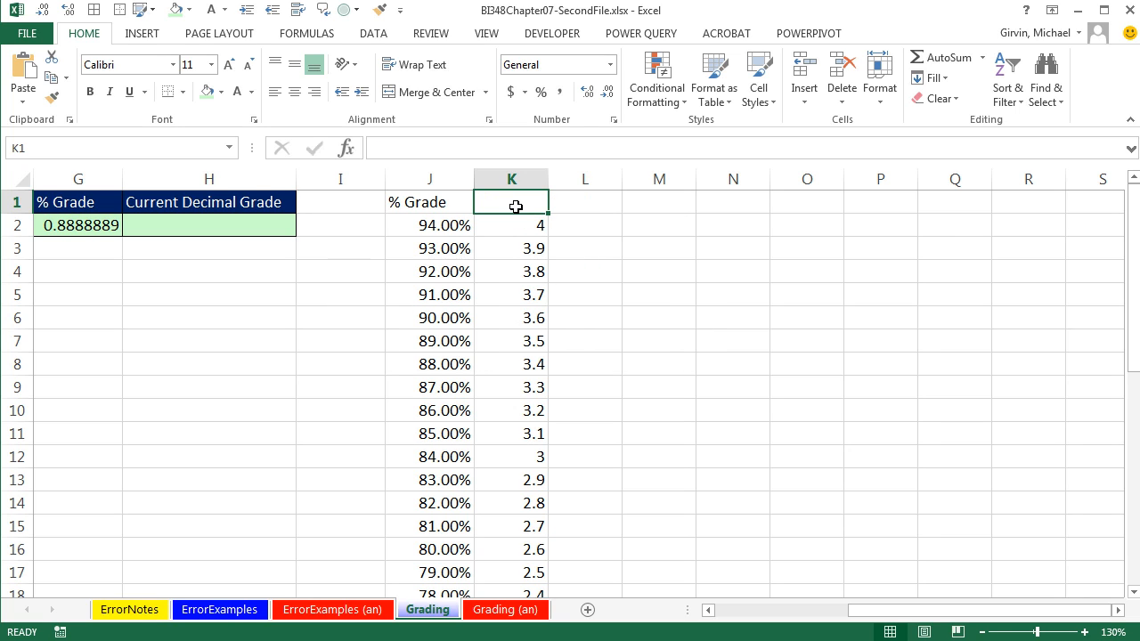
{"action": "key", "text": "ctrl+v"}
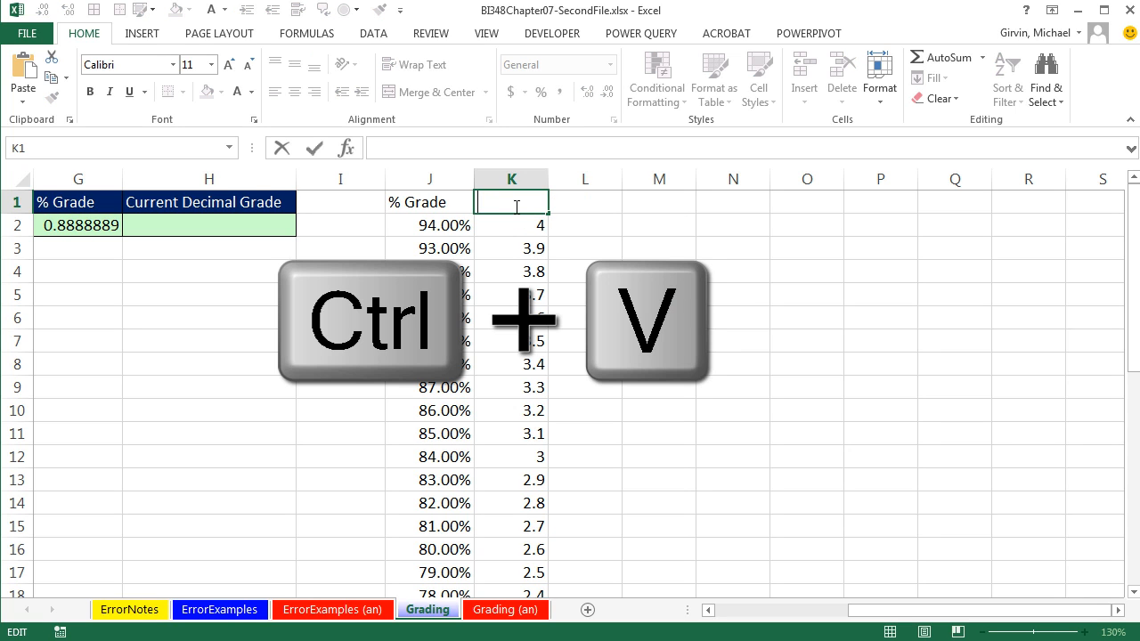
{"action": "key", "text": "ctrl+v"}
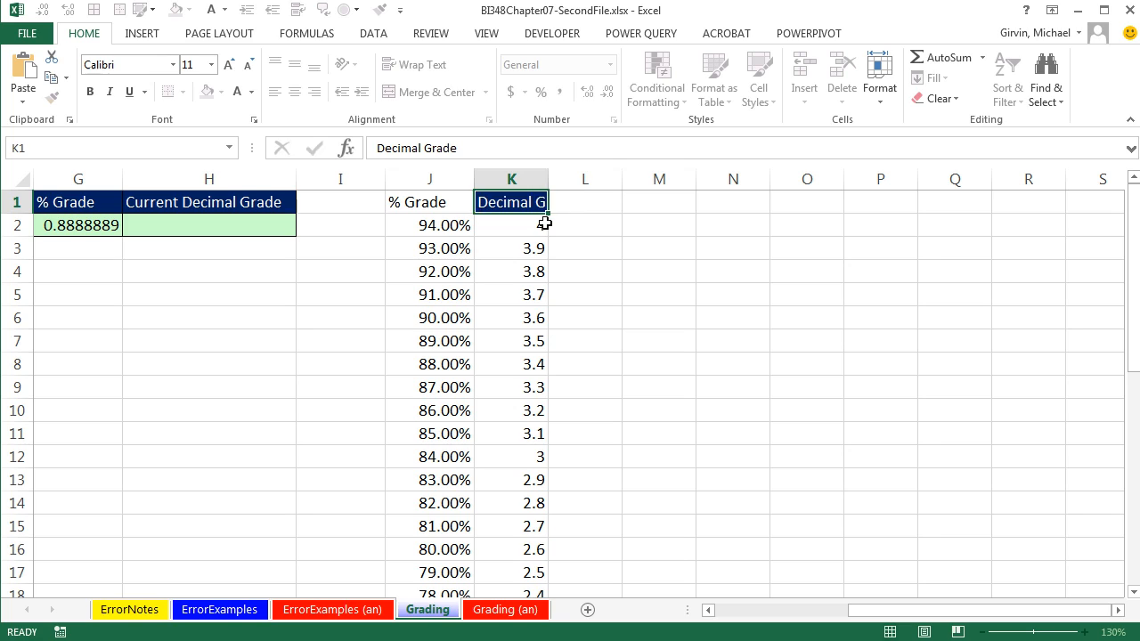
{"action": "left_click", "coordinate": [511, 225]}
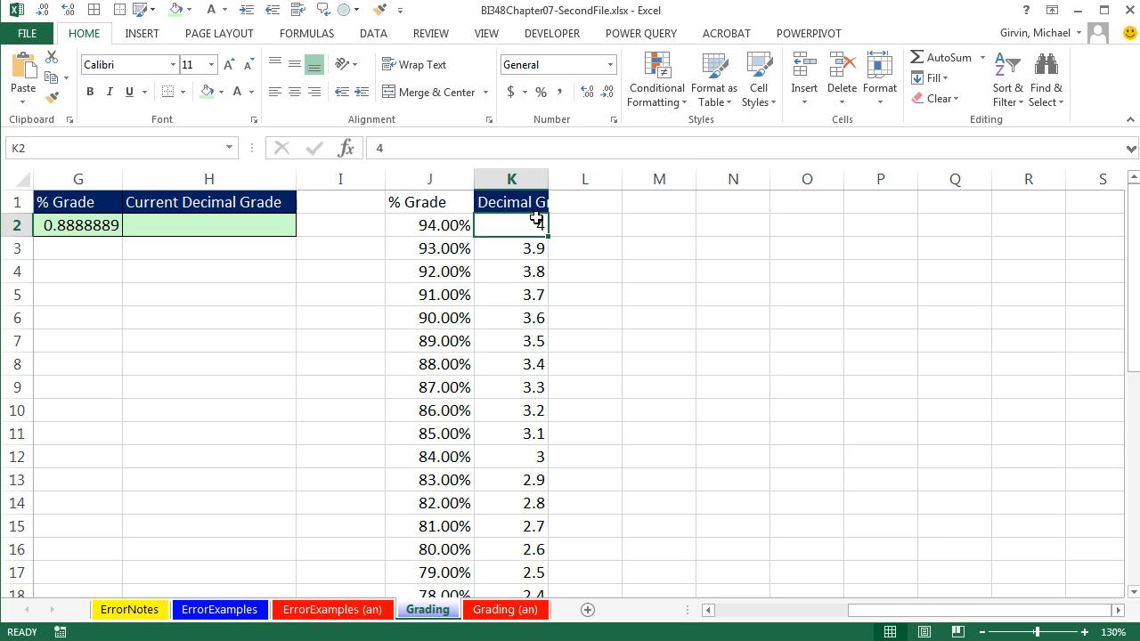
{"action": "mouse_move", "coordinate": [470, 169]}
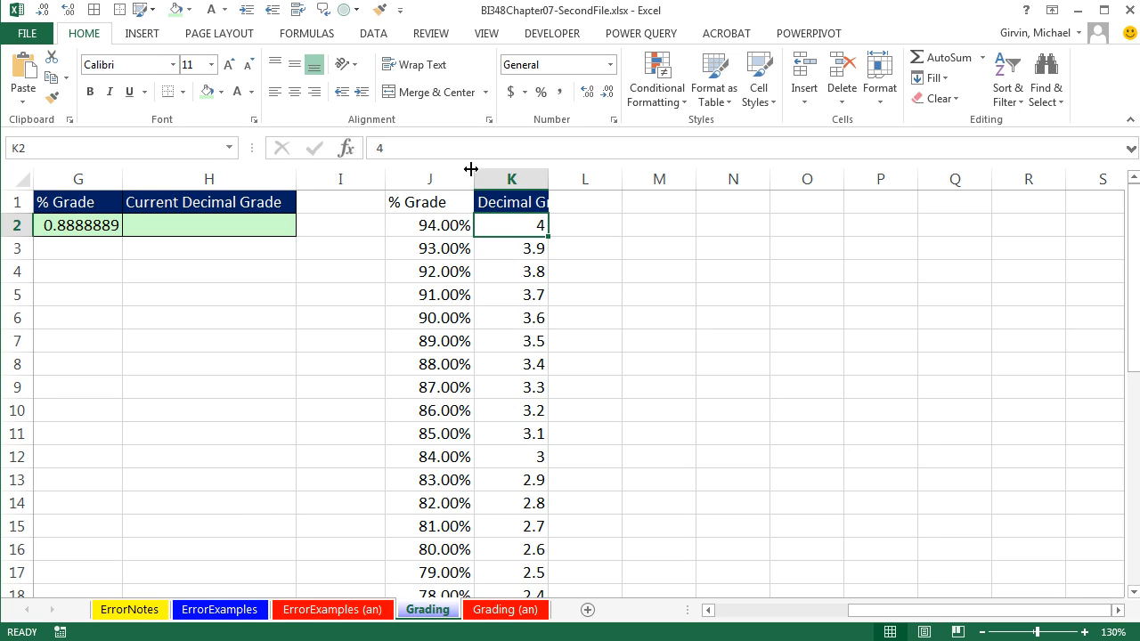
Step: Style the J1 heading, autofit column K, and add All Borders to J1:K36
{"action": "right_click", "coordinate": [511, 202]}
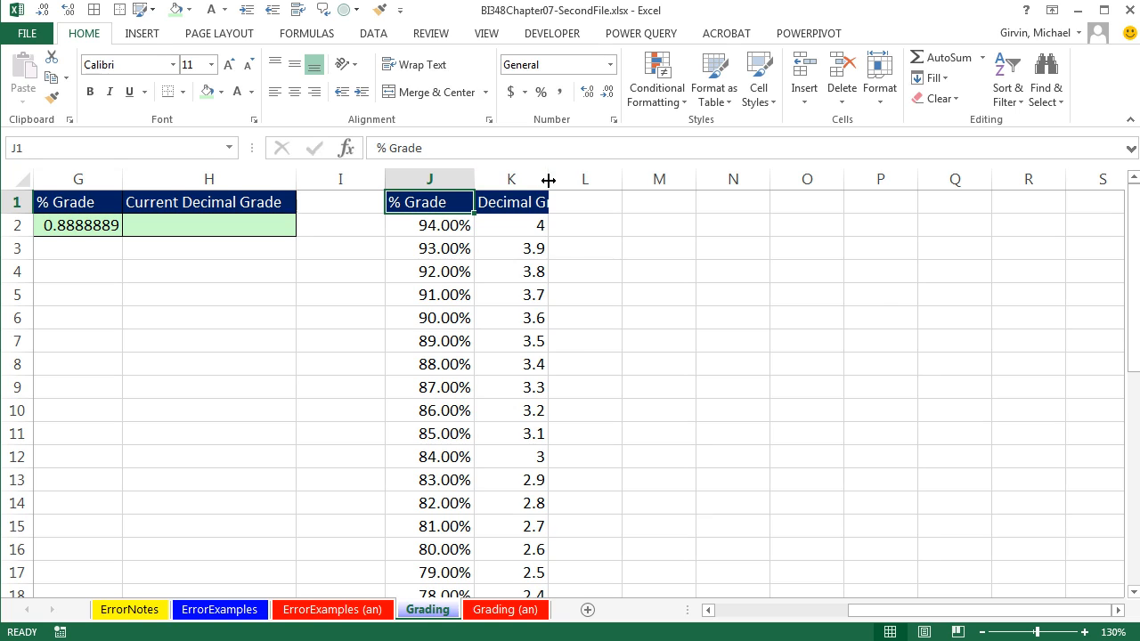
{"action": "left_click", "coordinate": [543, 224]}
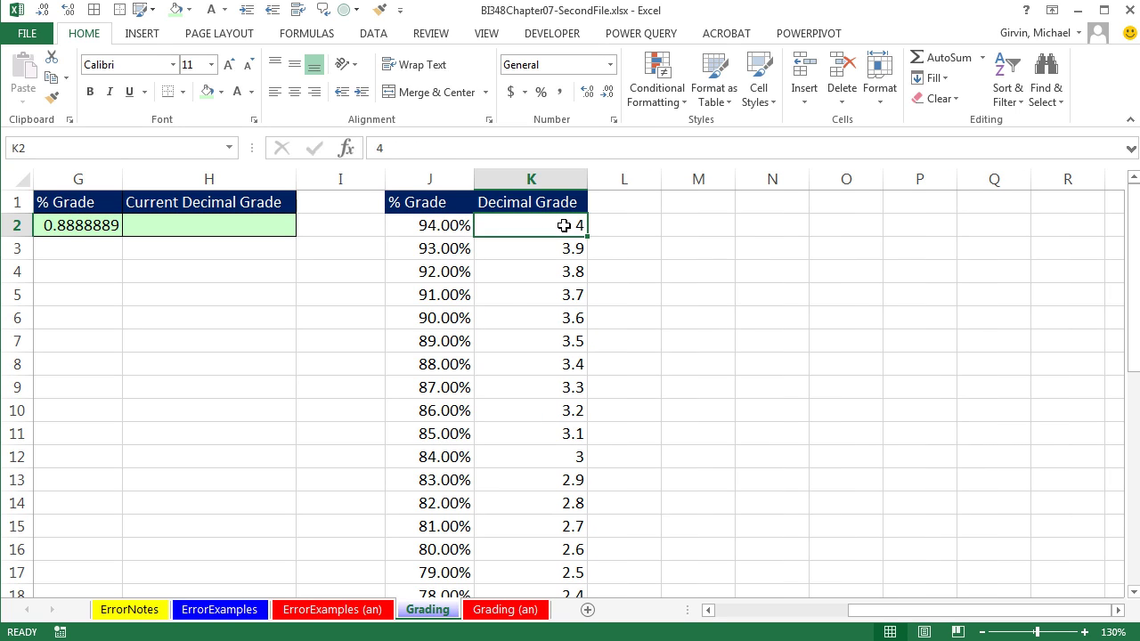
{"action": "key", "text": "Ctrl+*"}
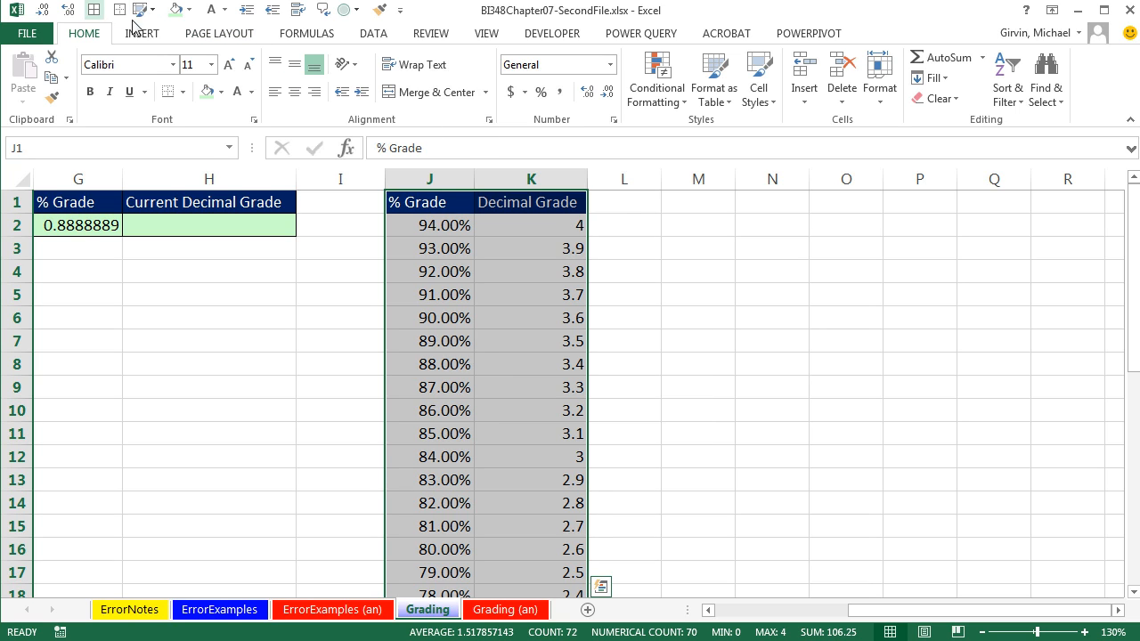
{"action": "left_click", "coordinate": [235, 228]}
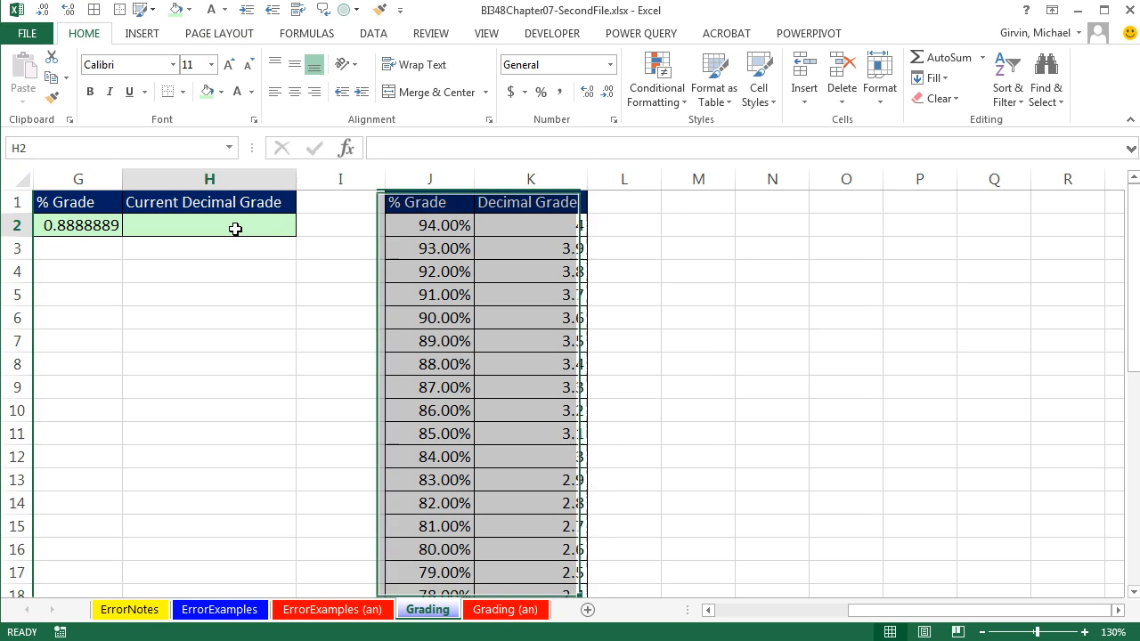
{"action": "left_click", "coordinate": [430, 225]}
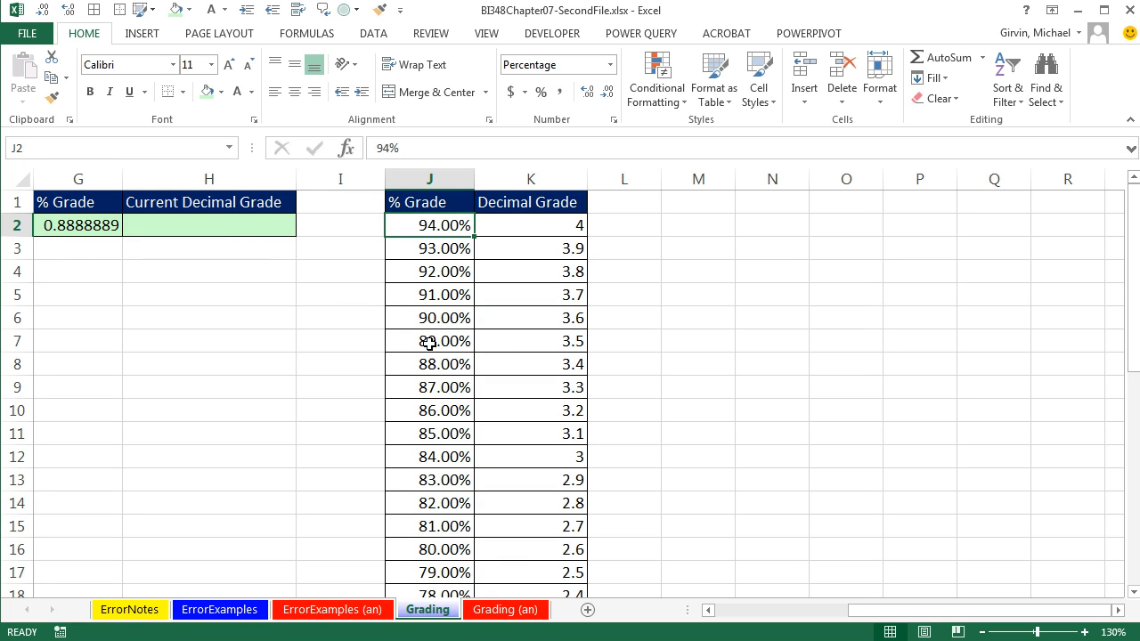
{"action": "scroll", "scroll_direction": "down", "scroll_amount": 3}
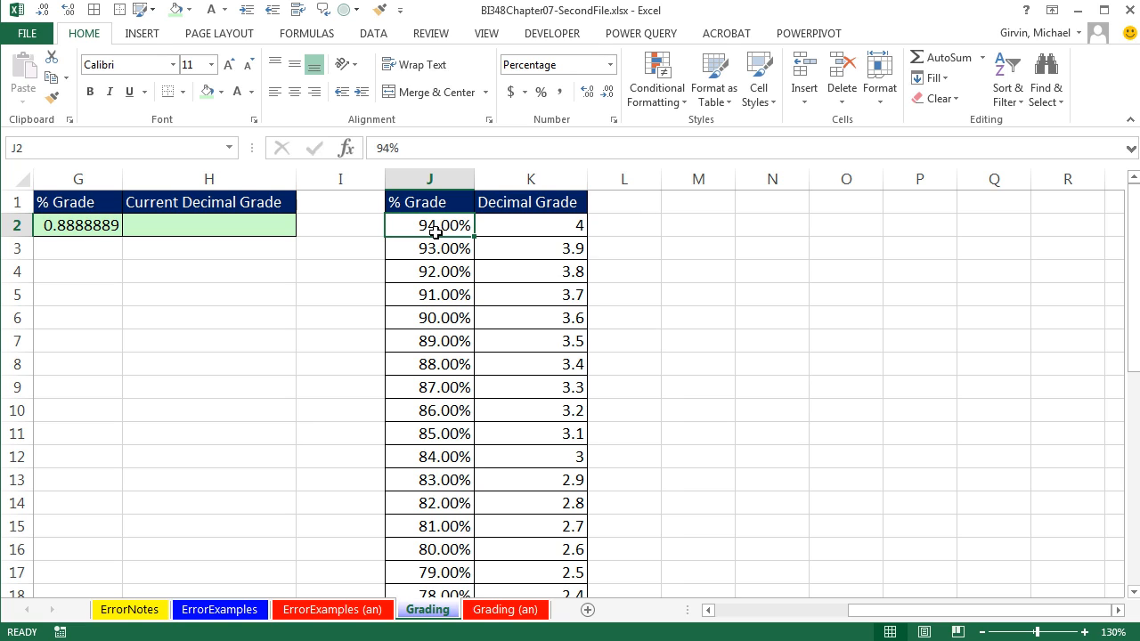
Step: Sort the grade lookup table smallest to largest, from 0.00% up to 94.00%
{"action": "right_click", "coordinate": [430, 225]}
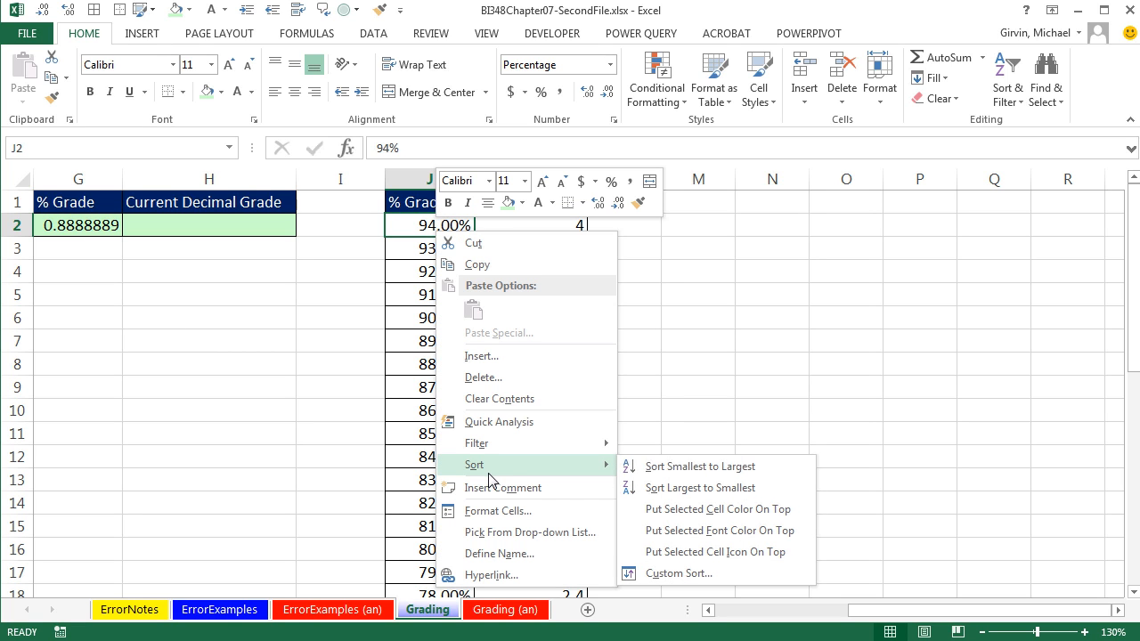
{"action": "mouse_move", "coordinate": [692, 473]}
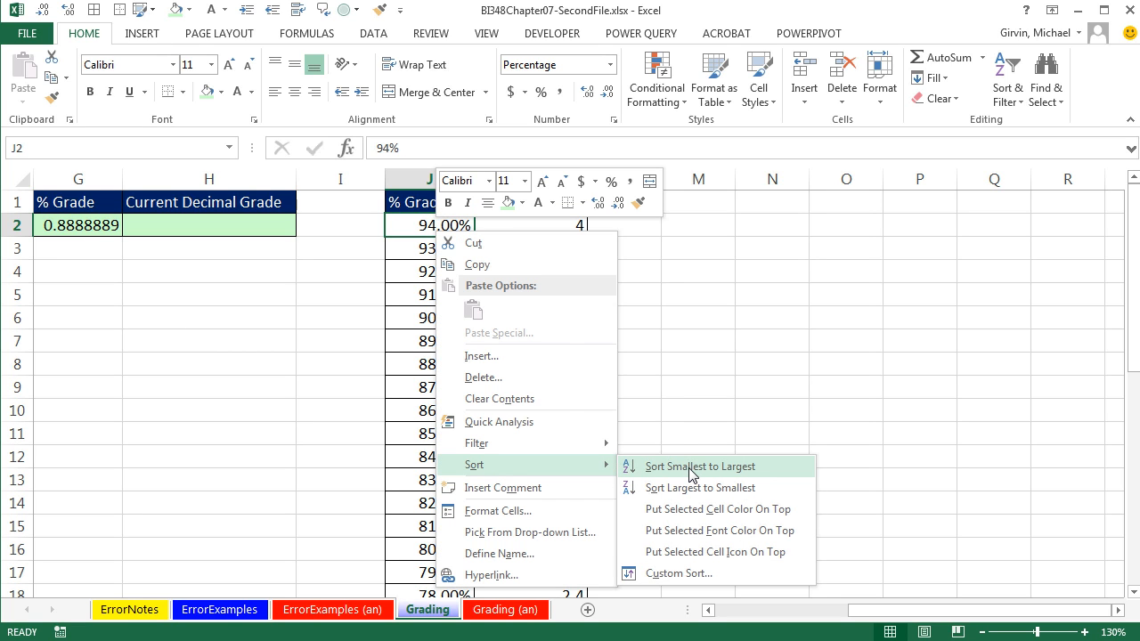
{"action": "left_click", "coordinate": [699, 466]}
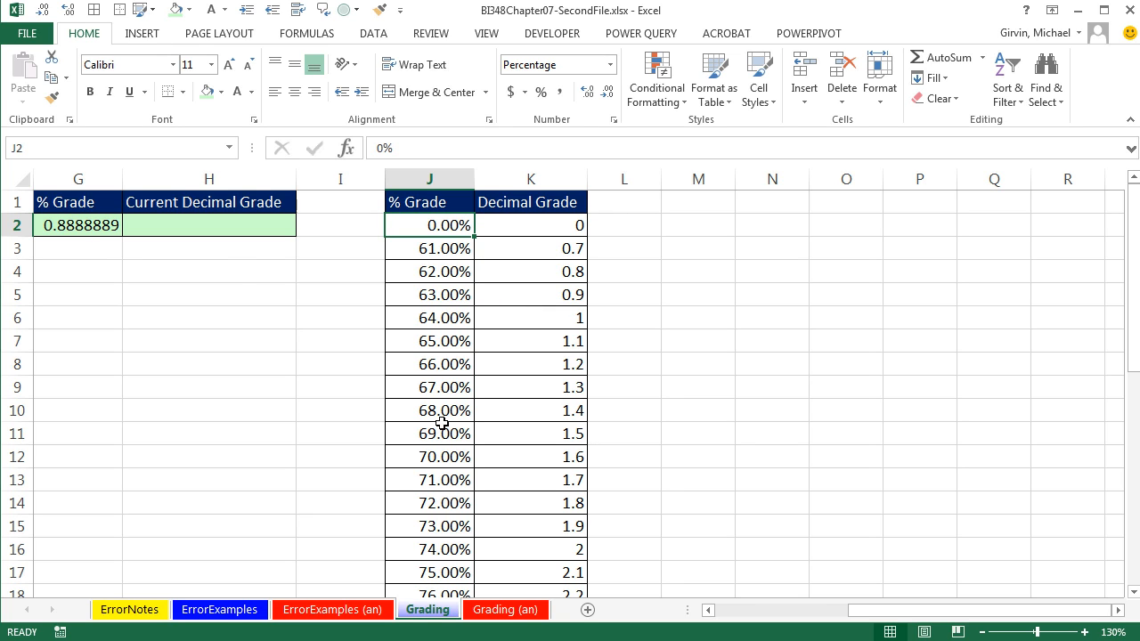
{"action": "left_click", "coordinate": [209, 224]}
{"action": "type", "text": "="}
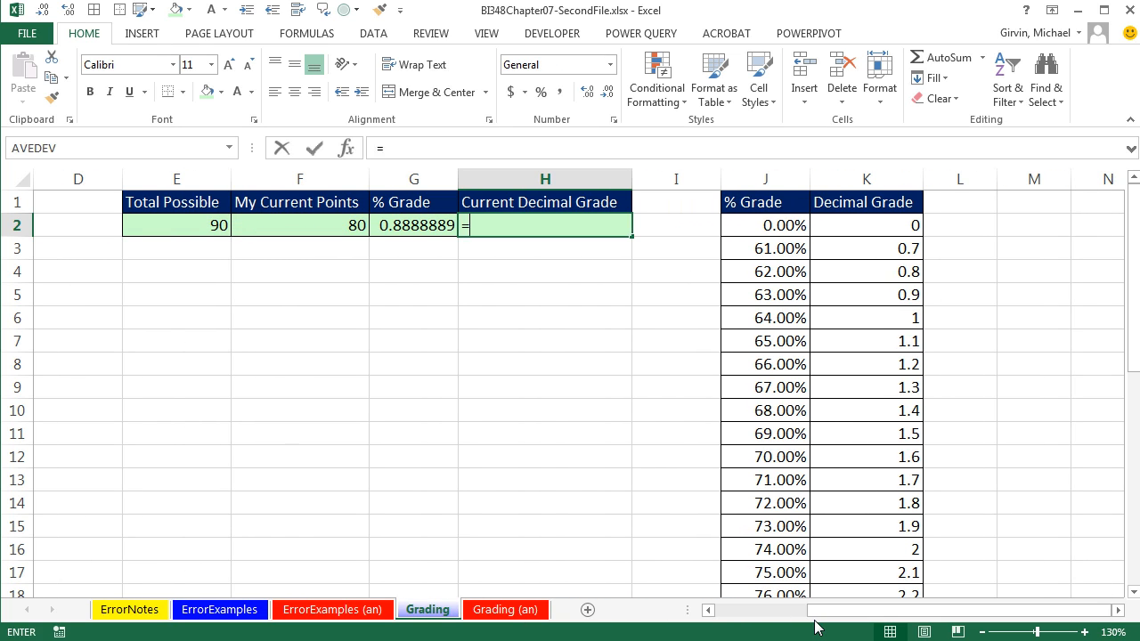
Step: Begin H2 with =VLOOKUP(G2,$J$2:$K$36 using an absolute table range
{"action": "type", "text": "VLOOKUP("}
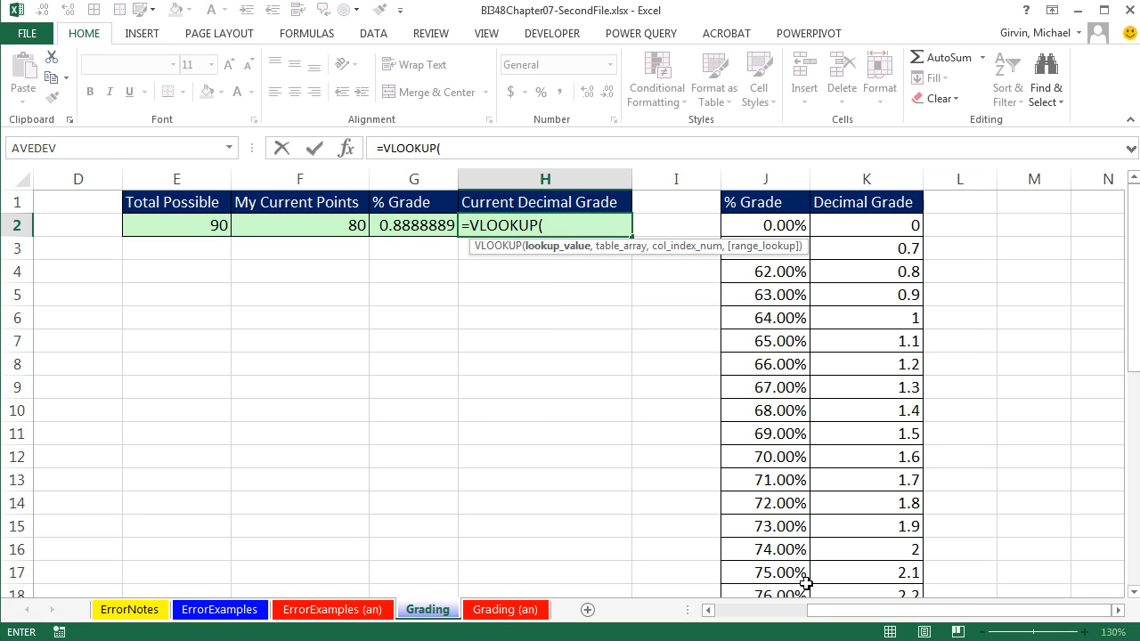
{"action": "left_click", "coordinate": [414, 224]}
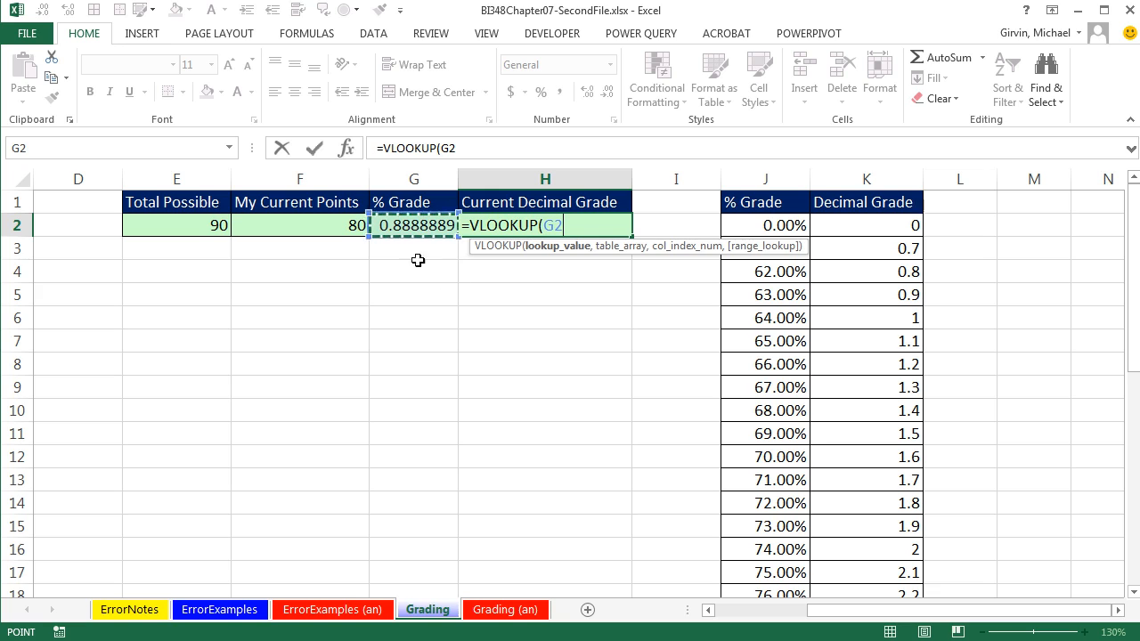
{"action": "mouse_move", "coordinate": [409, 242]}
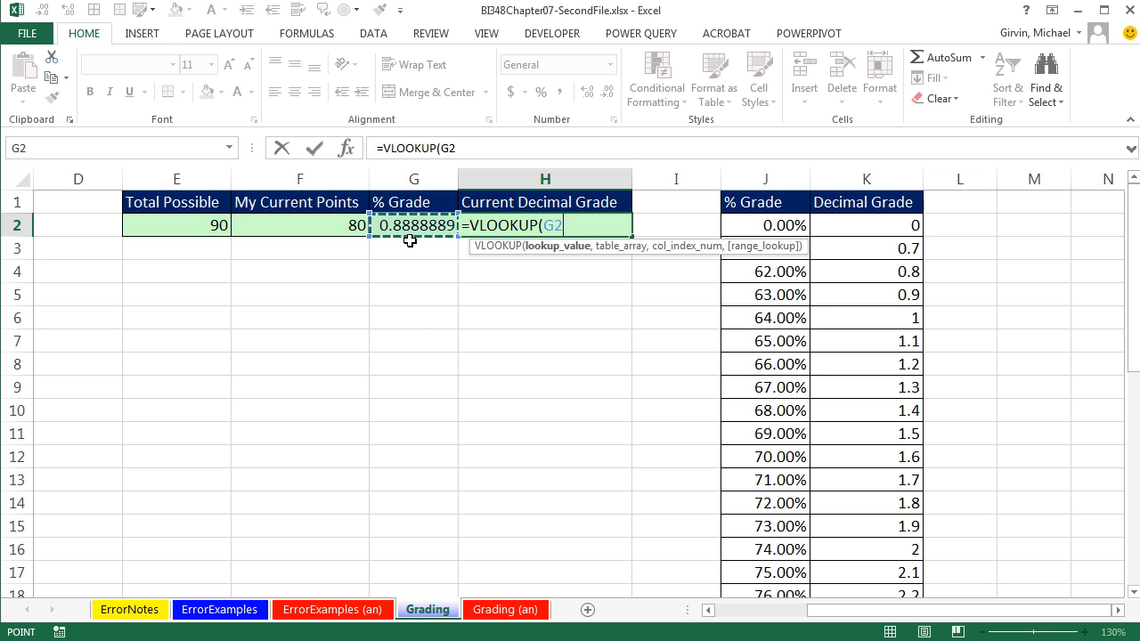
{"action": "type", "text": ",J2:K2"}
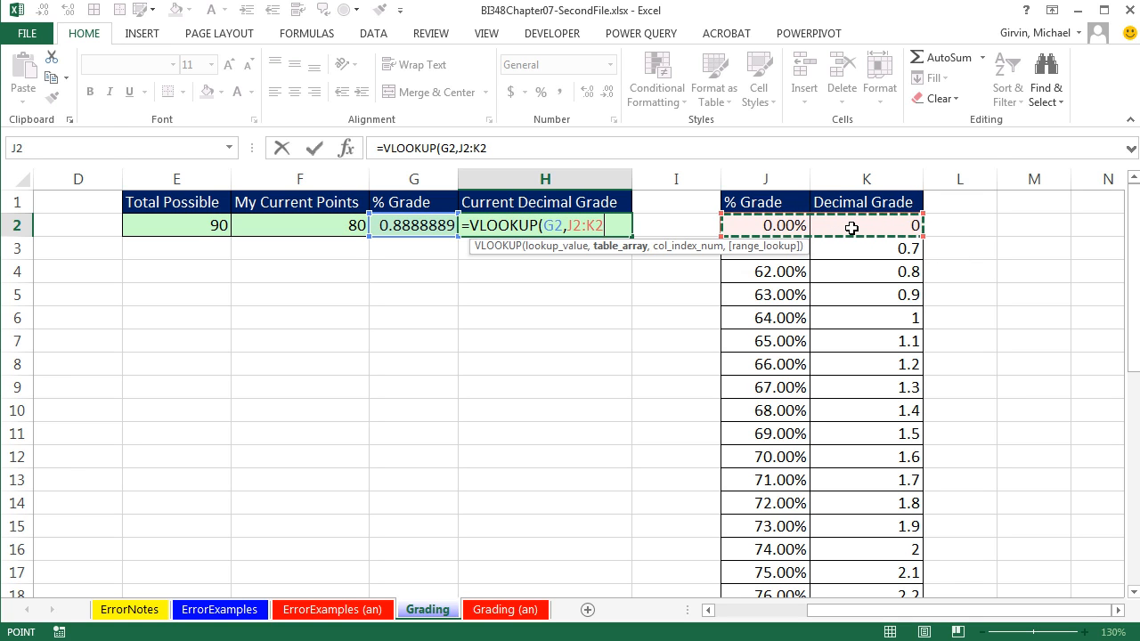
{"action": "key", "text": "F4"}
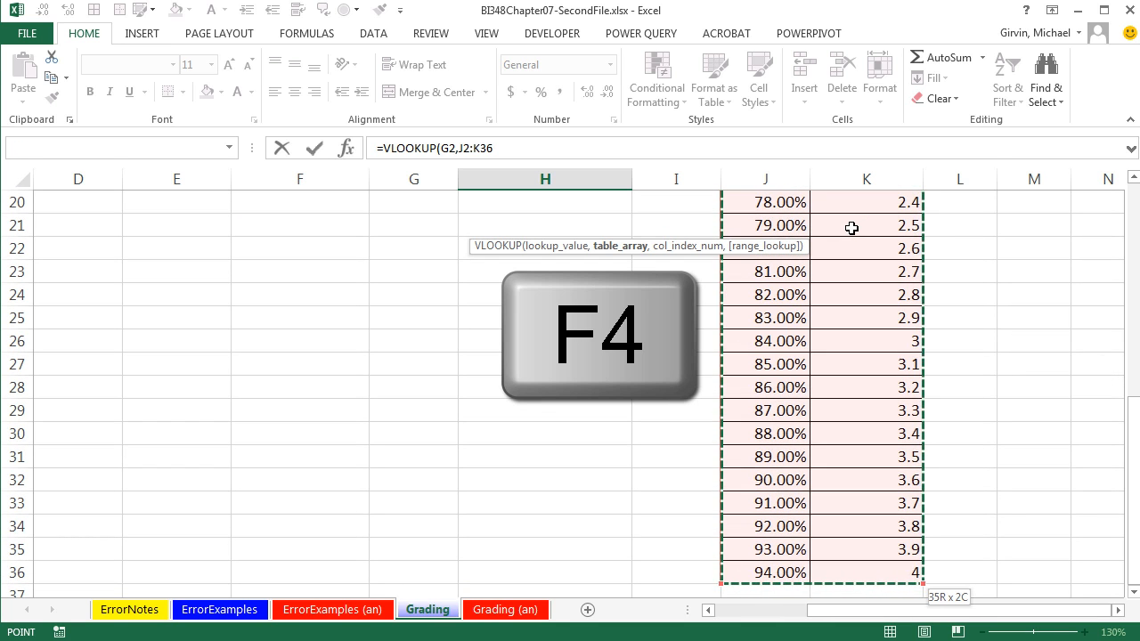
{"action": "key", "text": "f4"}
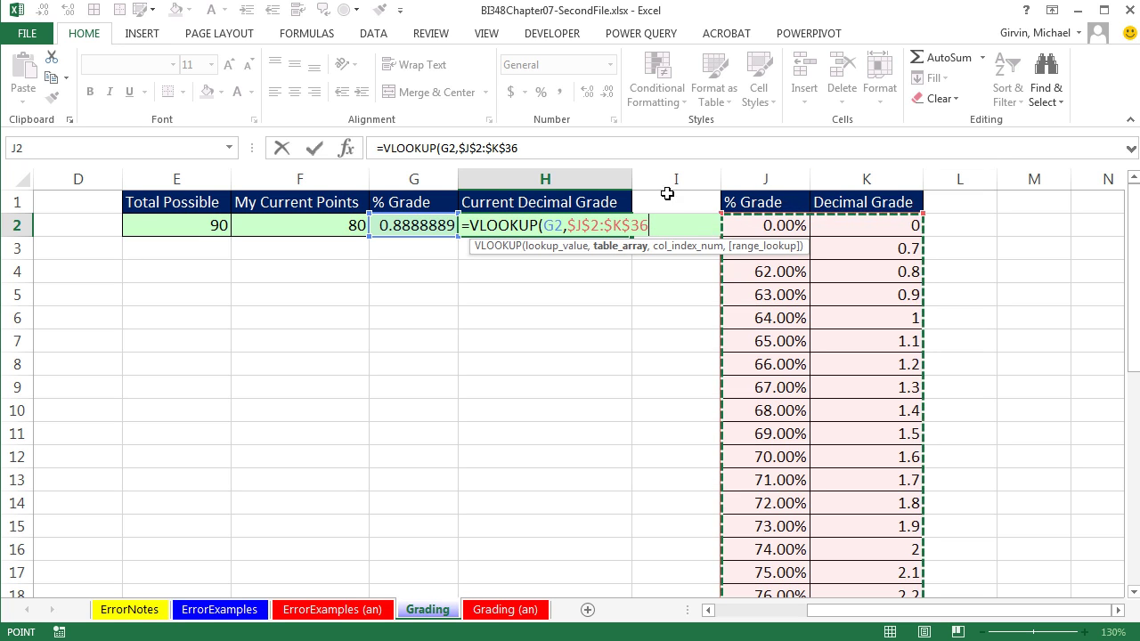
{"action": "mouse_move", "coordinate": [766, 233]}
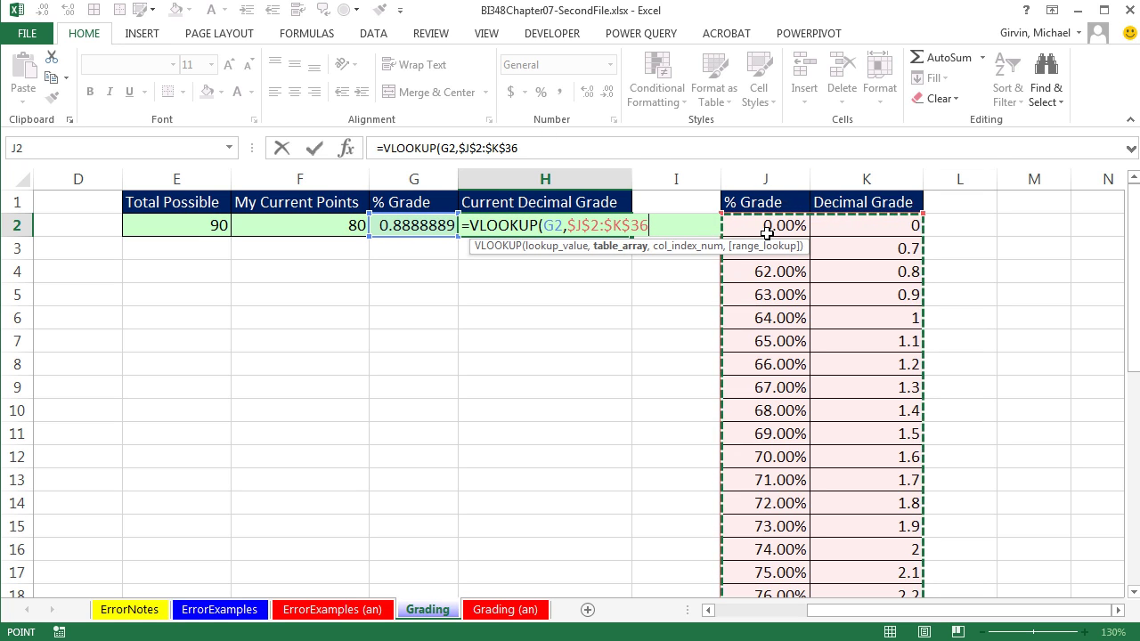
{"action": "mouse_move", "coordinate": [398, 220]}
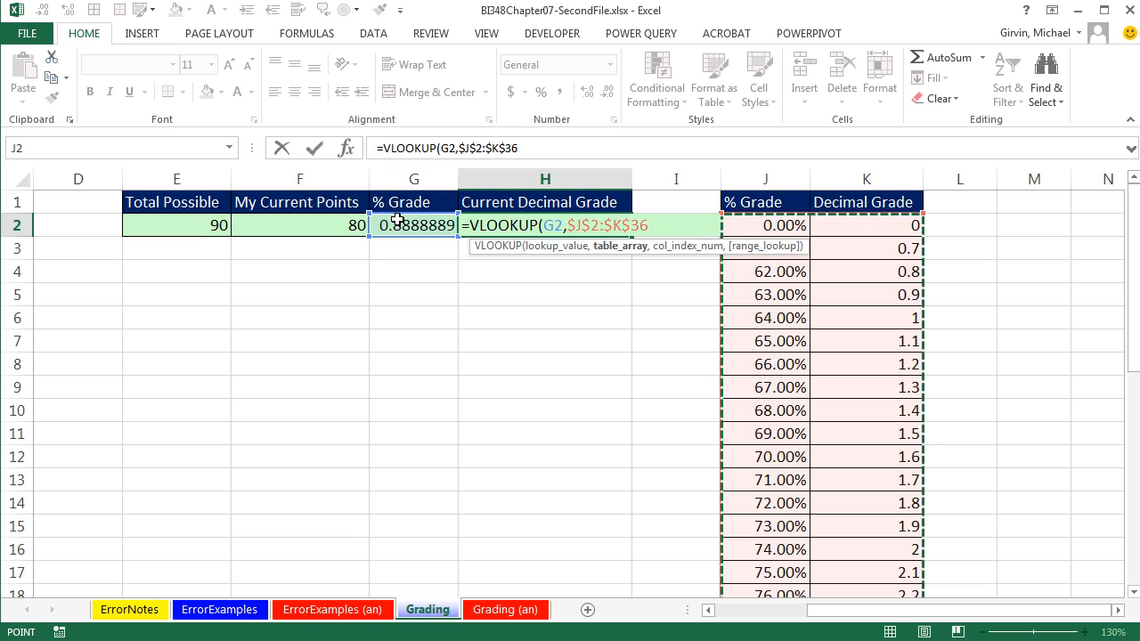
{"action": "mouse_move", "coordinate": [784, 136]}
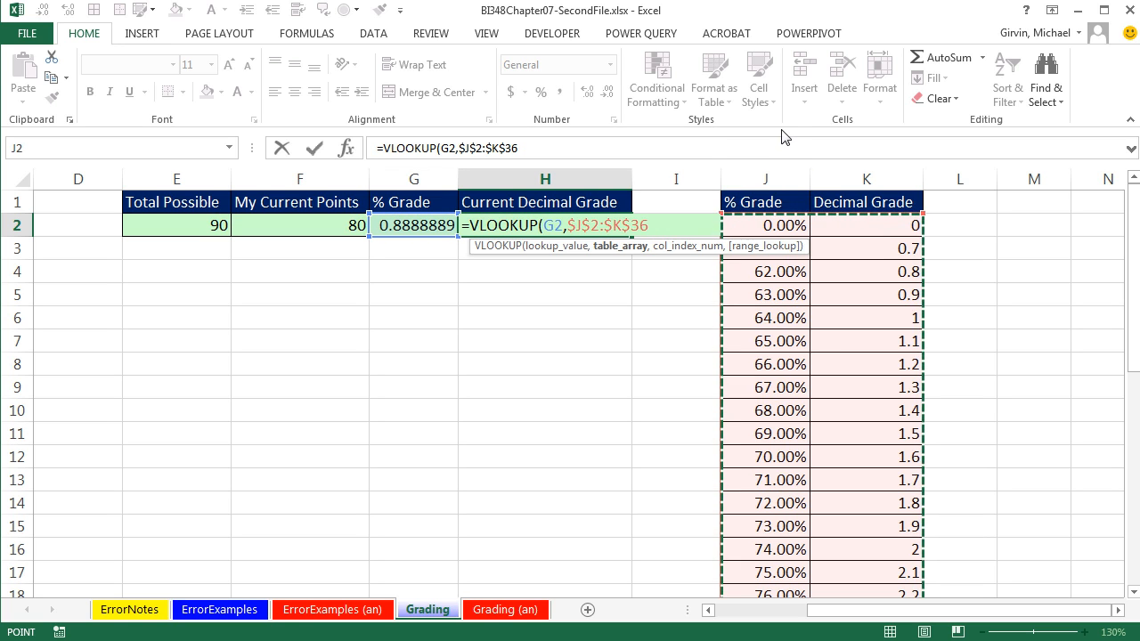
{"action": "scroll", "scroll_direction": "down", "scroll_amount": 3}
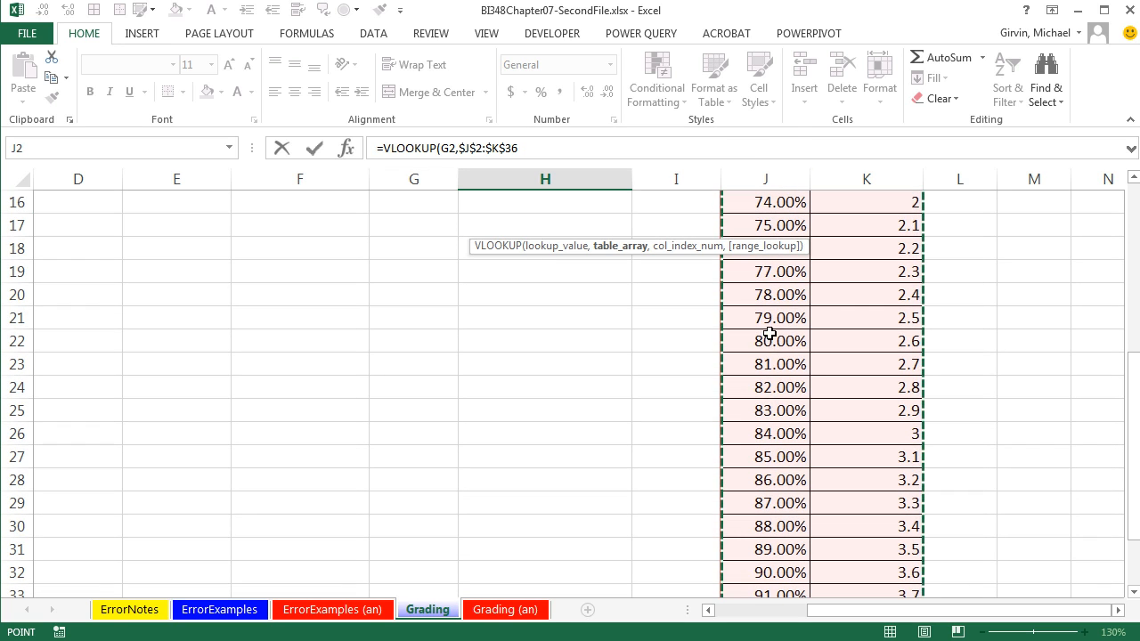
{"action": "mouse_move", "coordinate": [773, 549]}
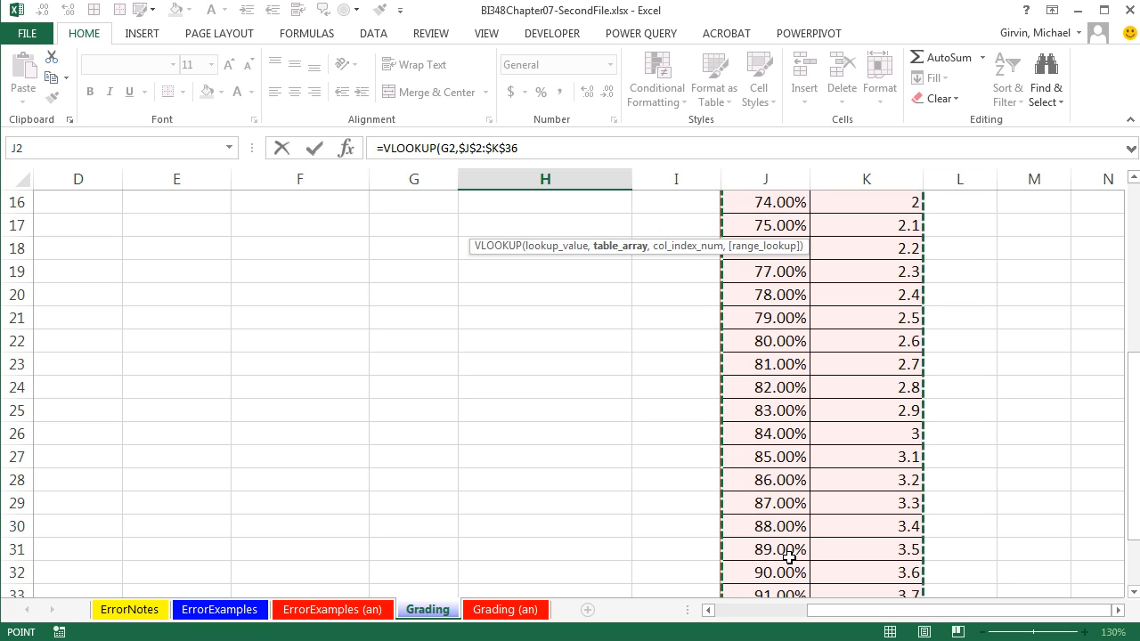
{"action": "mouse_move", "coordinate": [867, 534]}
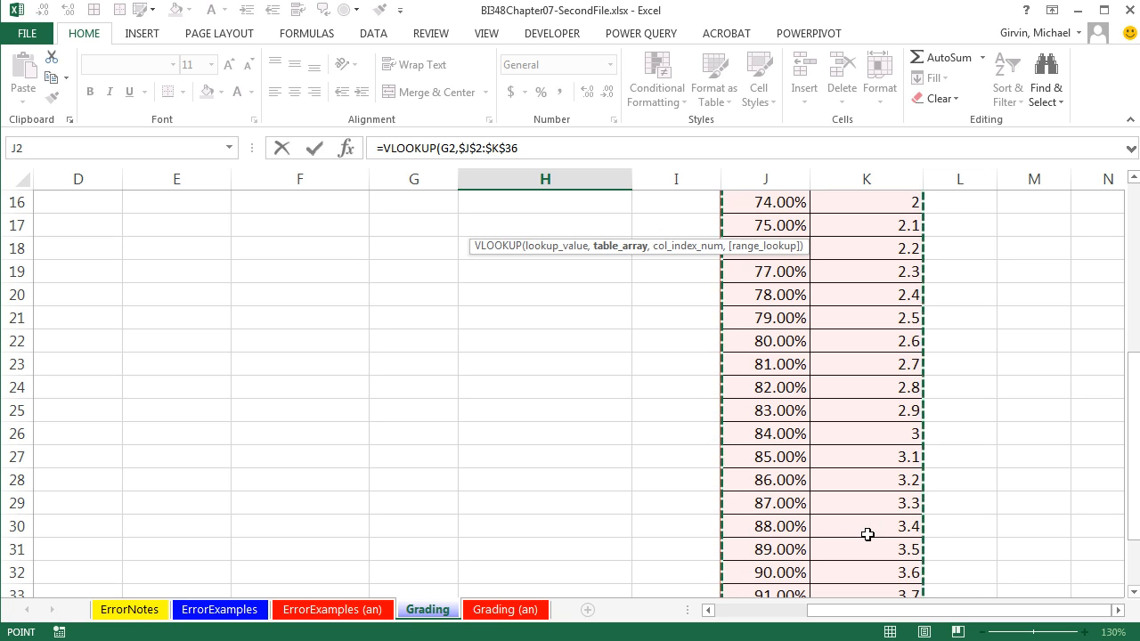
{"action": "mouse_move", "coordinate": [883, 524]}
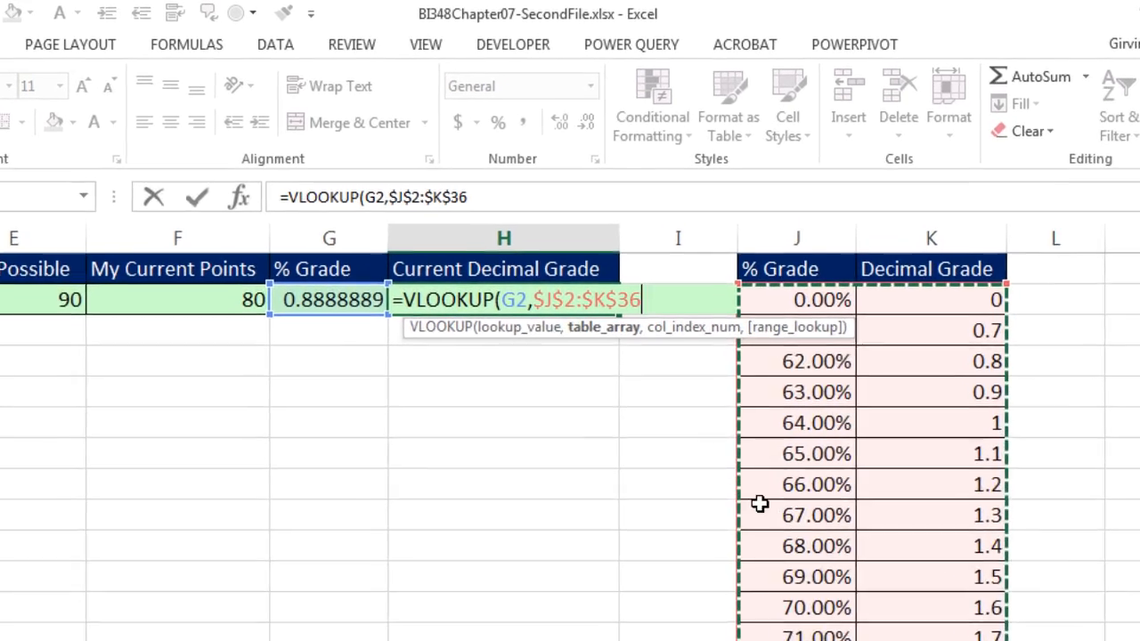
Step: Complete H2 as =VLOOKUP(G2,$J$2:$K$36,2), returning decimal grade 3.4
{"action": "type", "text": ","}
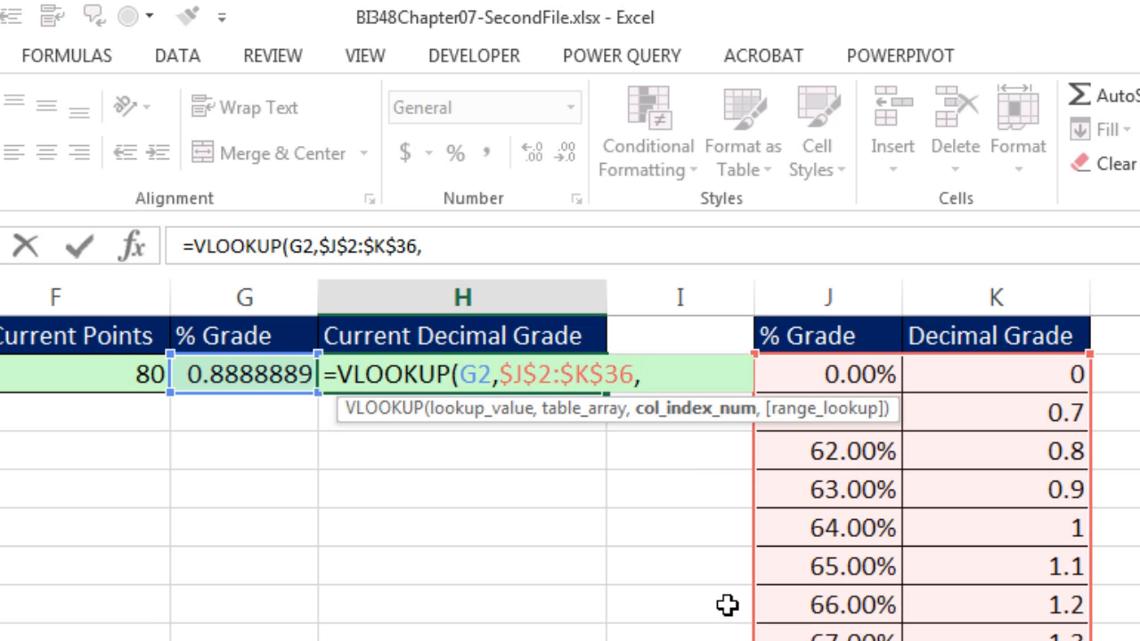
{"action": "type", "text": "2,"}
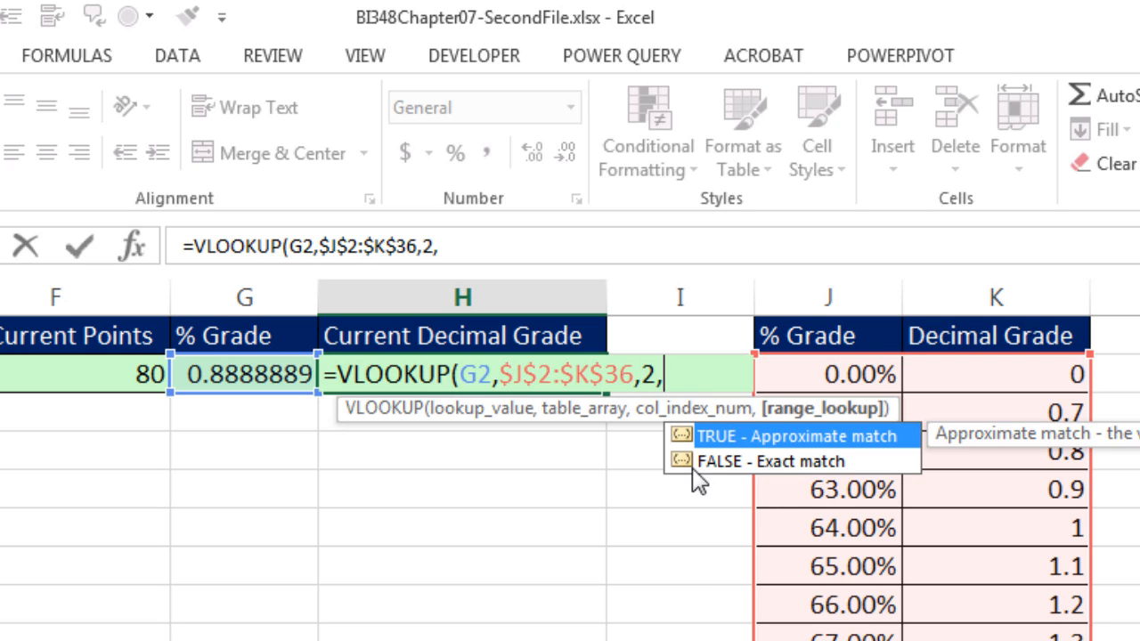
{"action": "mouse_move", "coordinate": [763, 469]}
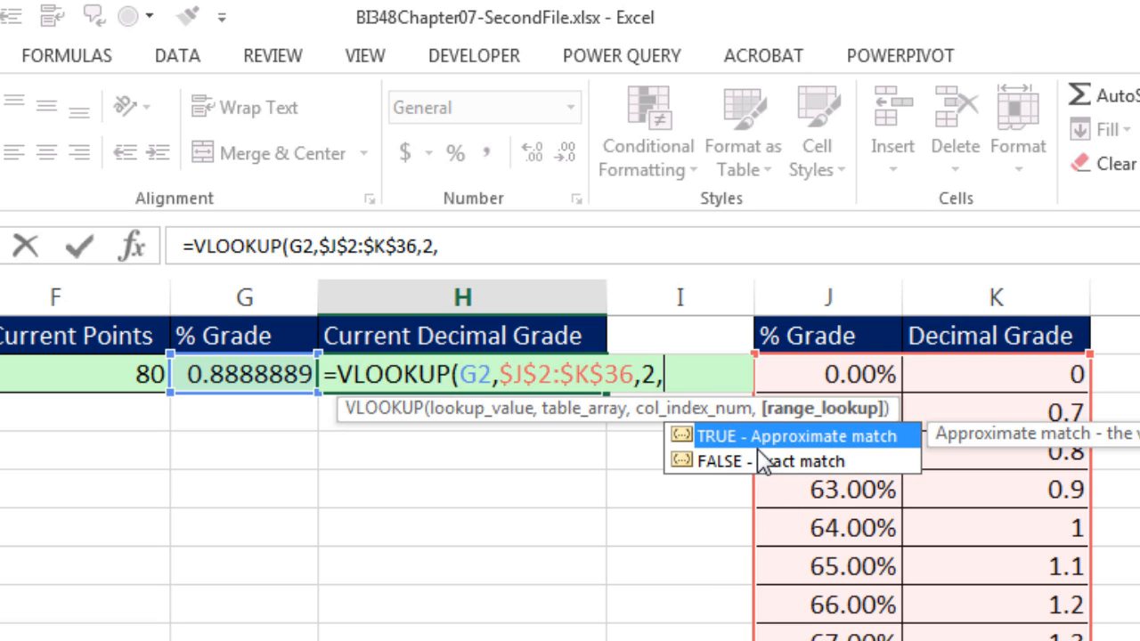
{"action": "mouse_move", "coordinate": [729, 440]}
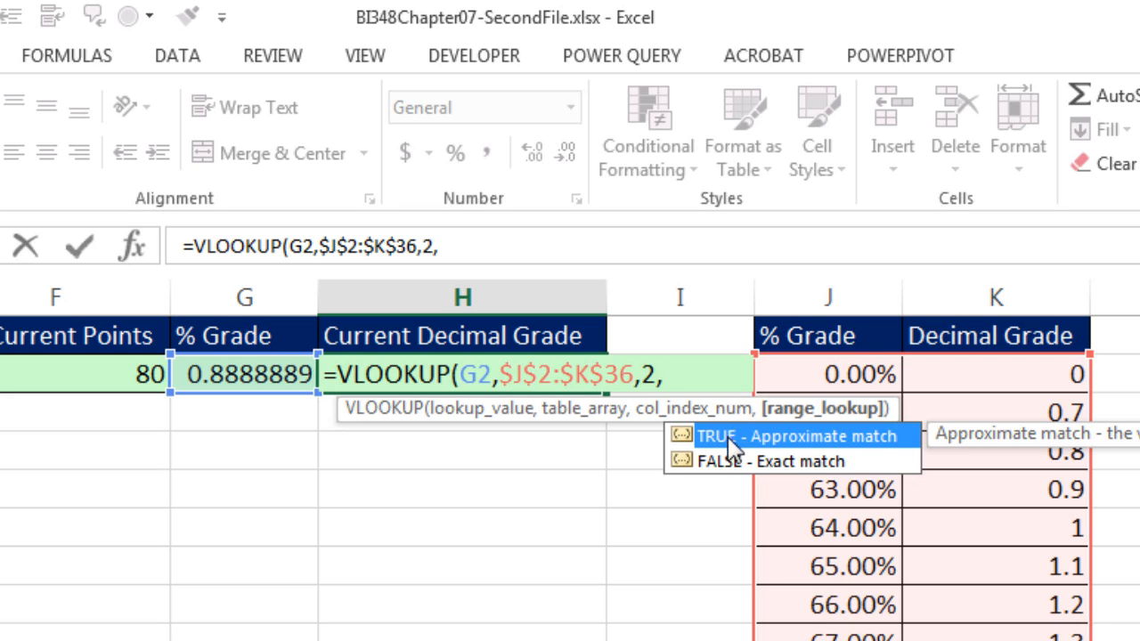
{"action": "mouse_move", "coordinate": [764, 593]}
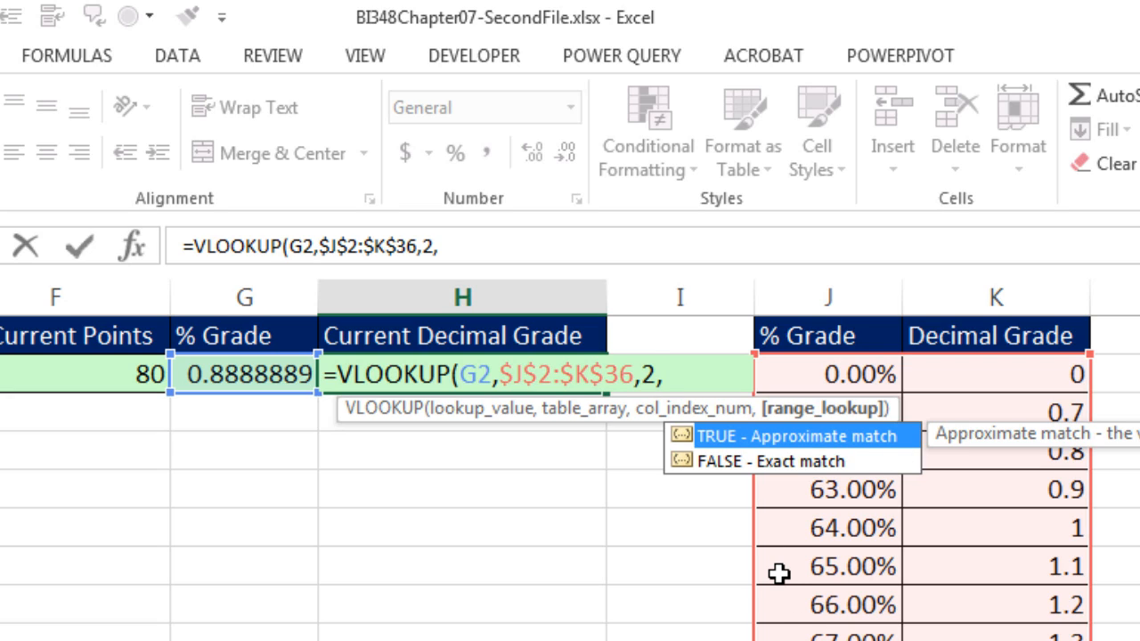
{"action": "key", "text": "Backspace"}
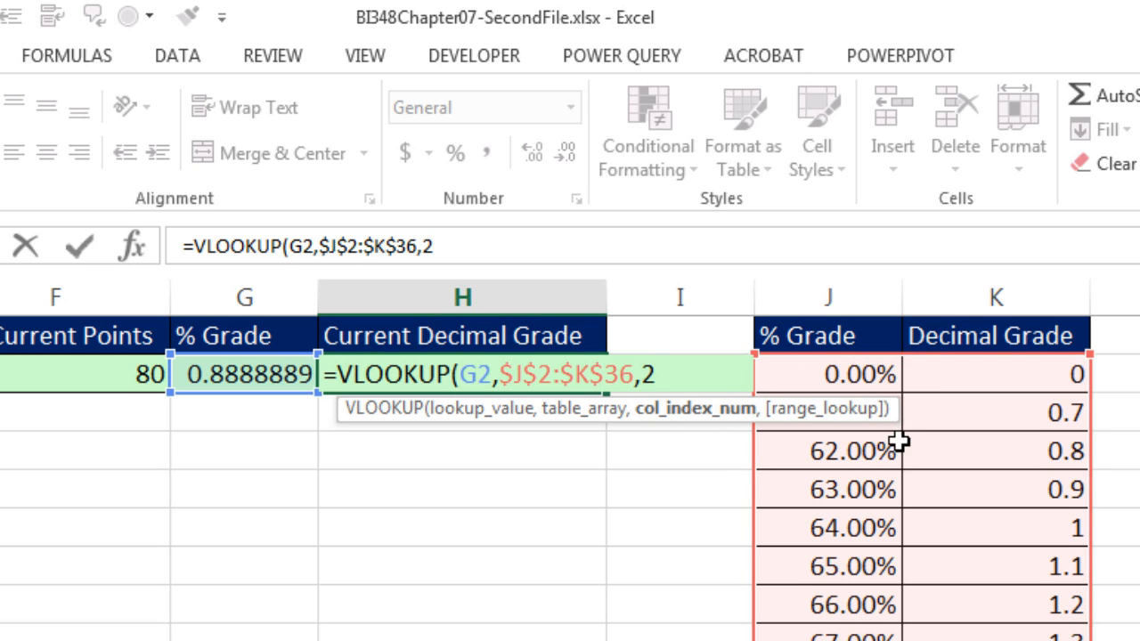
{"action": "mouse_move", "coordinate": [799, 425]}
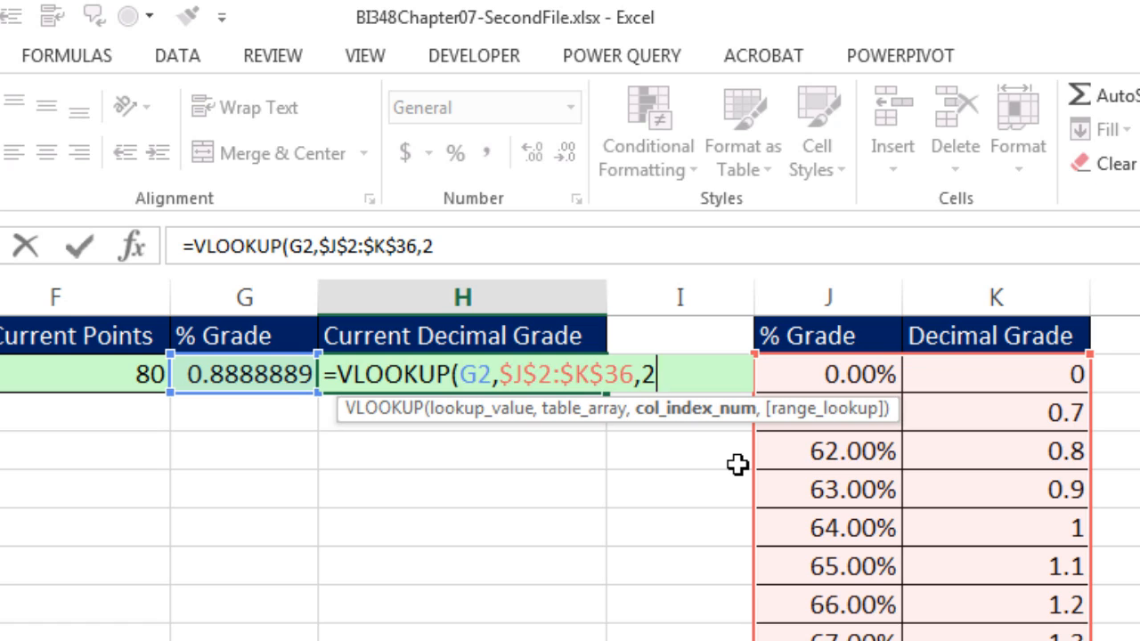
{"action": "type", "text": ")"}
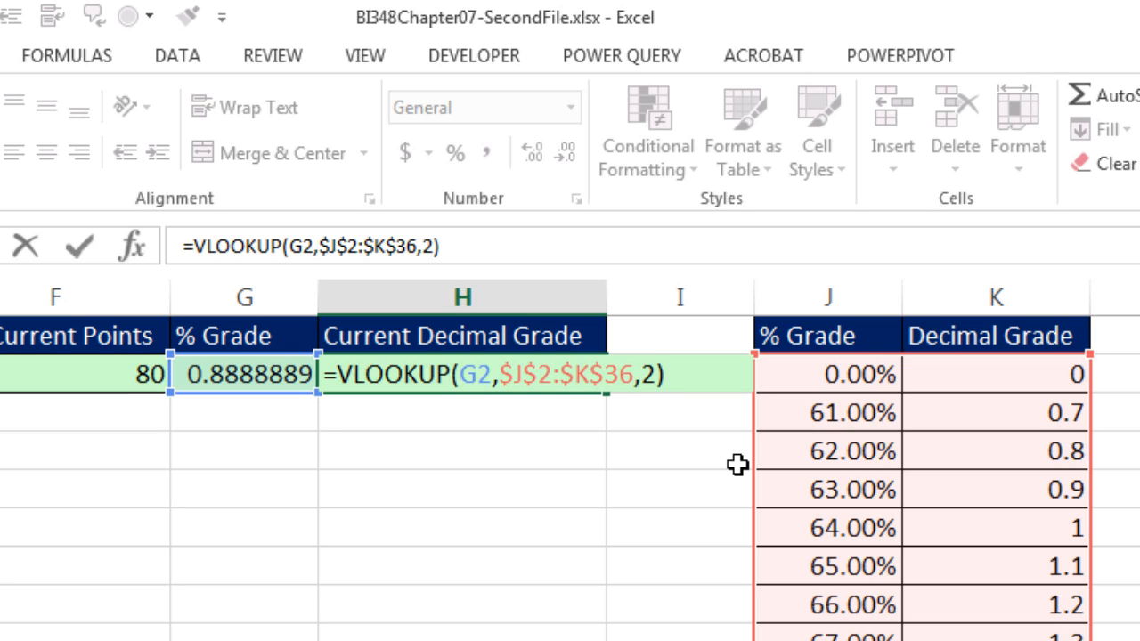
{"action": "key", "text": "Enter"}
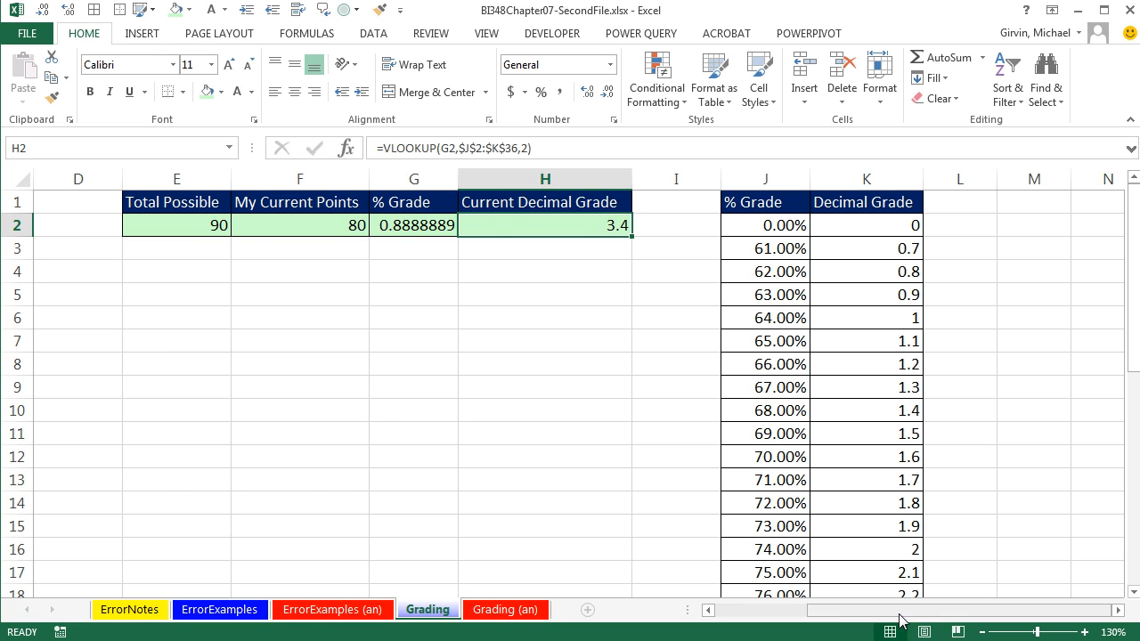
Step: Format G2 as Percentage so it shows 88.89%
{"action": "scroll", "scroll_direction": "left", "scroll_amount": 3}
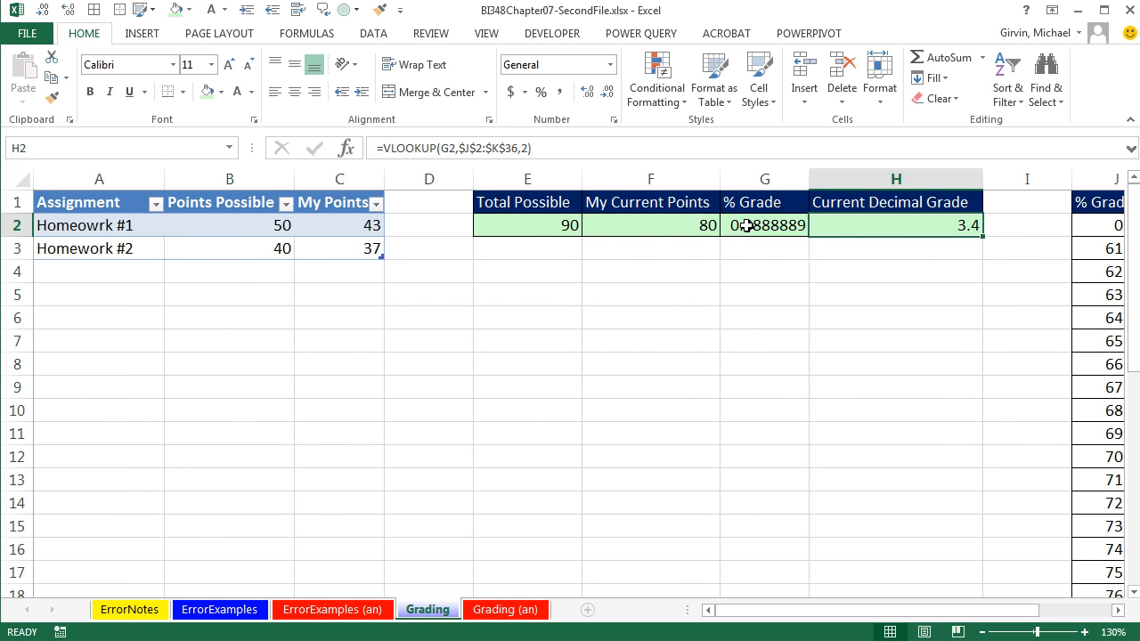
{"action": "left_click", "coordinate": [764, 224]}
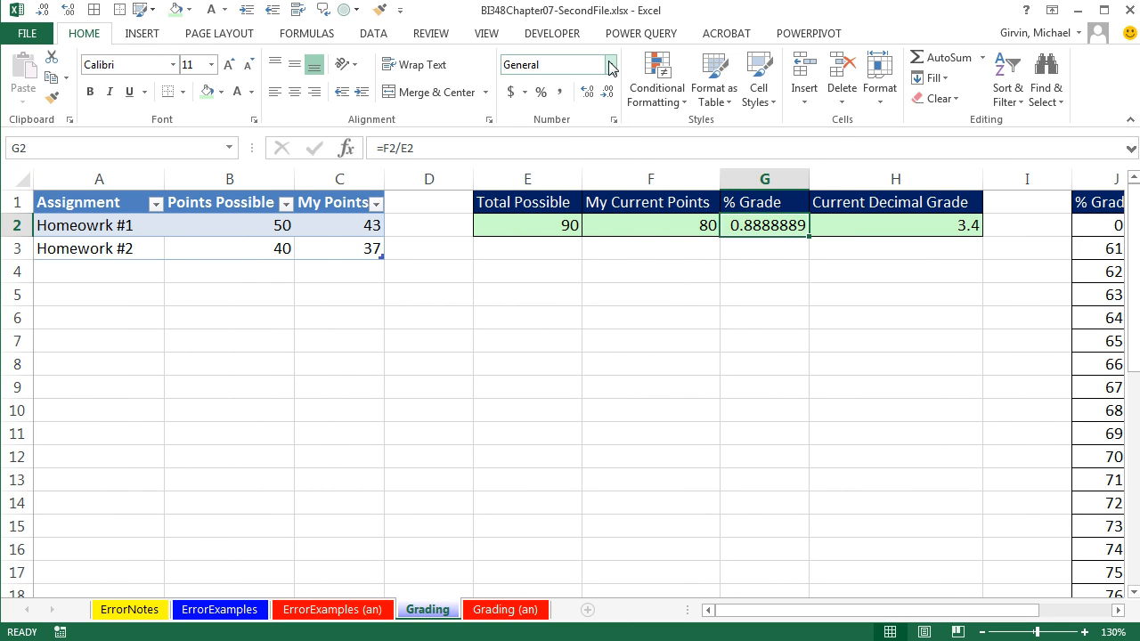
{"action": "left_click", "coordinate": [609, 64]}
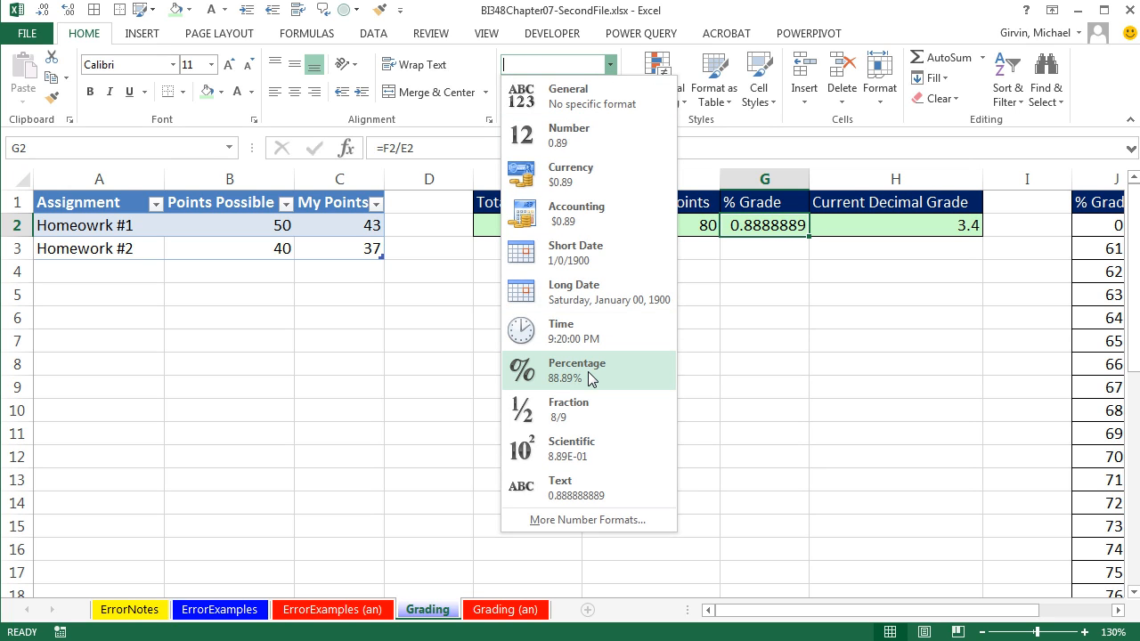
{"action": "left_click", "coordinate": [576, 369]}
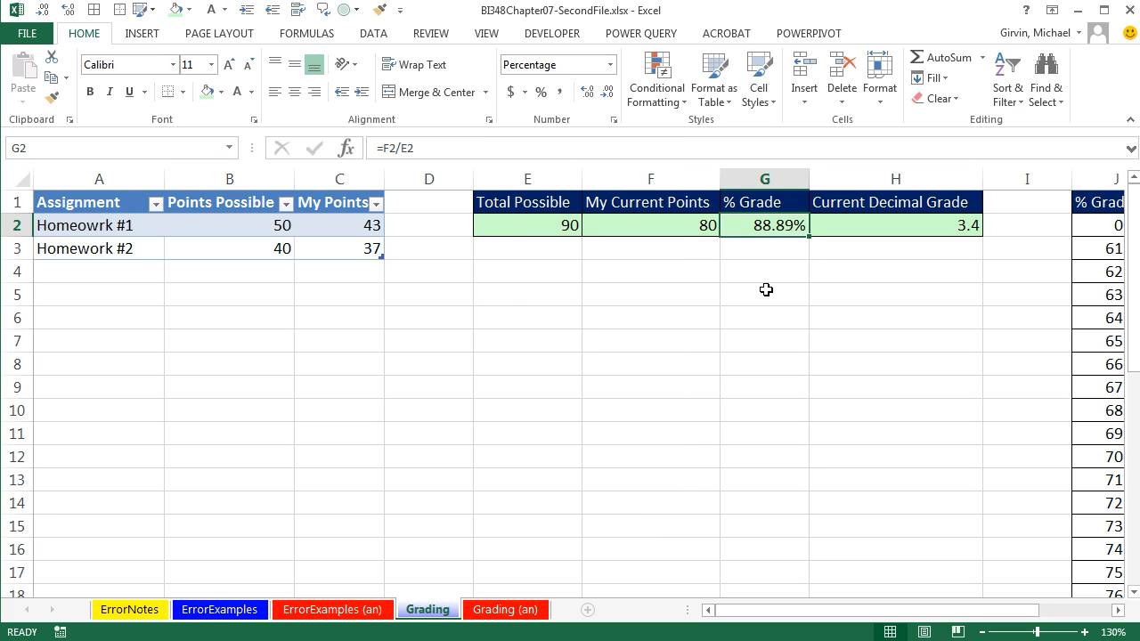
Step: Review the VLOOKUP formula in H2 without changing it
{"action": "left_click", "coordinate": [893, 225]}
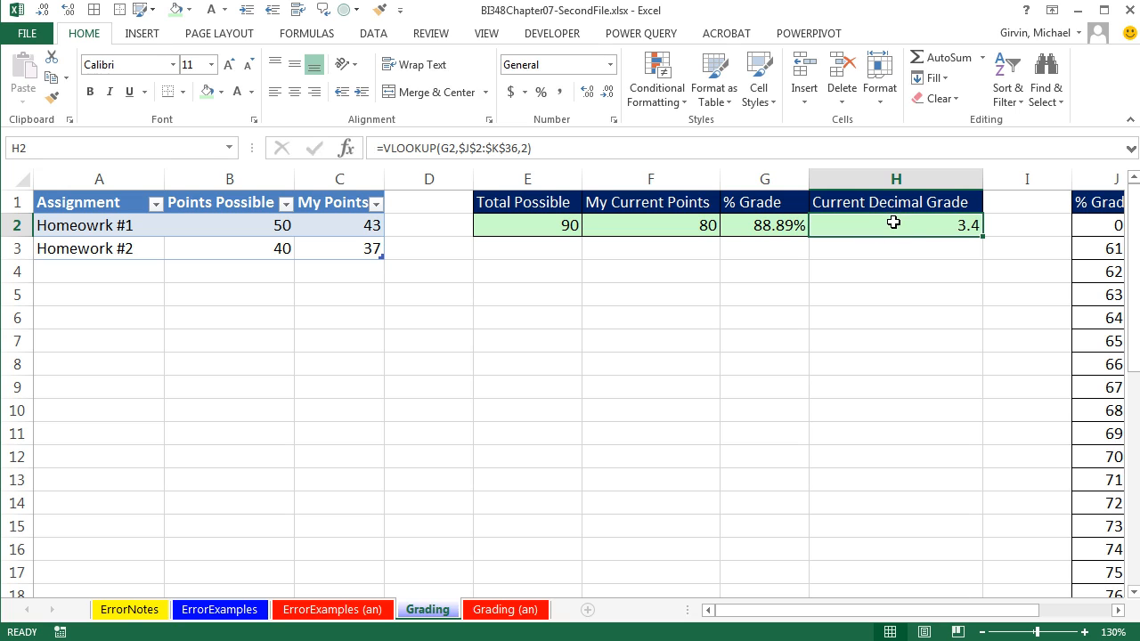
{"action": "double_click", "coordinate": [893, 223]}
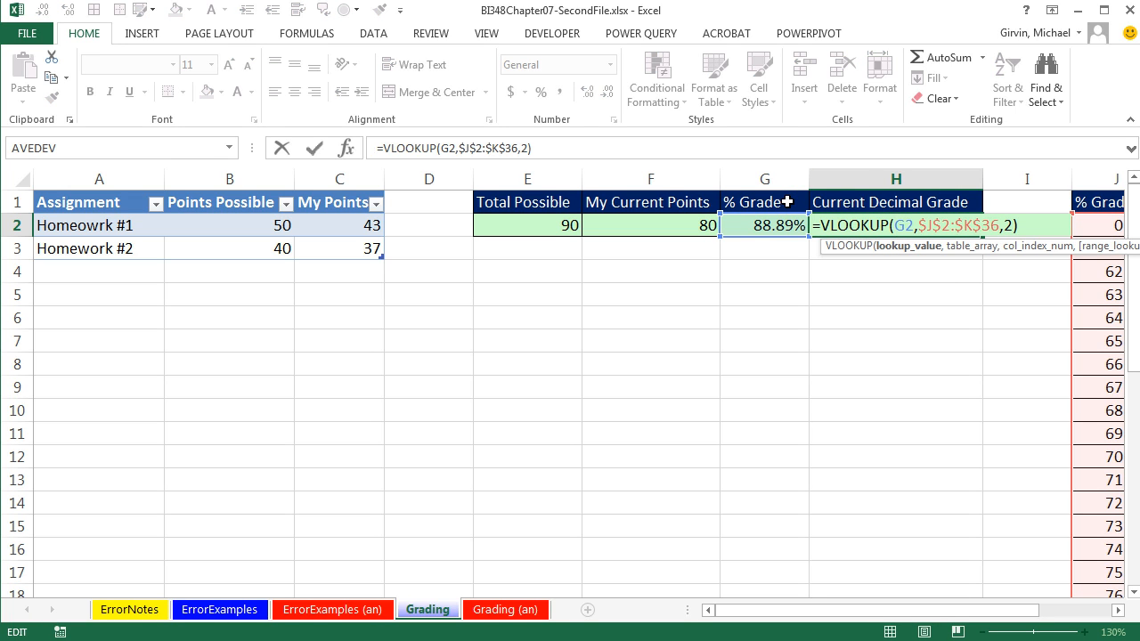
{"action": "key", "text": "Enter"}
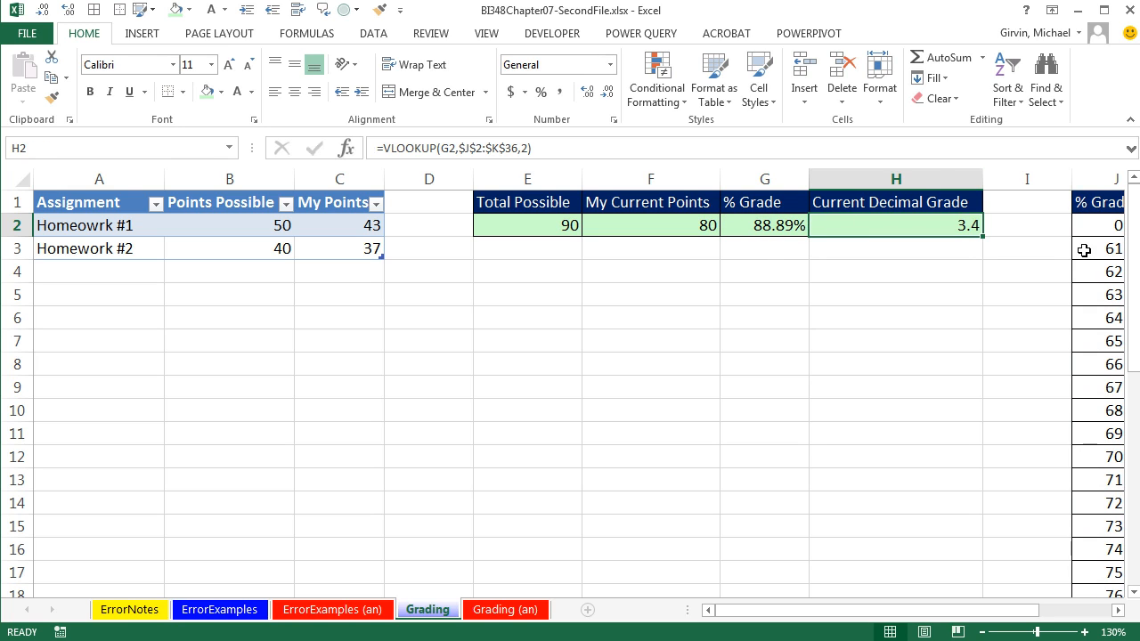
{"action": "mouse_move", "coordinate": [108, 269]}
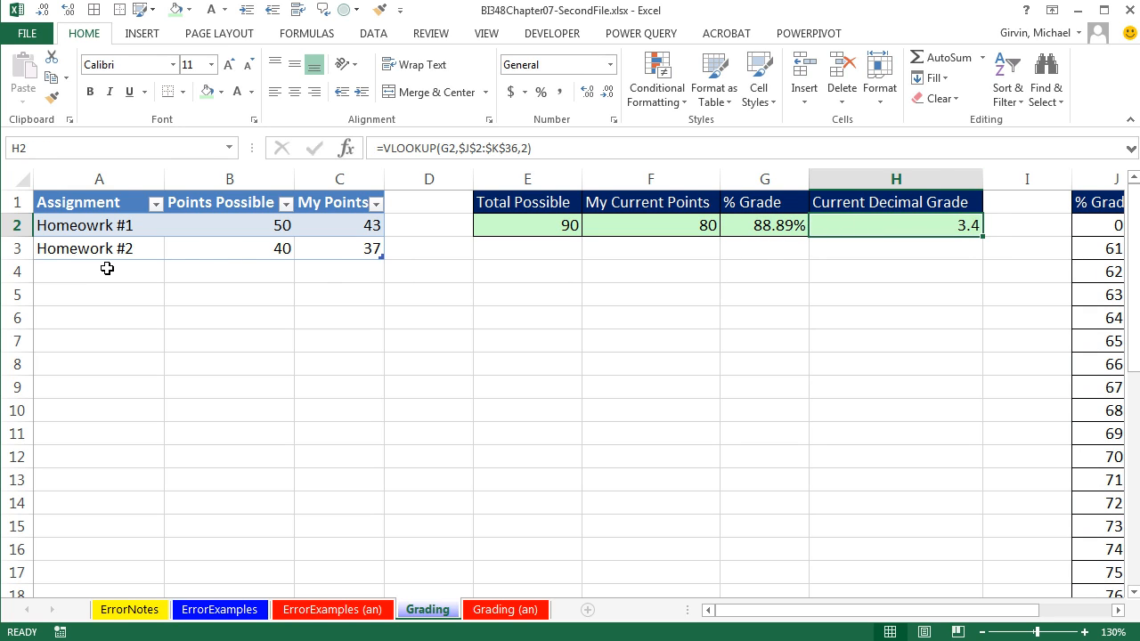
Step: Add Homework #3 with 50 possible and 42 earned points
{"action": "type", "text": "Homework #3"}
{"action": "left_click", "coordinate": [229, 271]}
{"action": "type", "text": "50"}
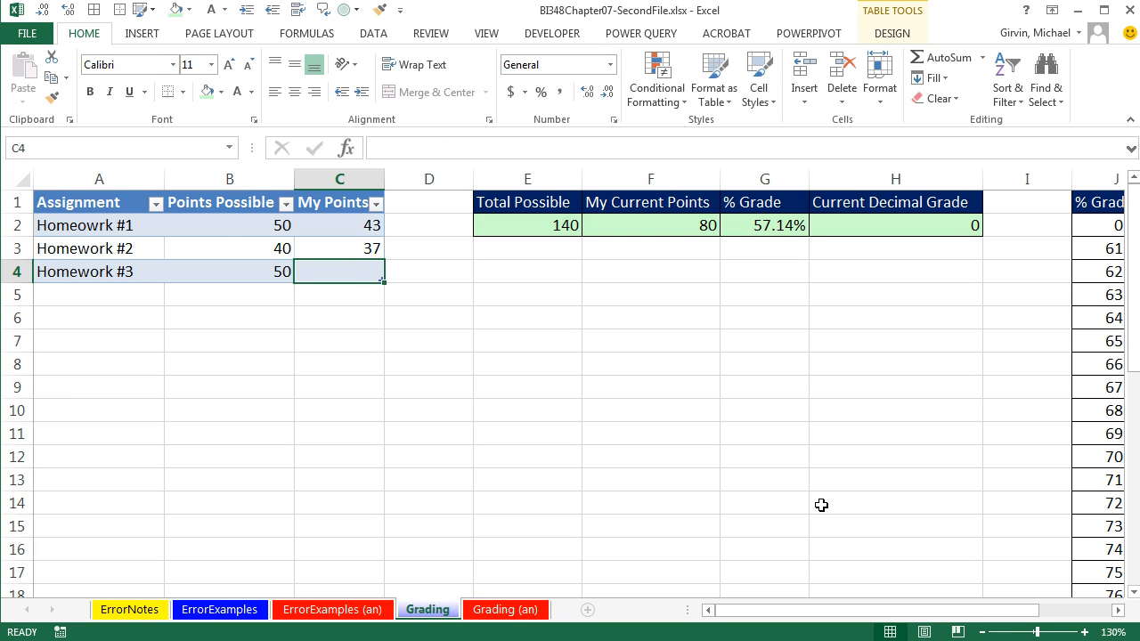
{"action": "type", "text": "42"}
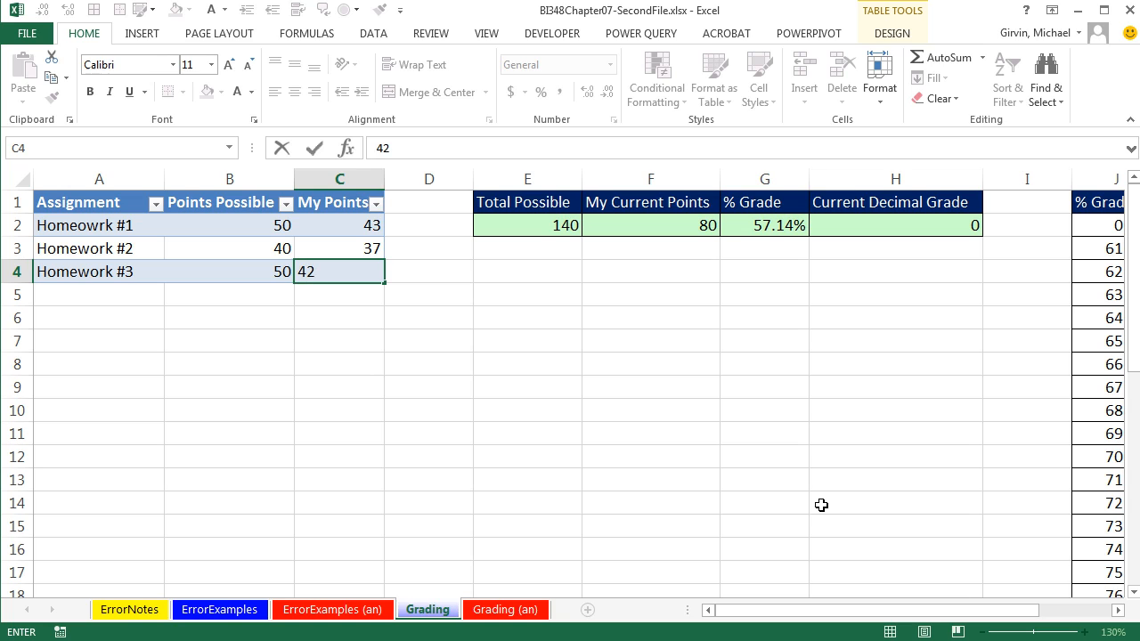
{"action": "double_click", "coordinate": [308, 271]}
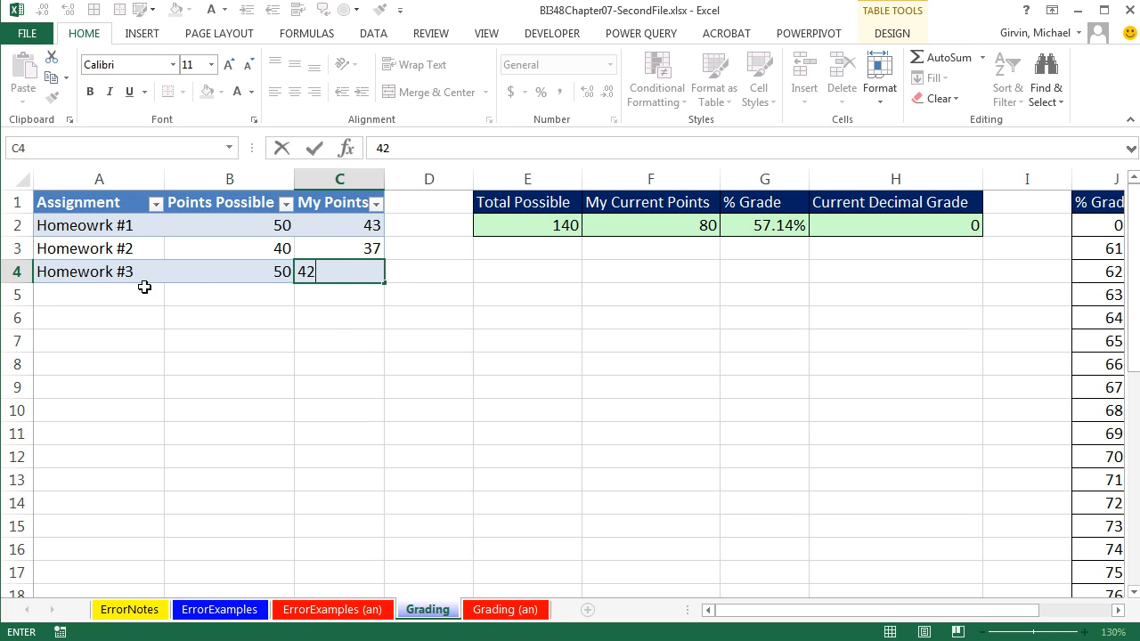
{"action": "key", "text": "Tab"}
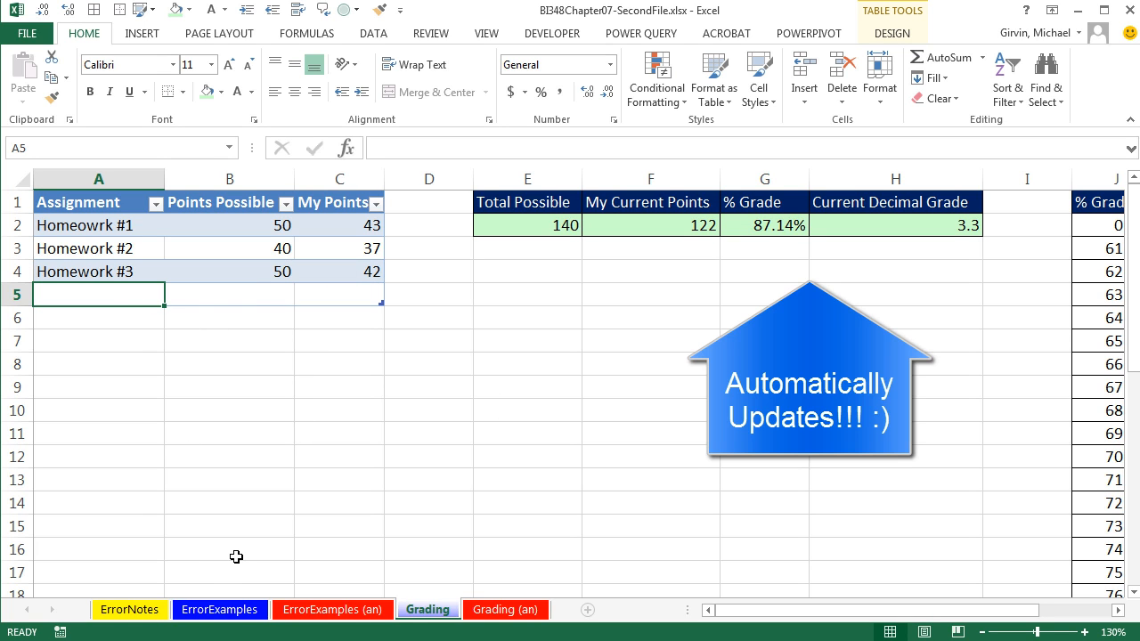
Step: Add Test #1 with 100 possible and 87 earned points
{"action": "type", "text": "Test #1"}
{"action": "left_click", "coordinate": [340, 295]}
{"action": "type", "text": "87"}
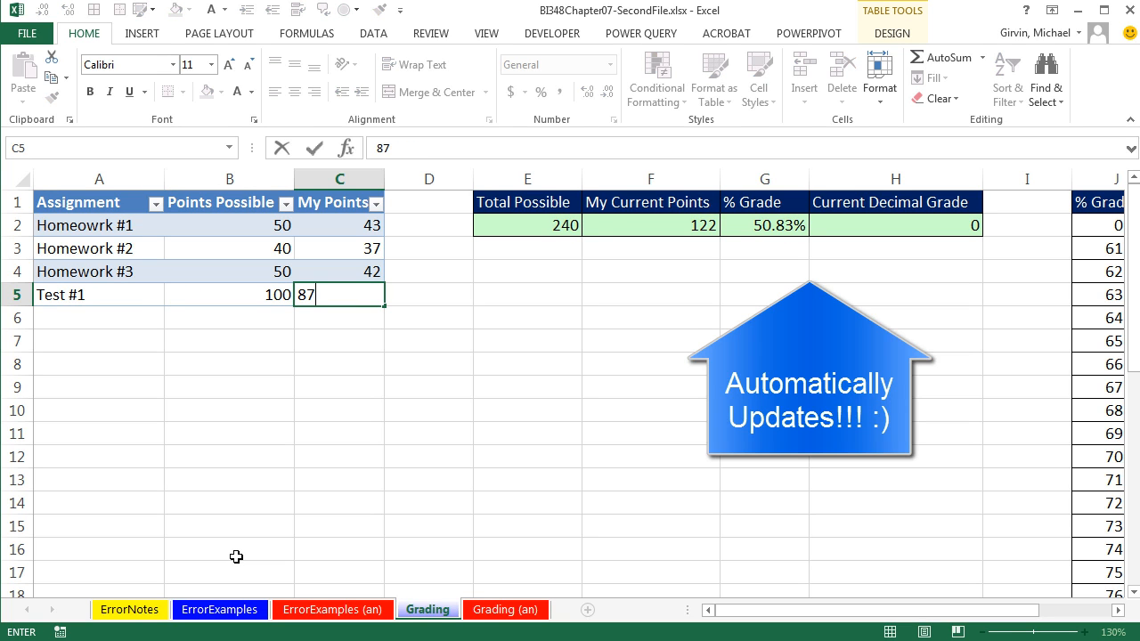
{"action": "key", "text": "Enter"}
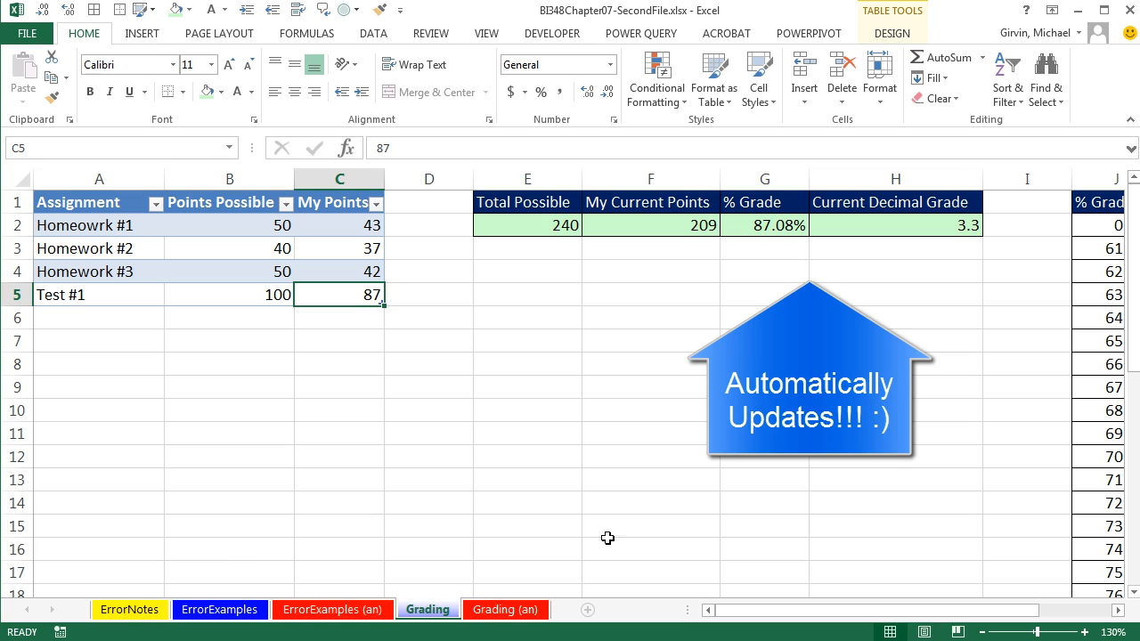
{"action": "mouse_move", "coordinate": [623, 223]}
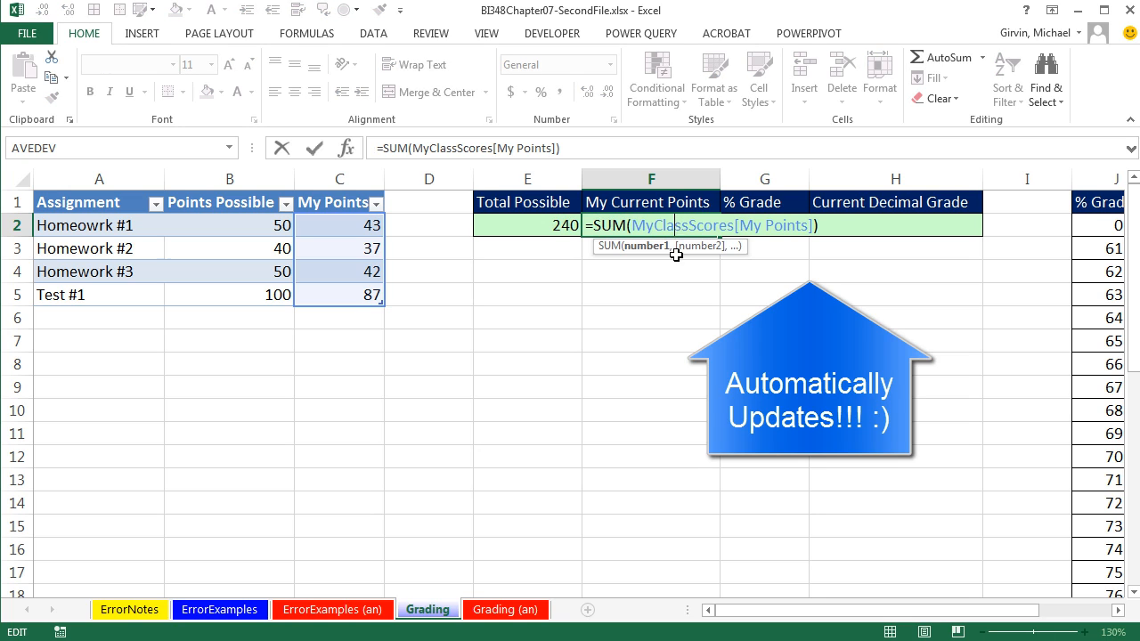
{"action": "key", "text": "Enter"}
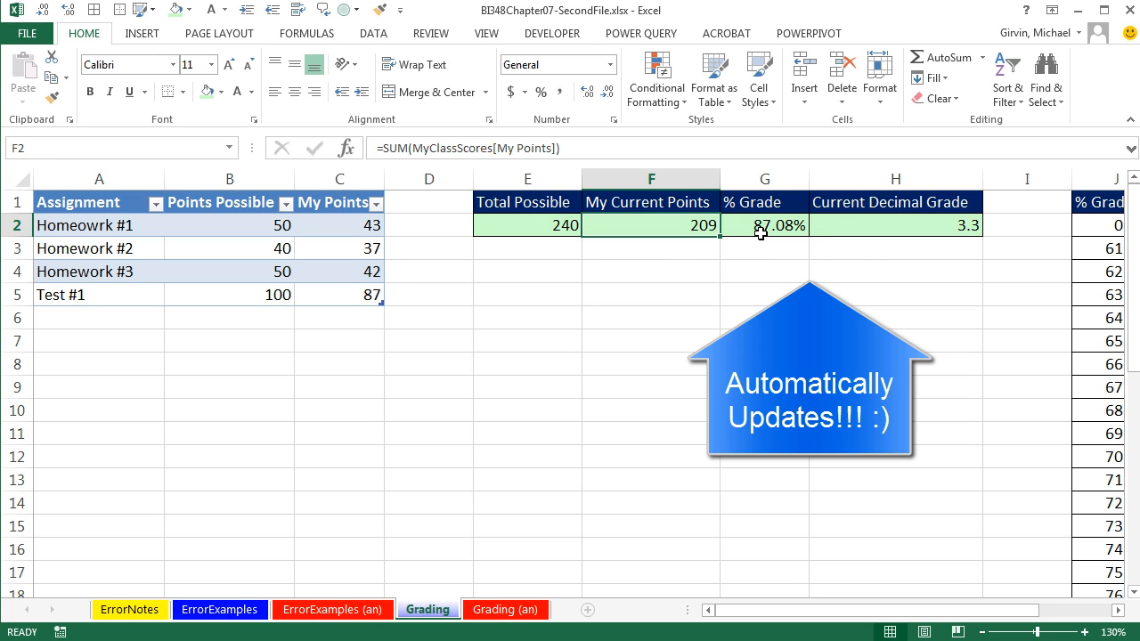
{"action": "left_click", "coordinate": [763, 225]}
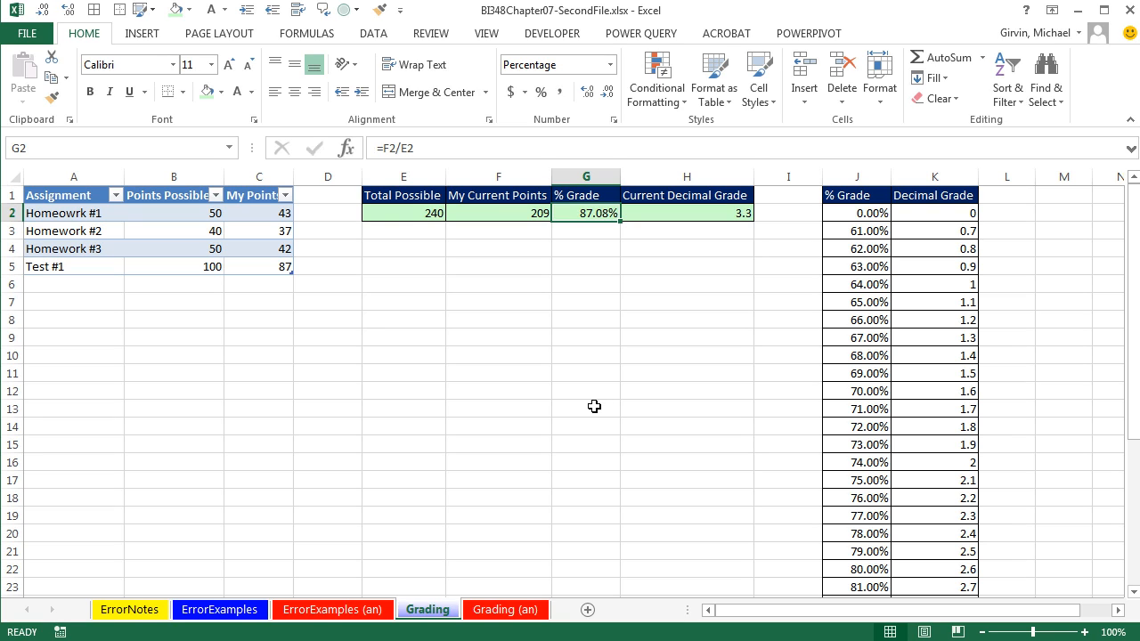
{"action": "mouse_move", "coordinate": [576, 336]}
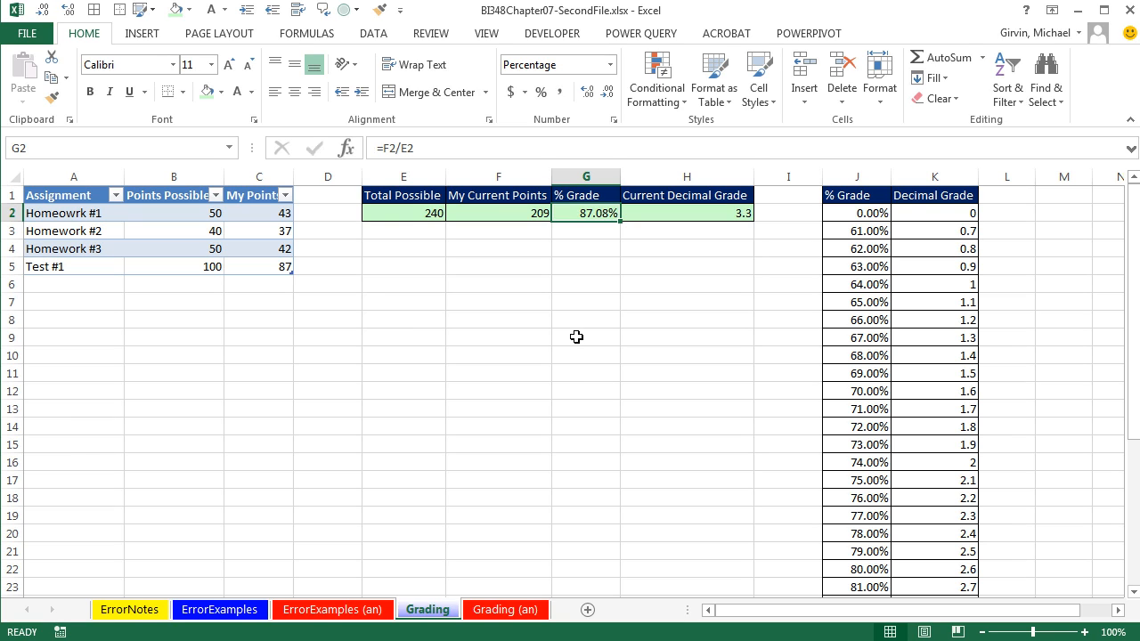